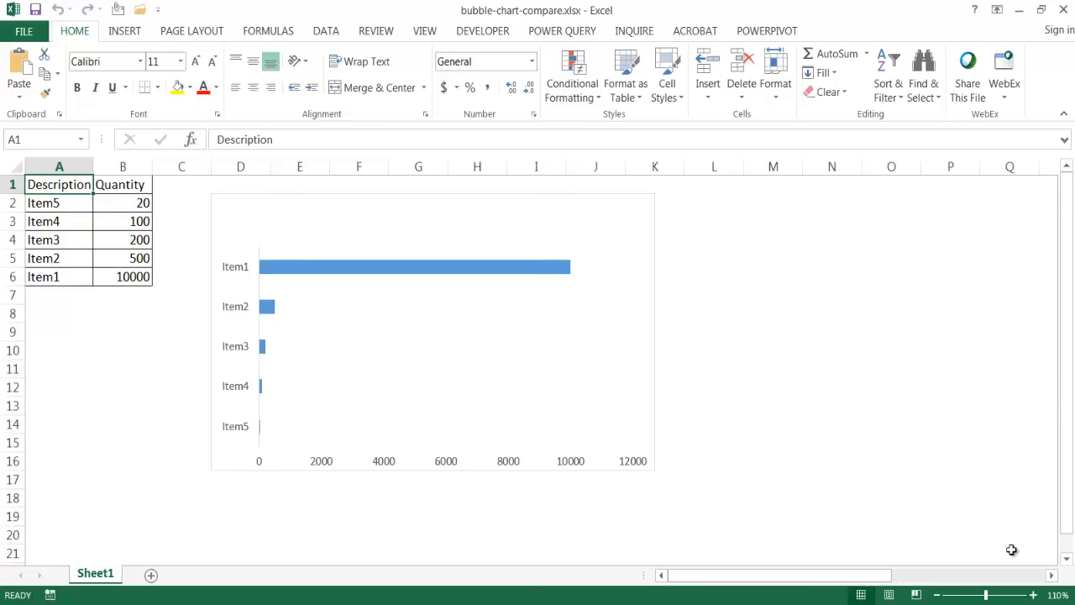
mouse_move(987, 528)
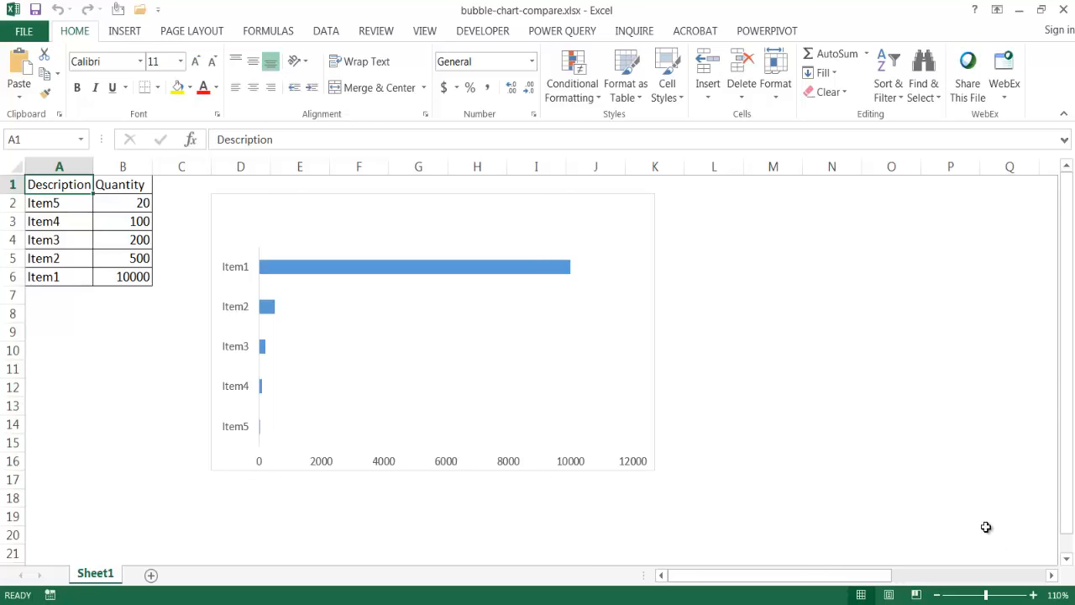
mouse_move(138, 359)
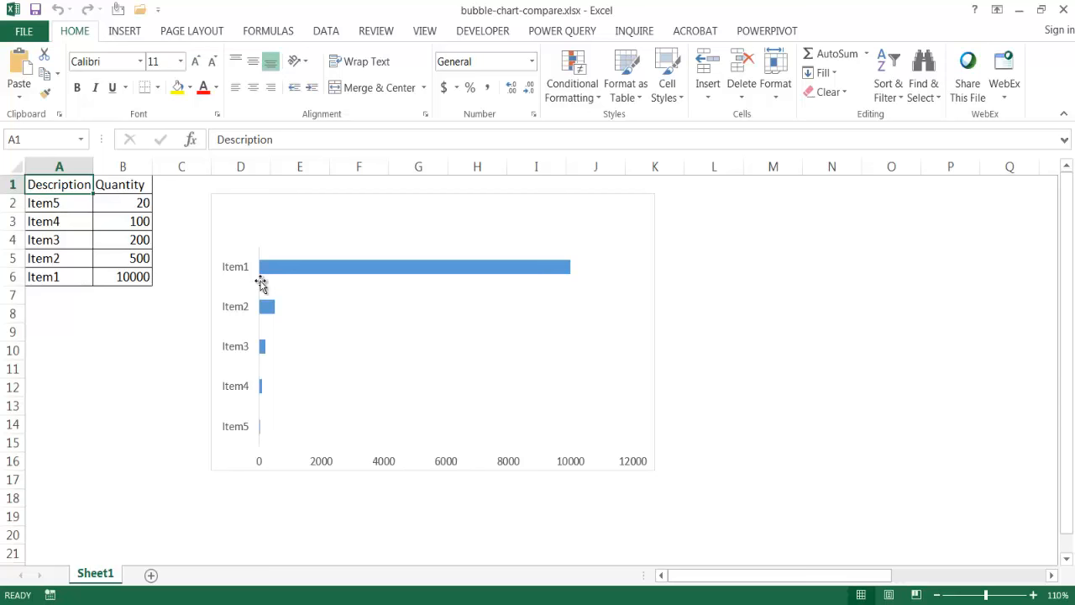
mouse_move(295, 278)
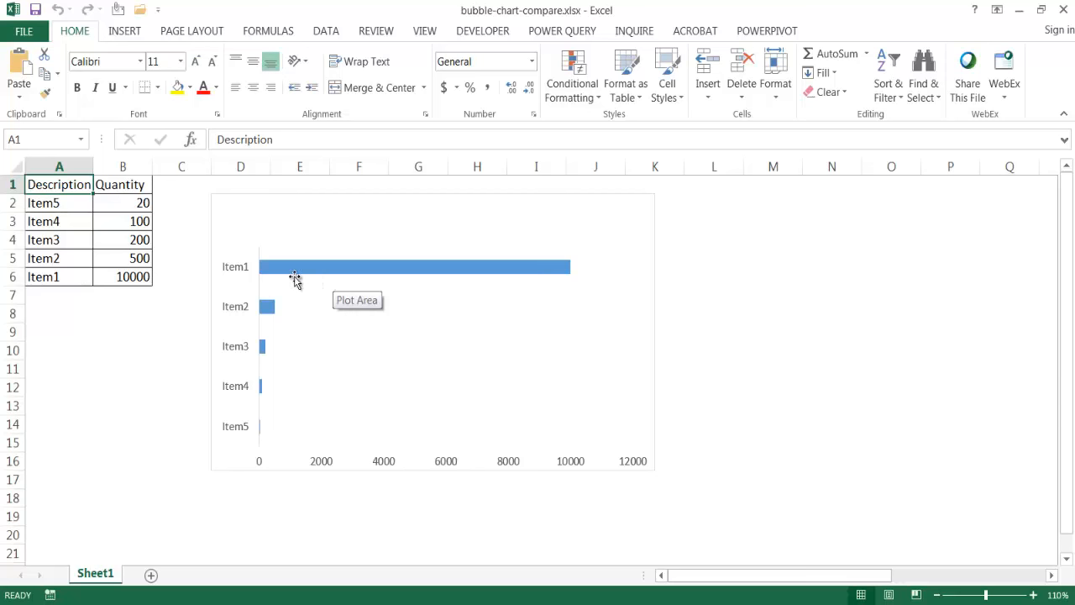
mouse_move(257, 267)
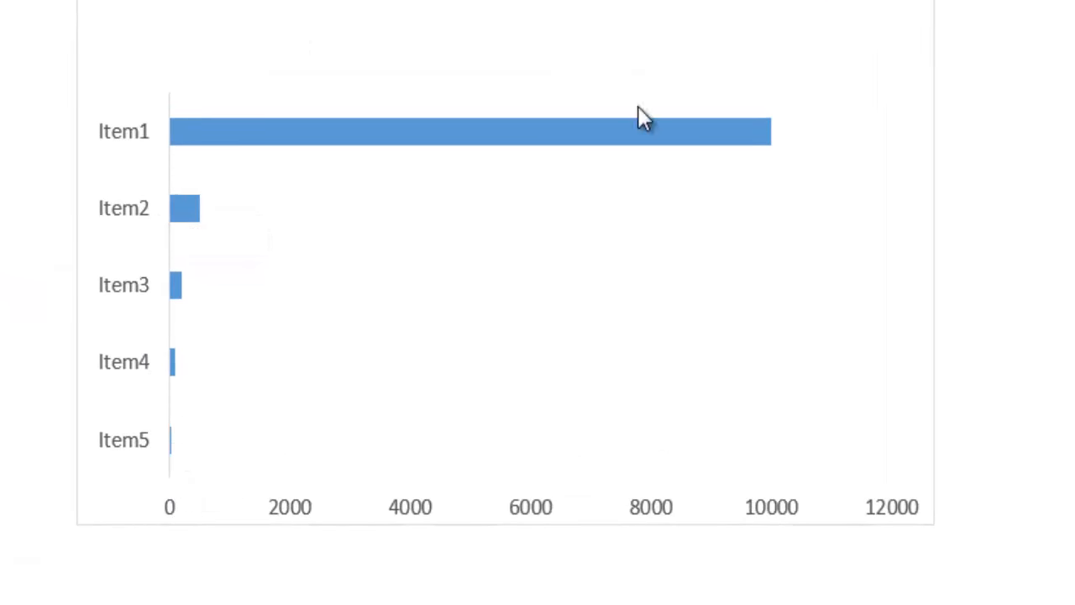
mouse_move(265, 403)
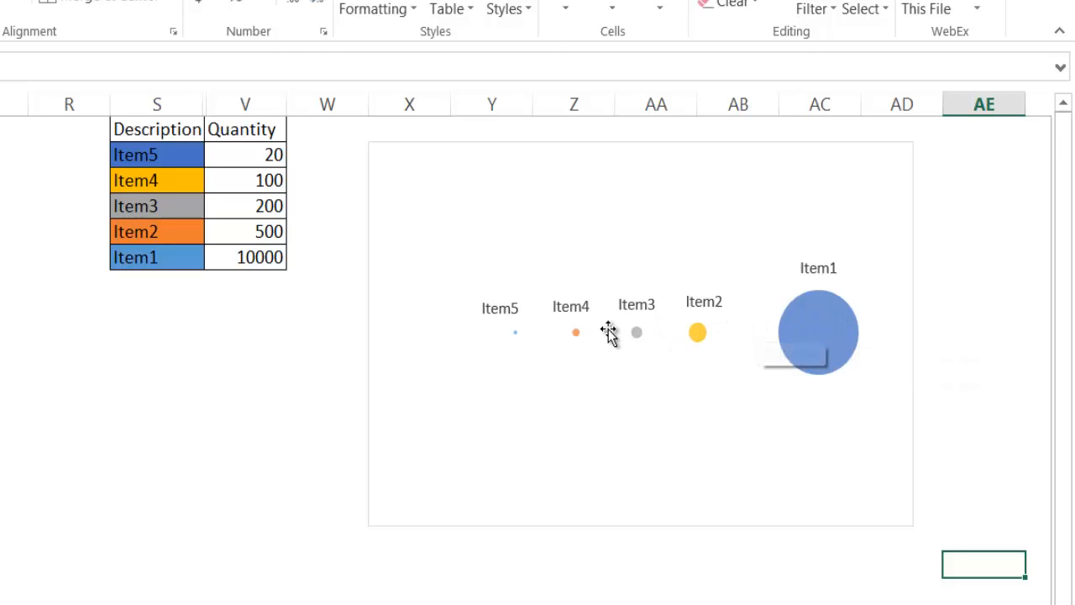
mouse_move(507, 340)
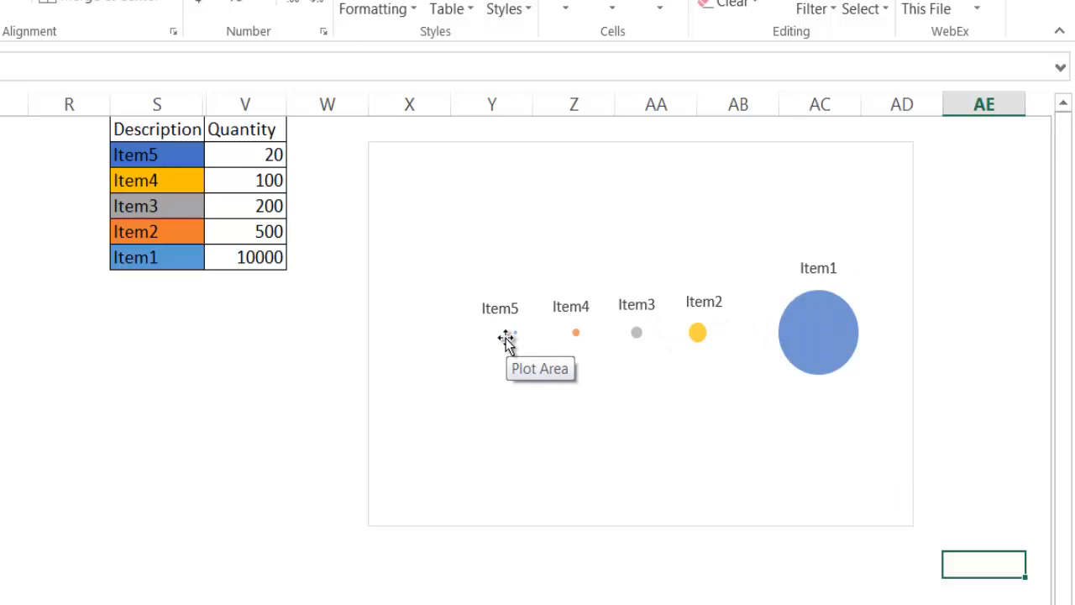
mouse_move(527, 357)
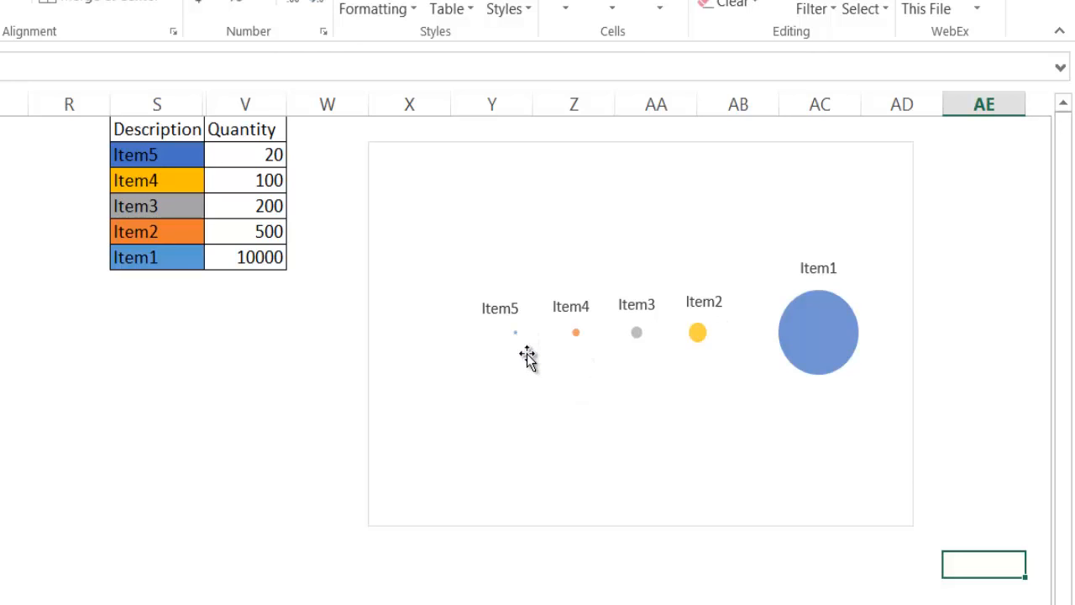
mouse_move(99, 383)
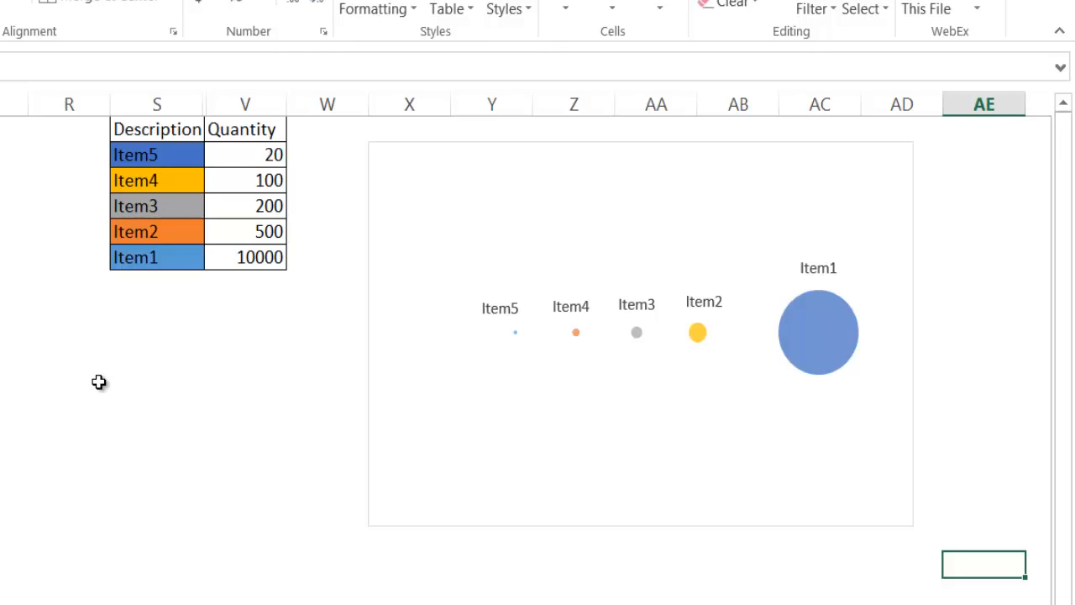
mouse_move(565, 431)
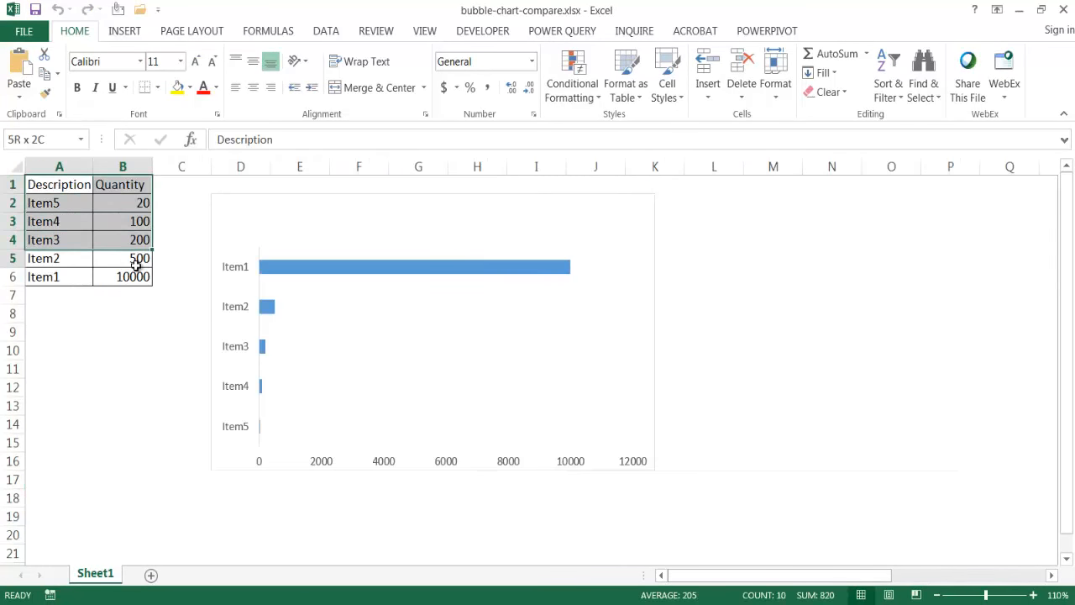
Copy A1:B6 and paste the Description/Quantity table onto a new Sheet2.
key(ctrl+c)
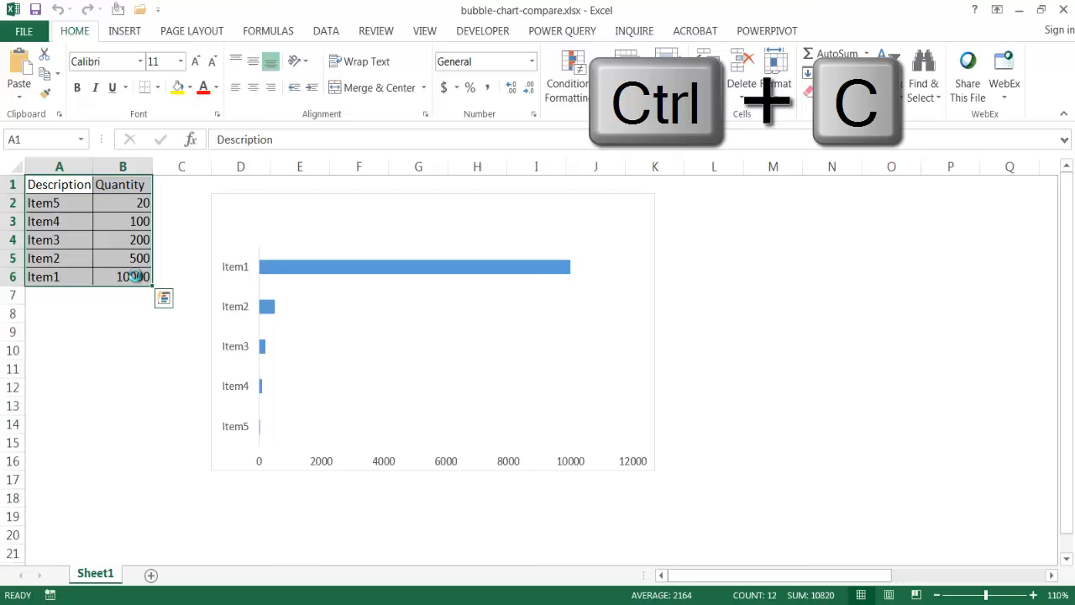
key(ctrl+c)
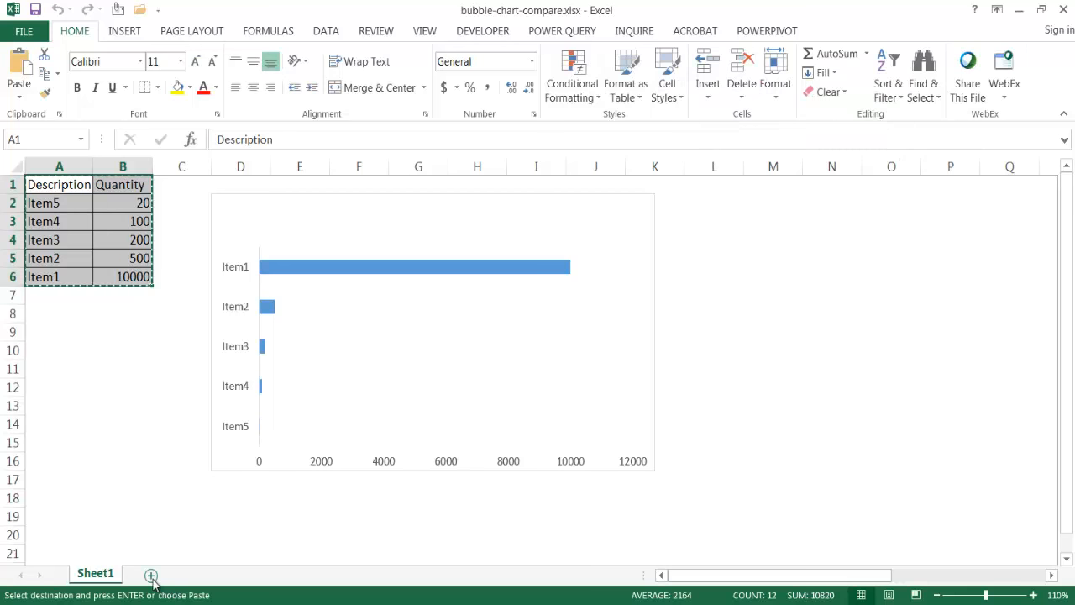
key(ctrl+v)
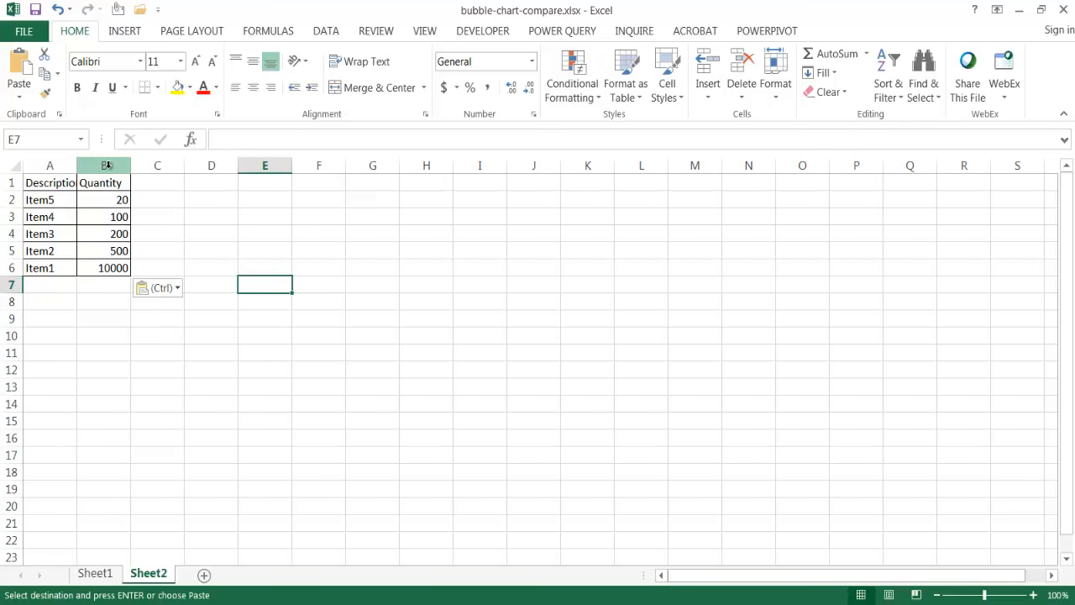
mouse_move(325, 390)
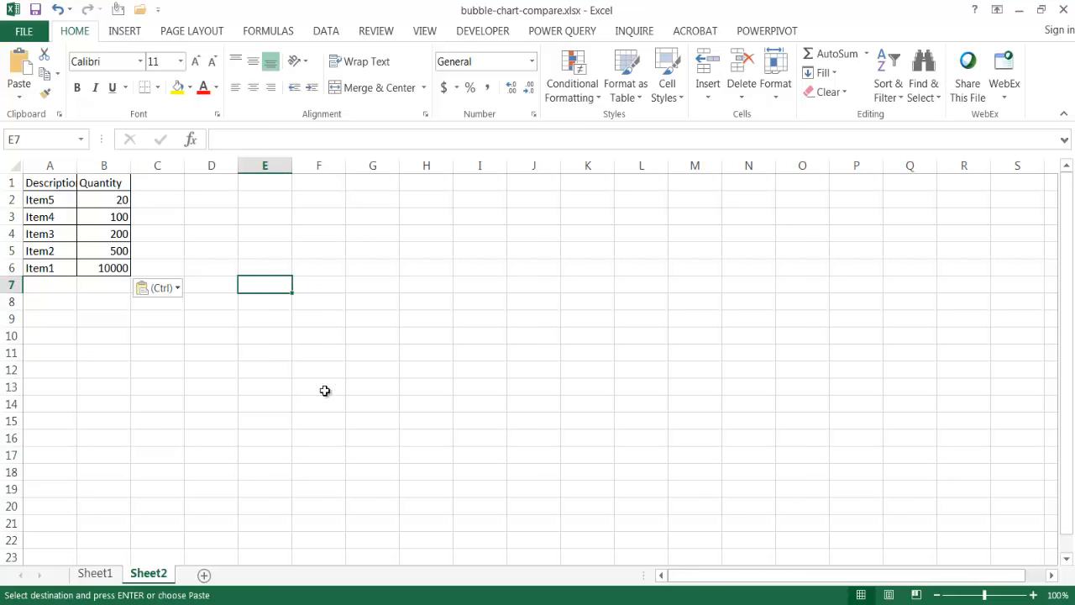
mouse_move(266, 267)
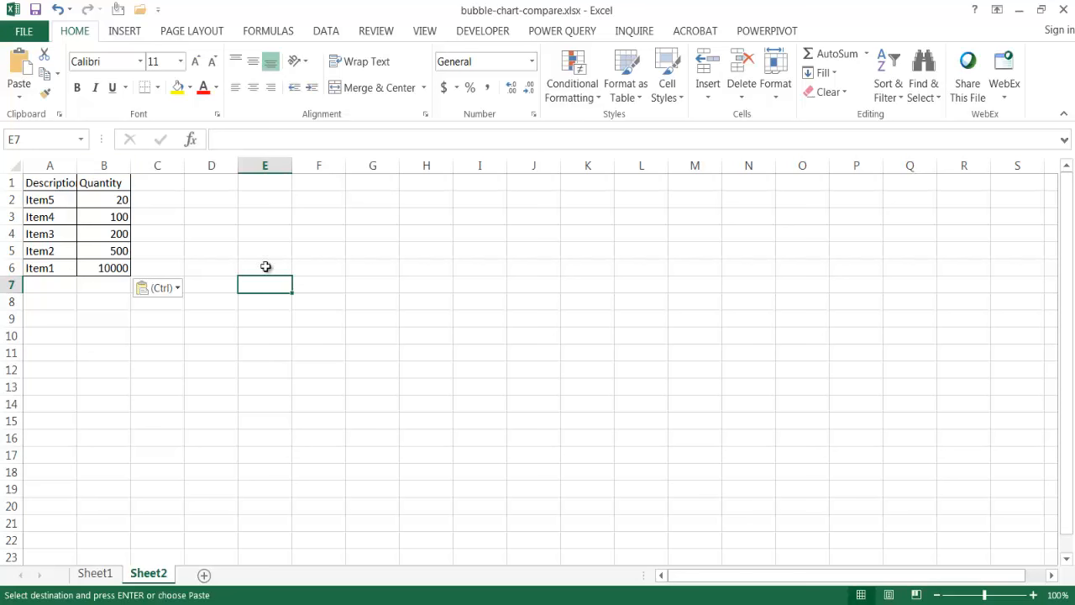
mouse_move(302, 259)
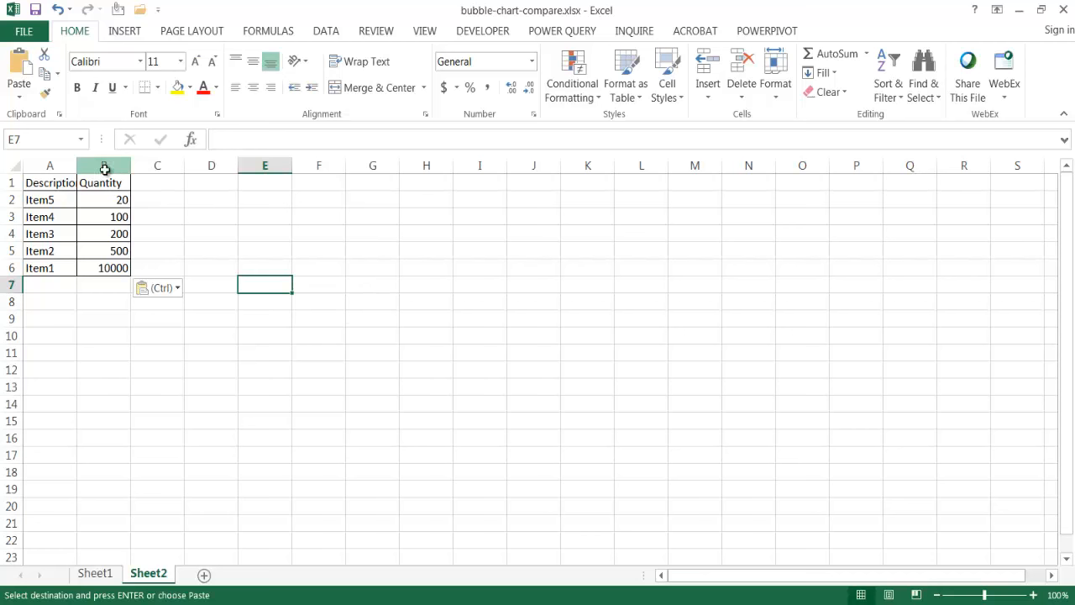
Insert two columns before Quantity and head them x and y.
click(104, 165)
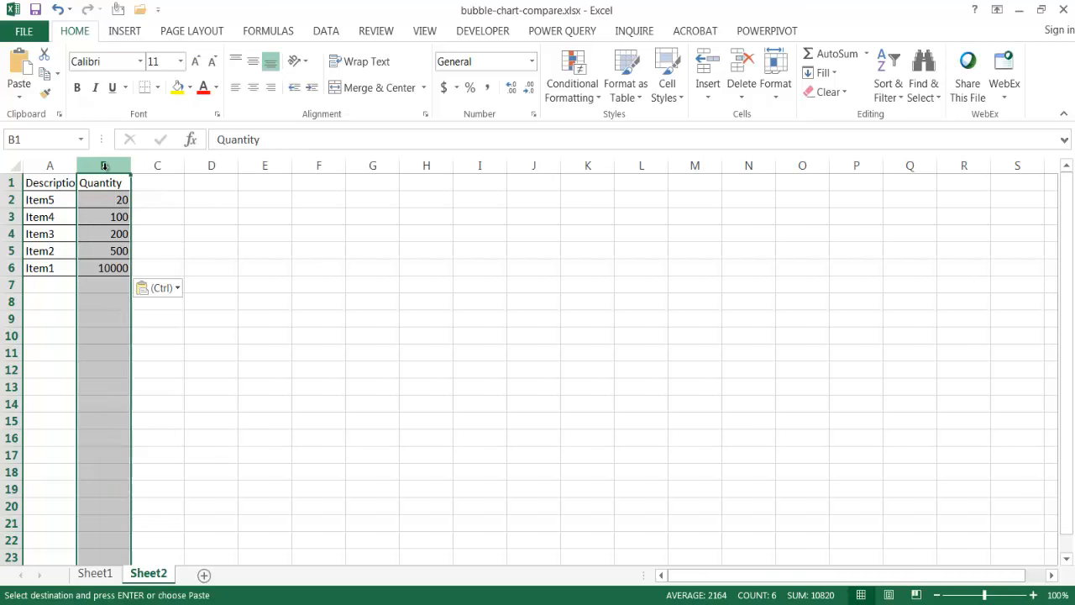
right_click(104, 165)
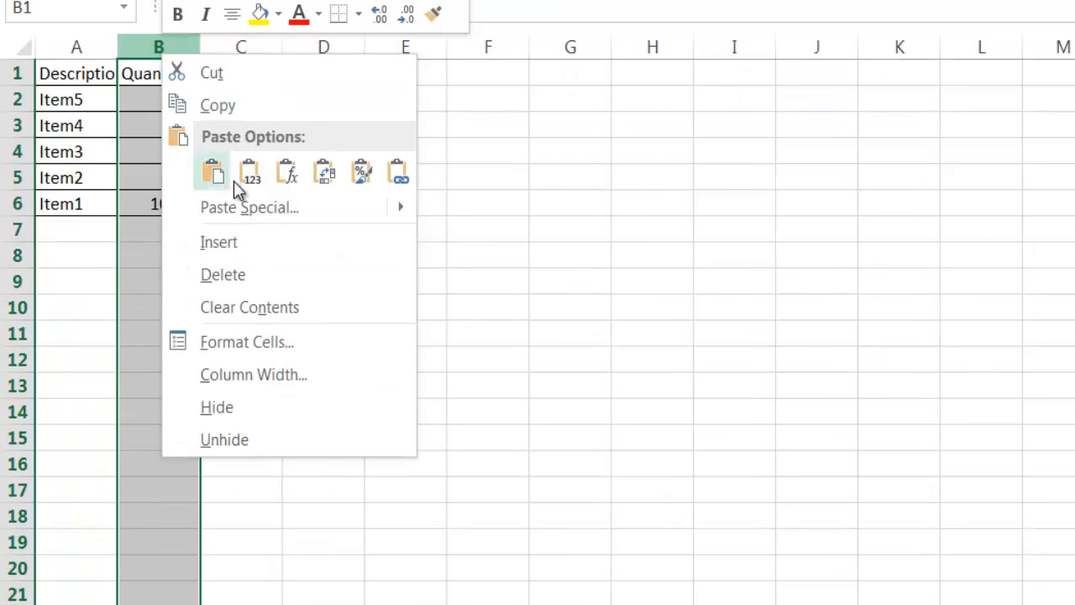
click(212, 172)
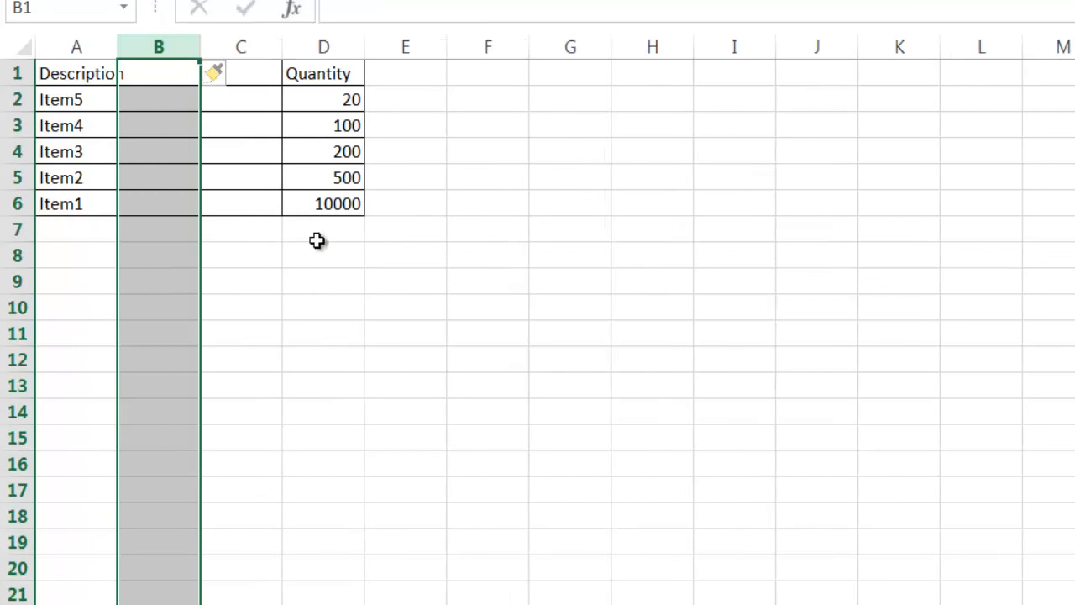
text(x)
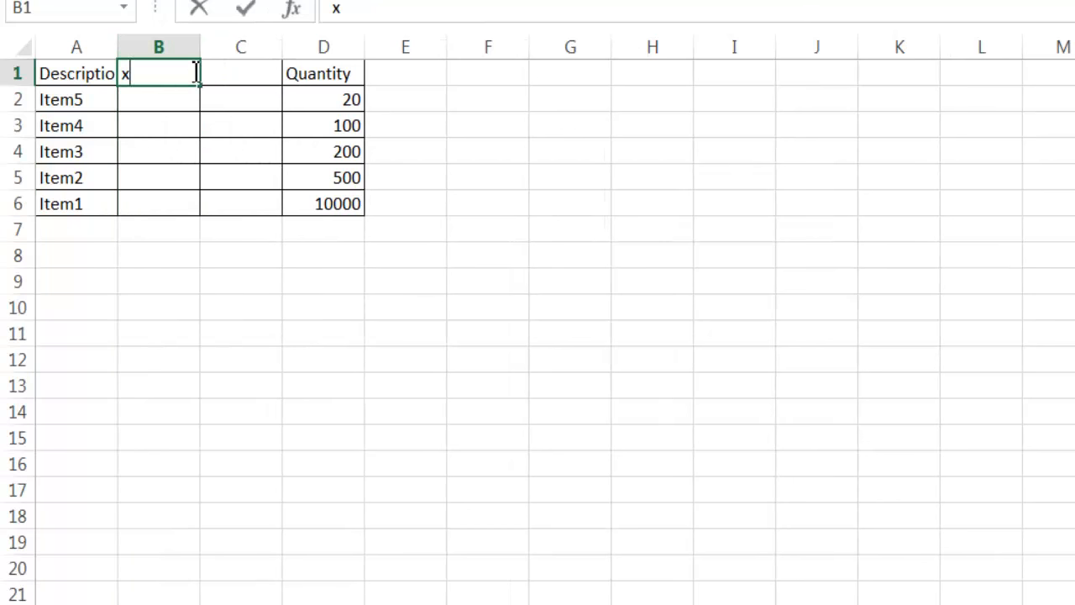
text(y)
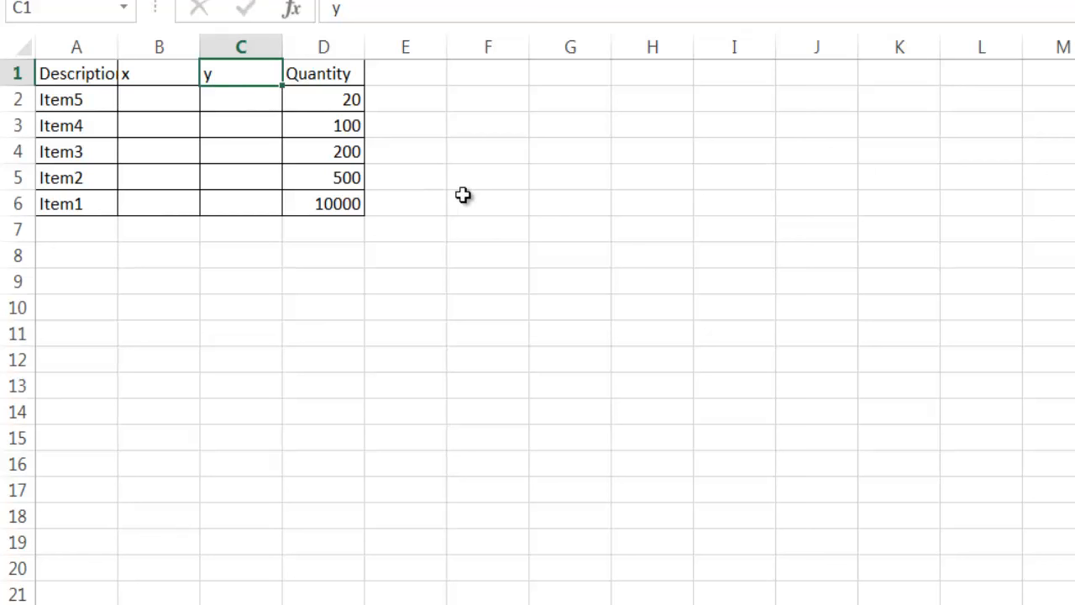
mouse_move(465, 316)
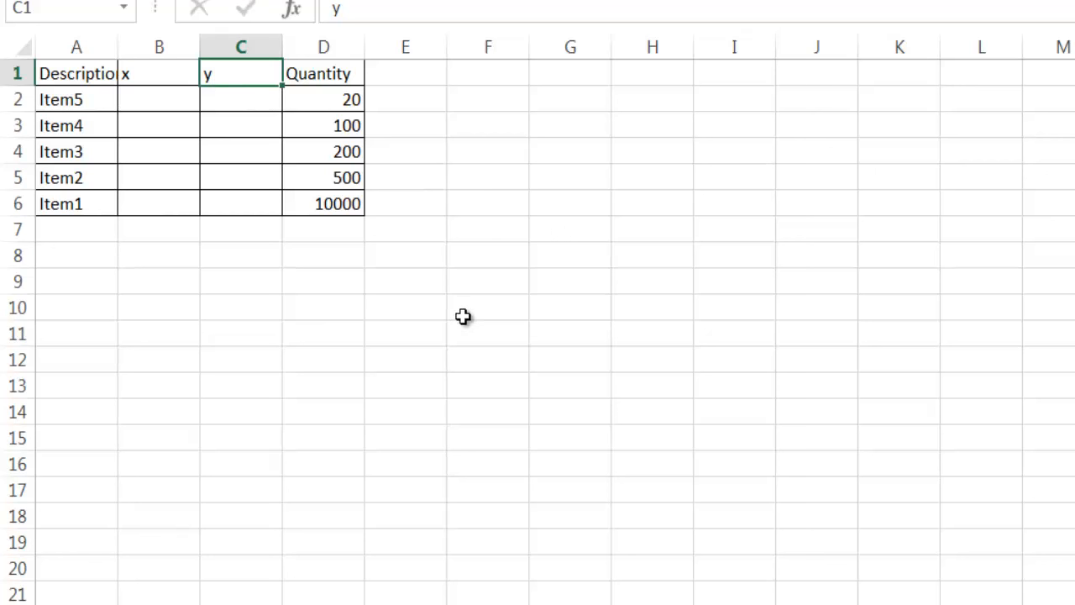
mouse_move(388, 317)
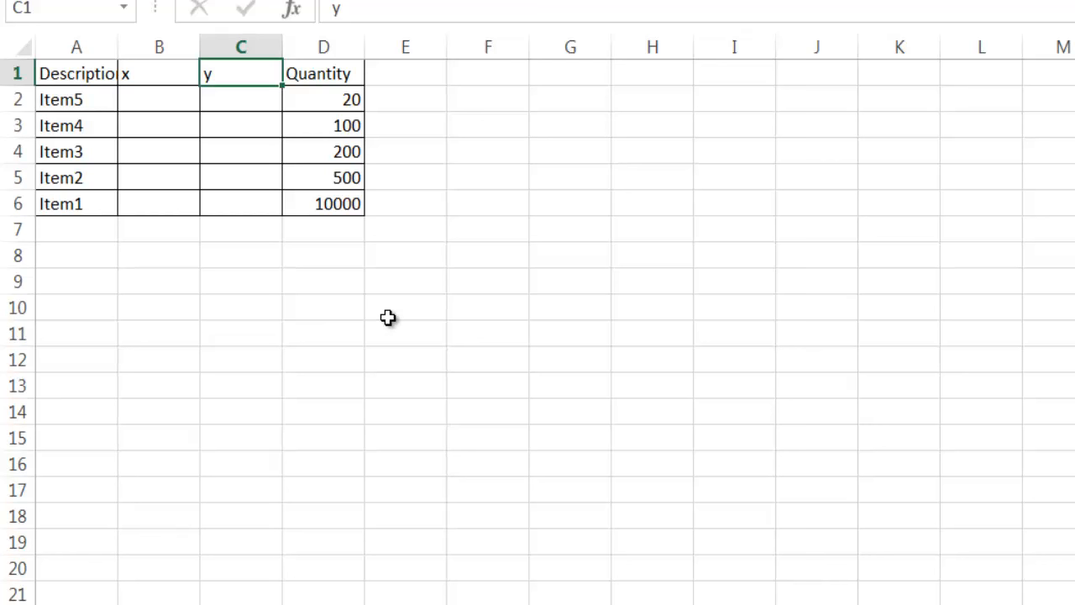
mouse_move(225, 64)
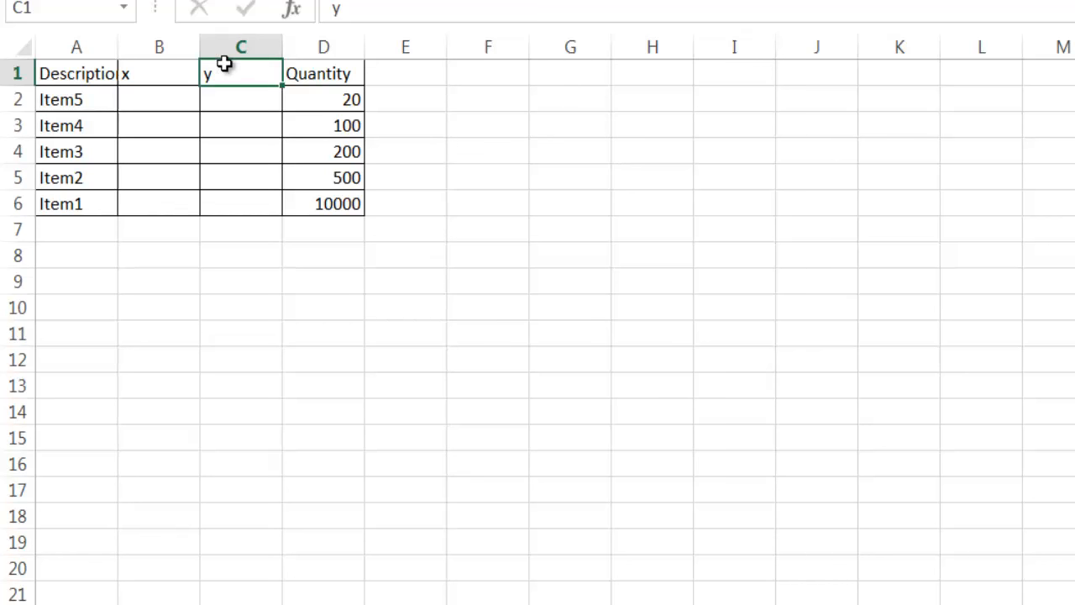
Fill the y column C2:C6 with 1 and move to B2 for the x values.
click(242, 99)
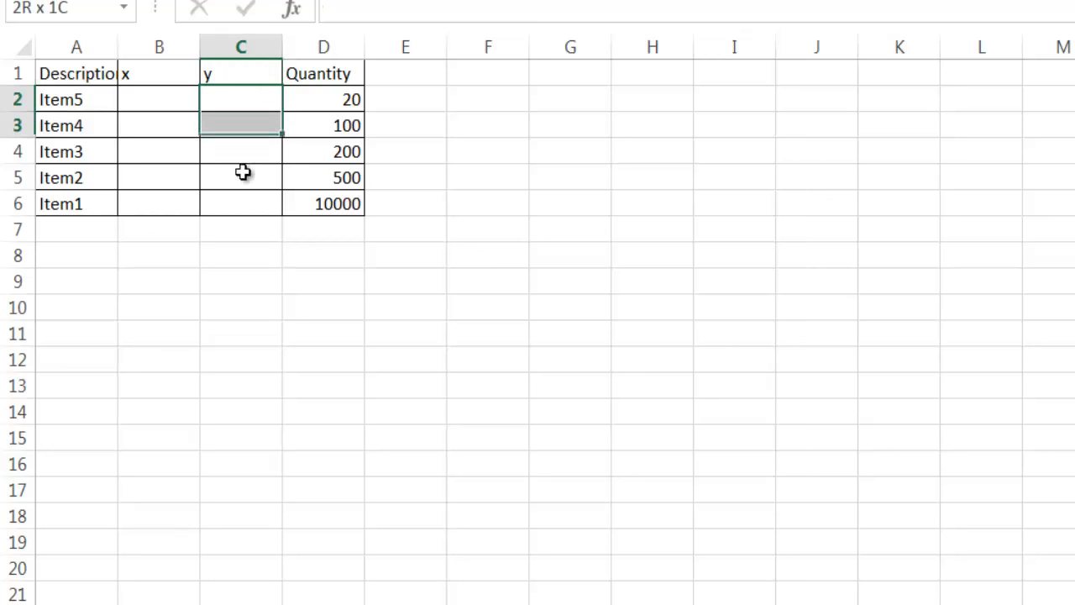
drag(241, 125, 241, 204)
text(1)
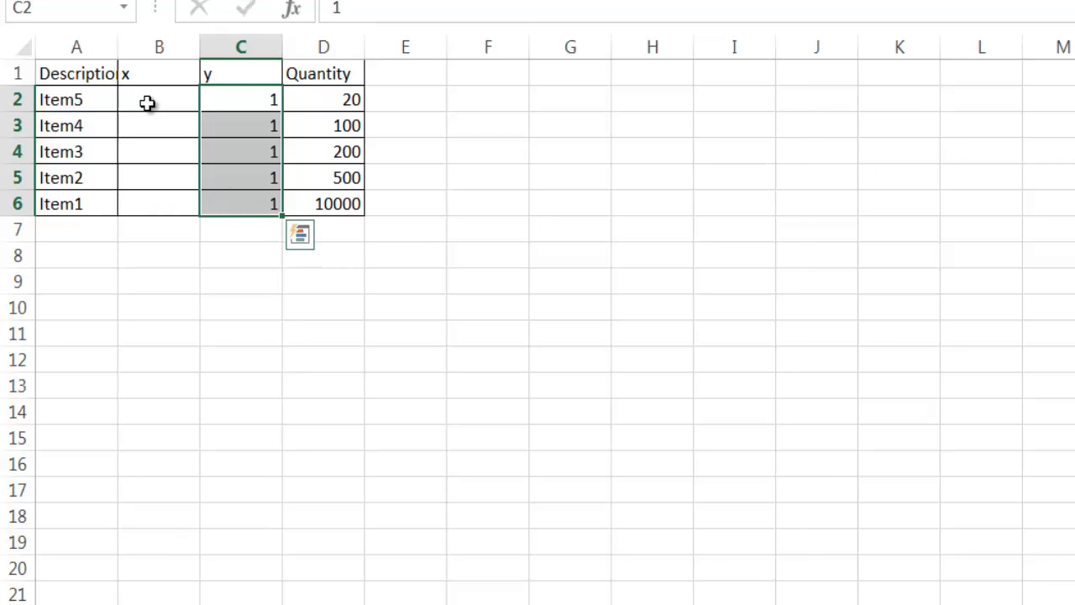
click(158, 99)
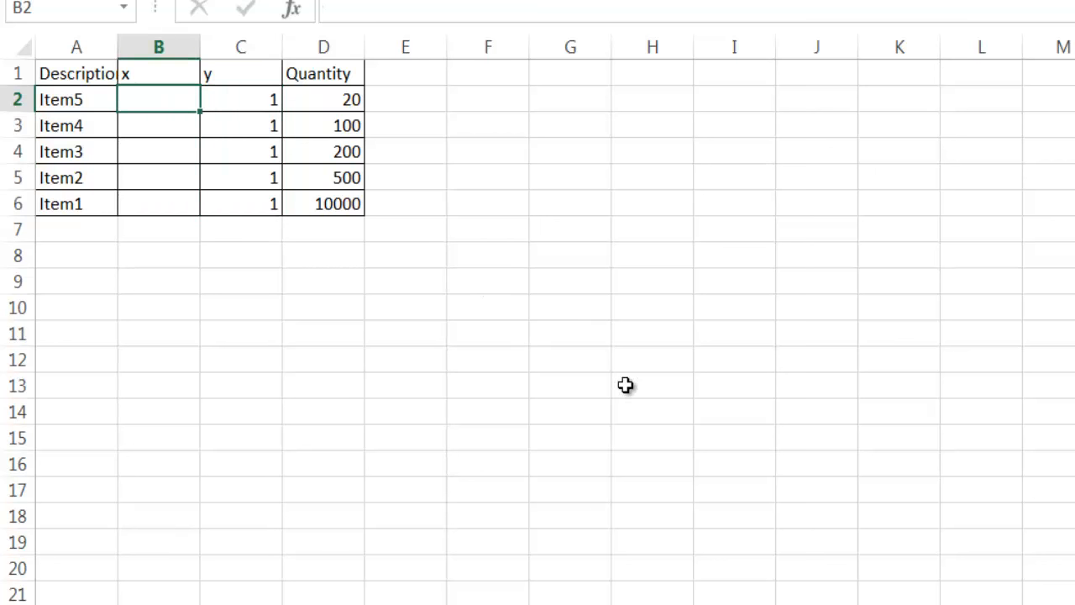
mouse_move(656, 323)
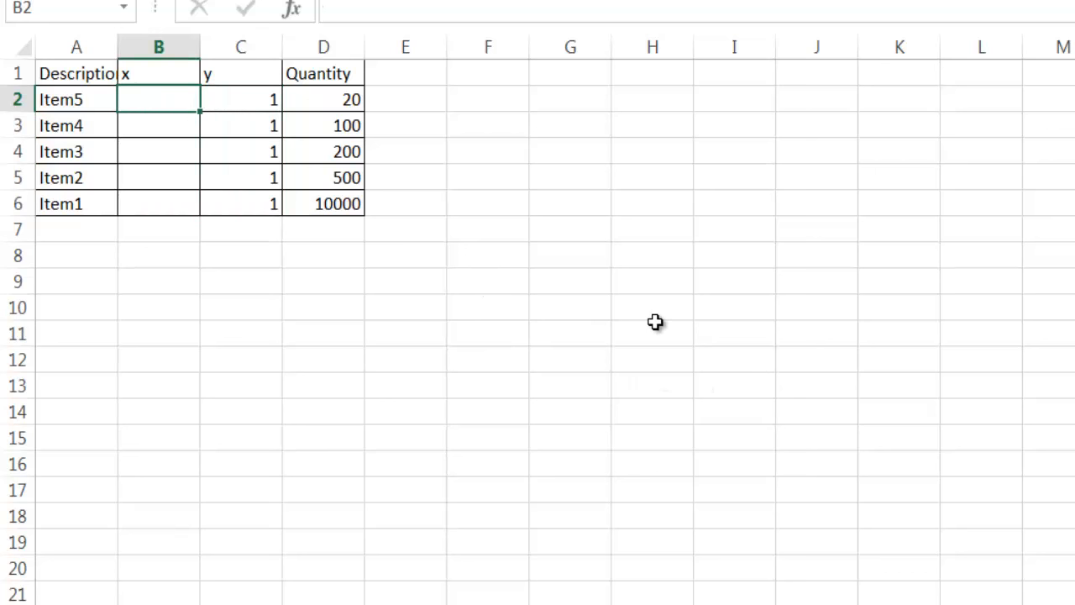
mouse_move(494, 360)
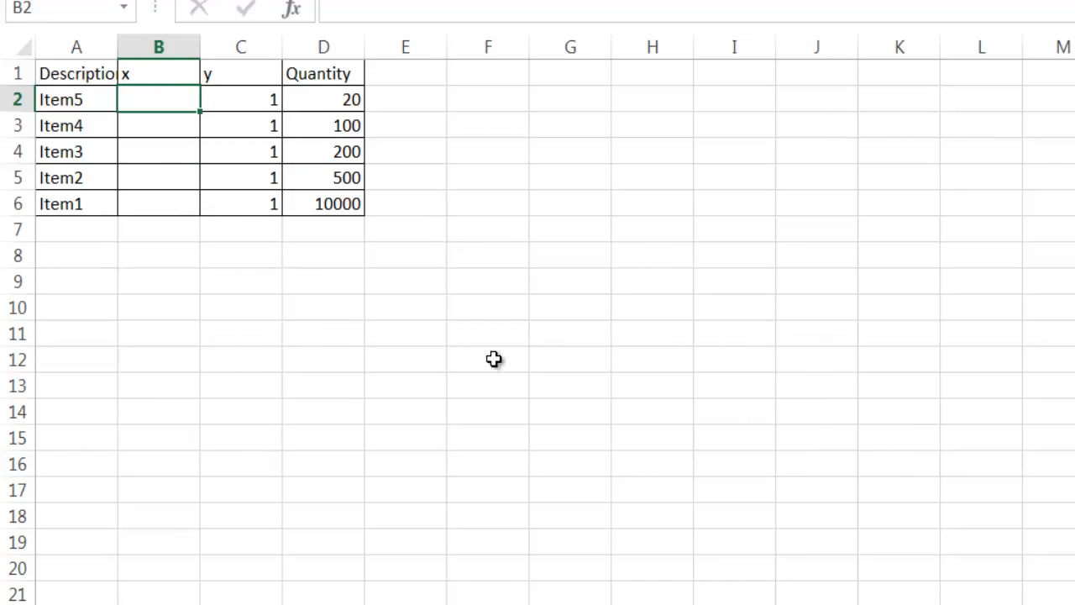
mouse_move(663, 408)
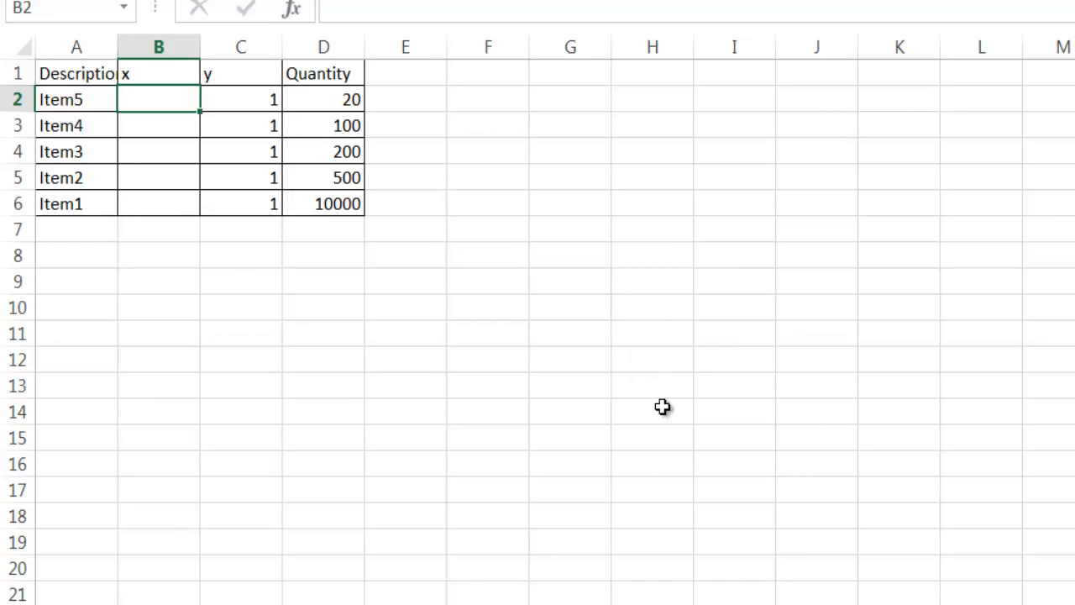
mouse_move(241, 99)
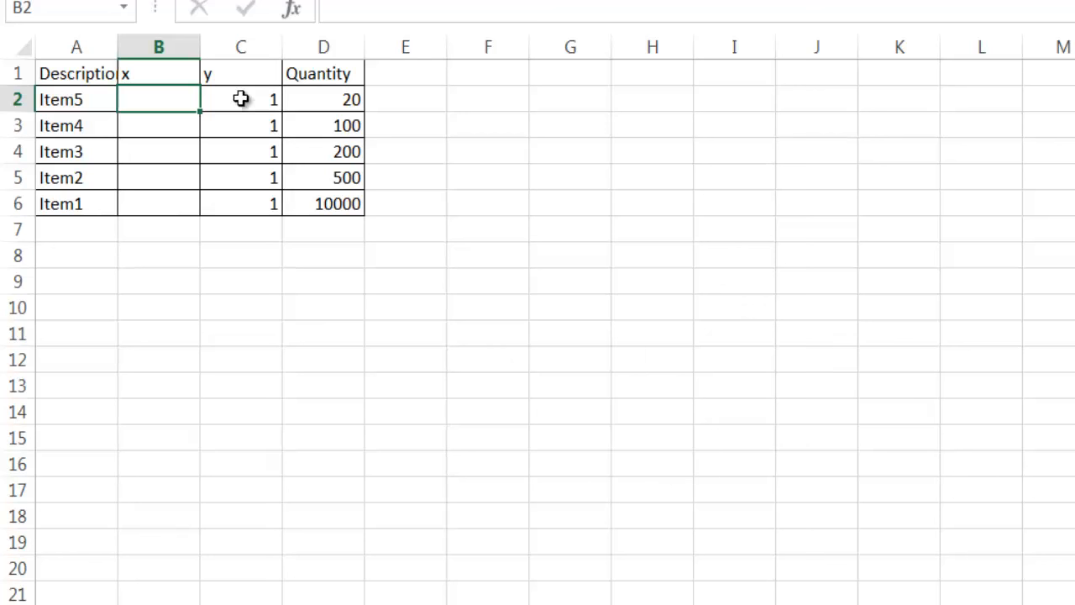
mouse_move(166, 99)
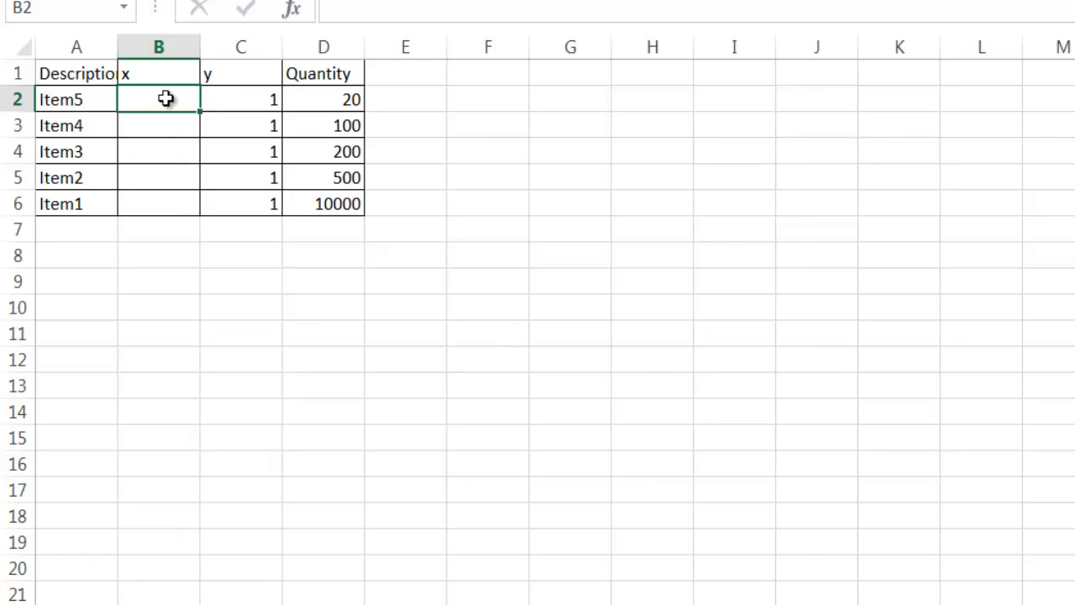
Enter x values 0.5, 0.75, 1, 1.25 and 1.5 down B2:B6.
text(.5)
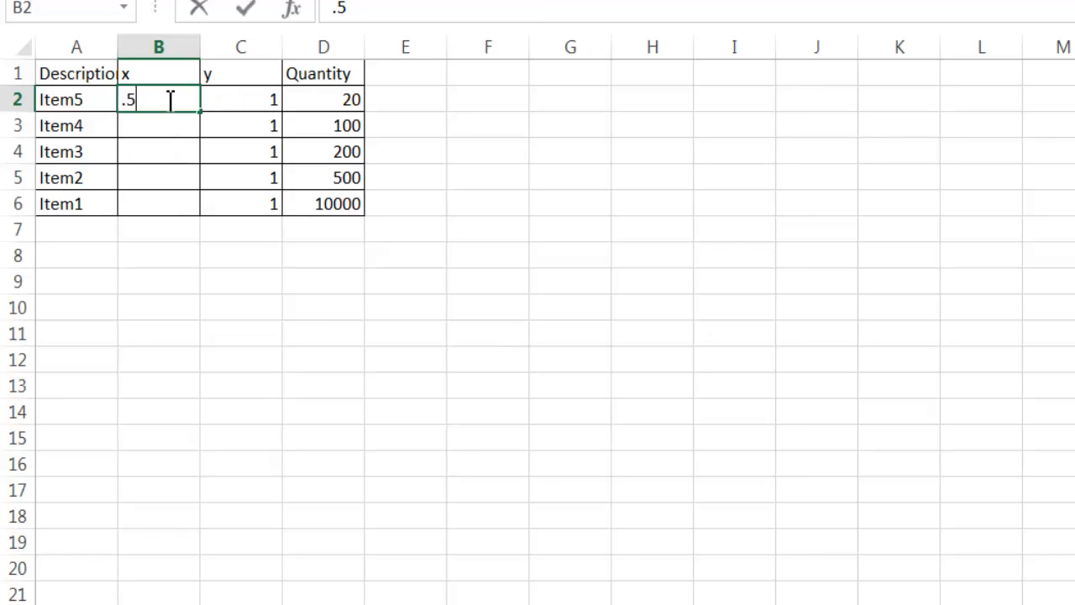
key(Enter)
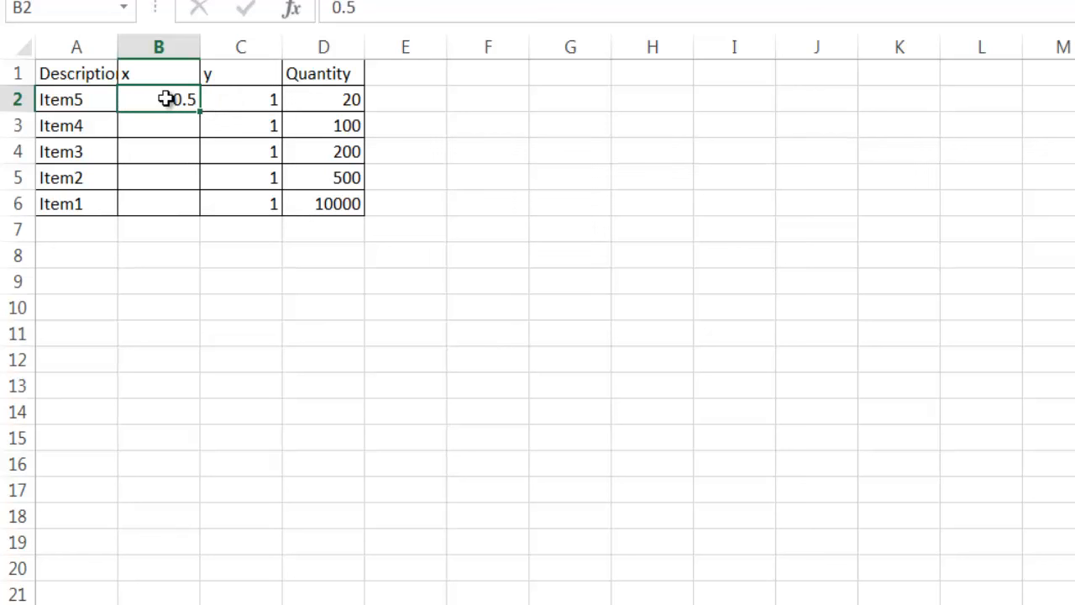
click(159, 125)
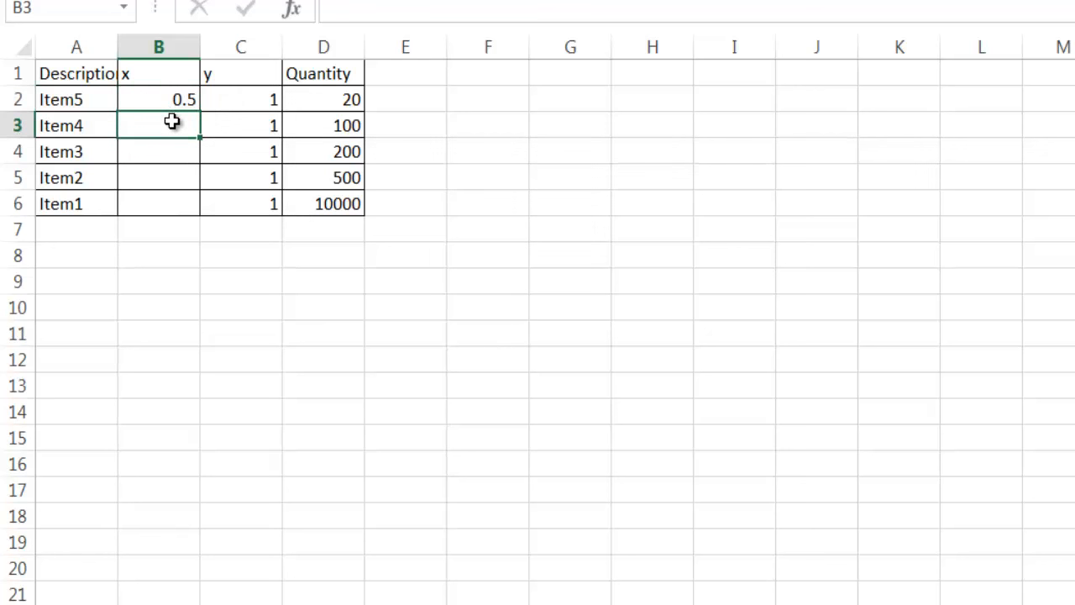
text(.75)
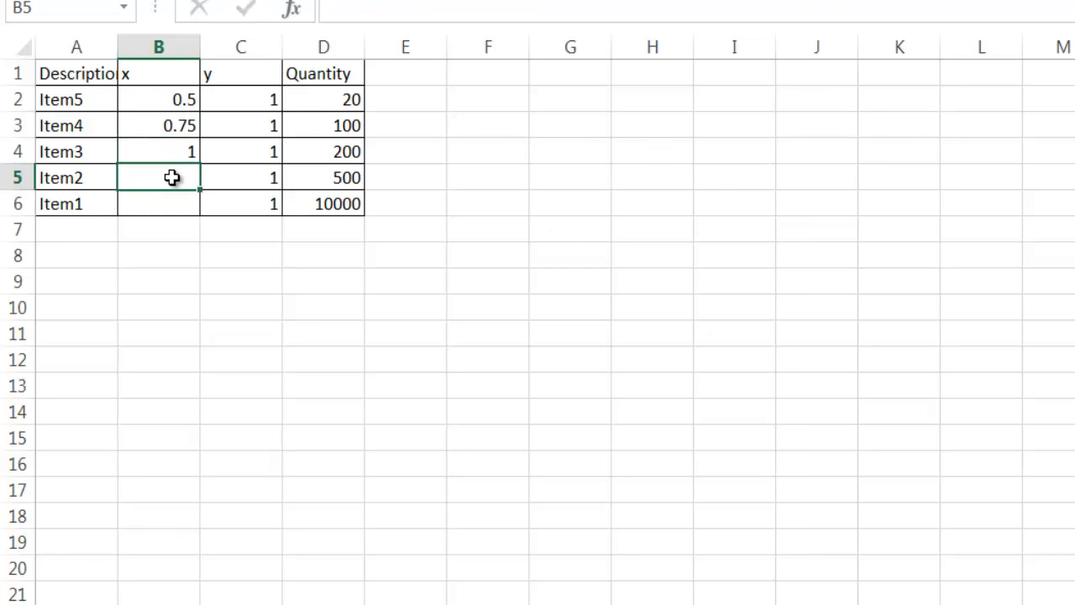
text(1.)
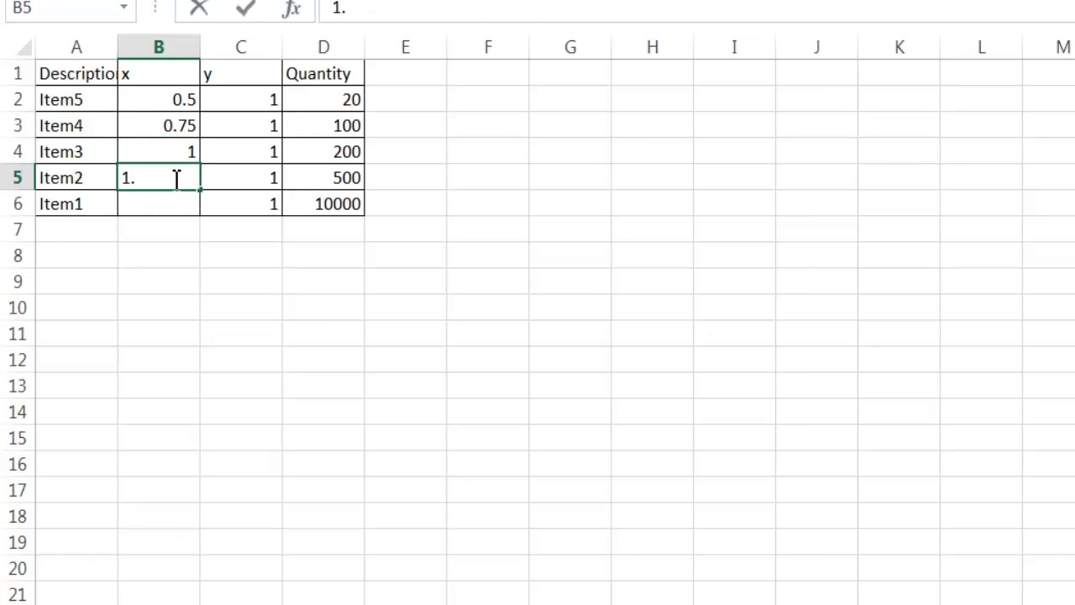
key(Enter)
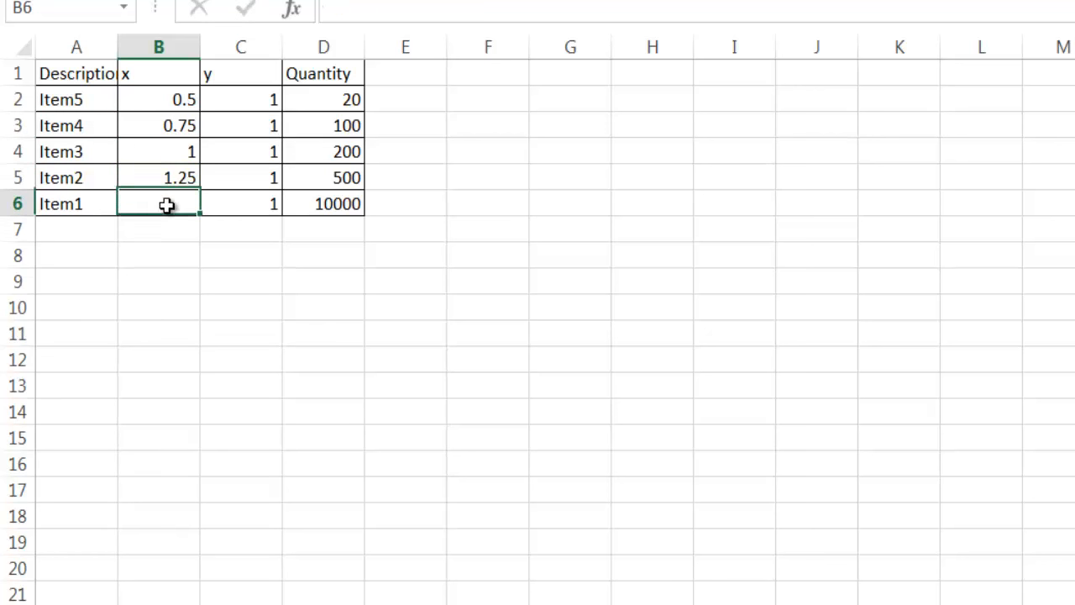
text(1.5)
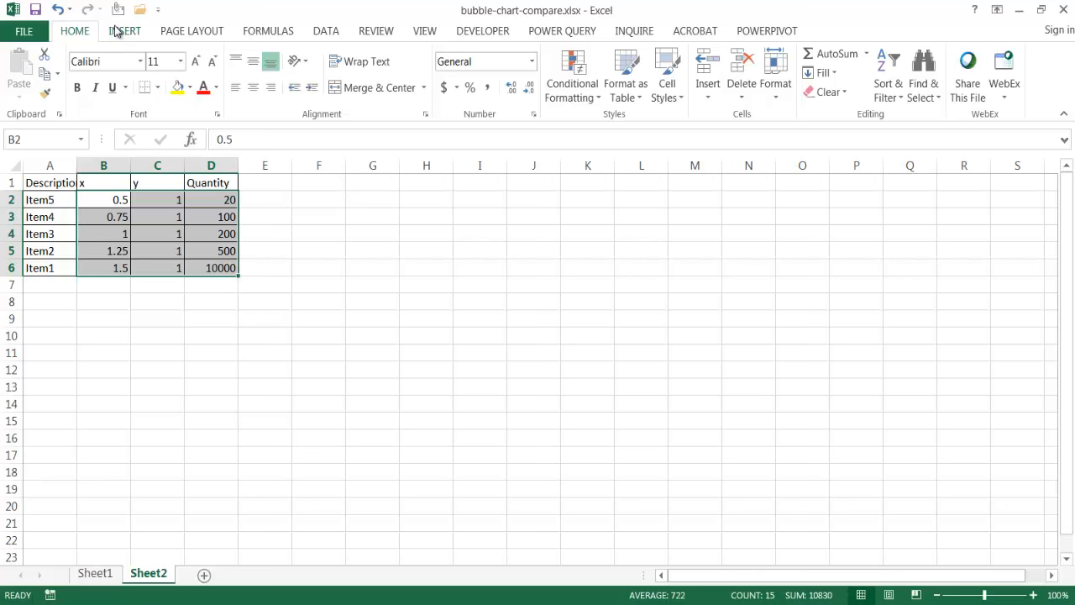
Show the Insert ribbon's scatter and bubble chart choices for the selected data.
click(124, 31)
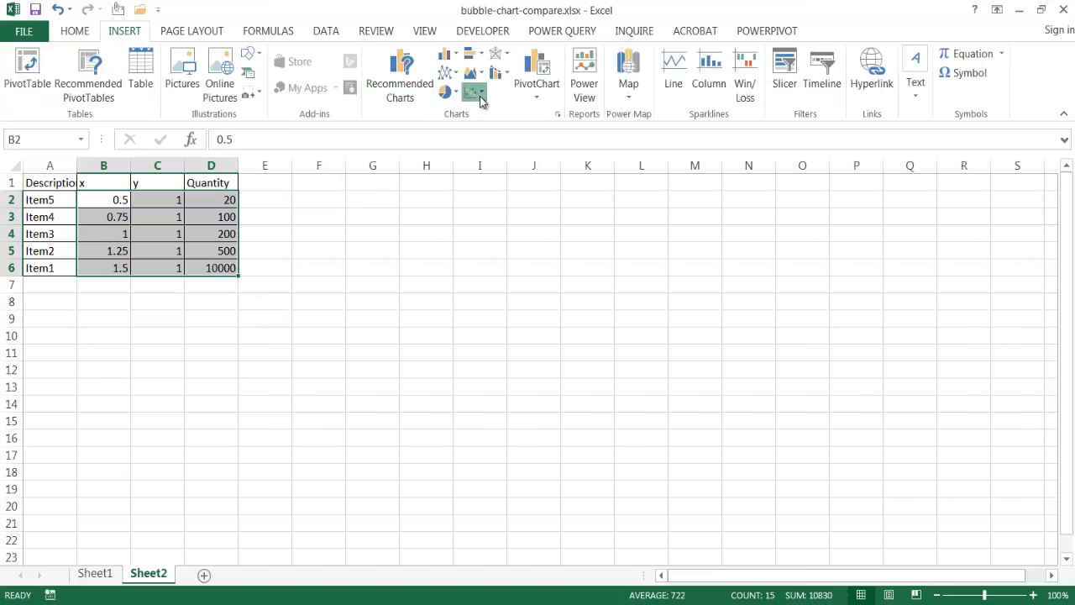
click(475, 92)
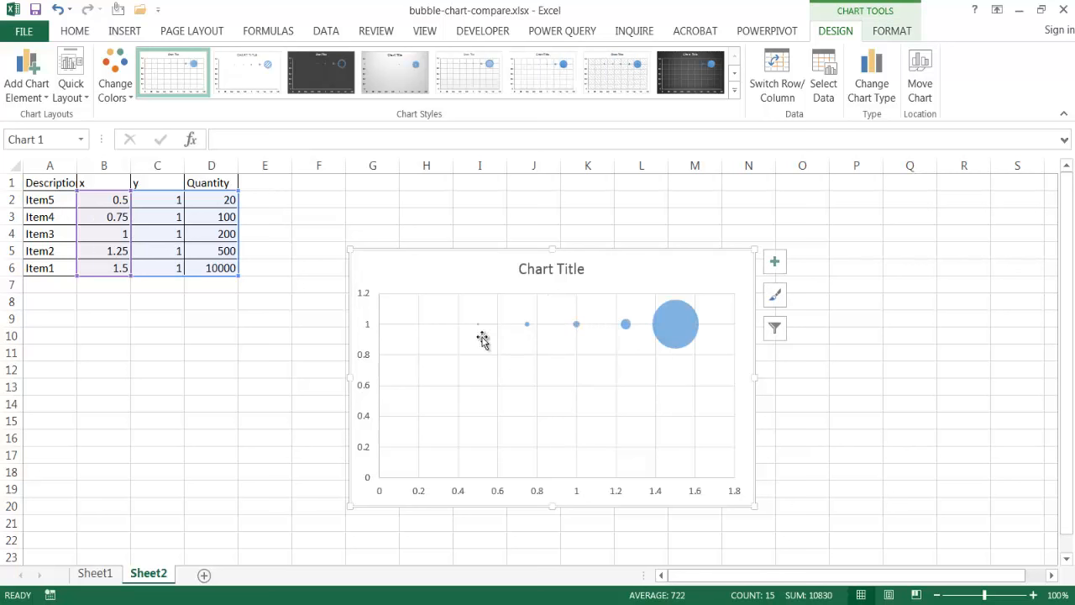
mouse_move(409, 368)
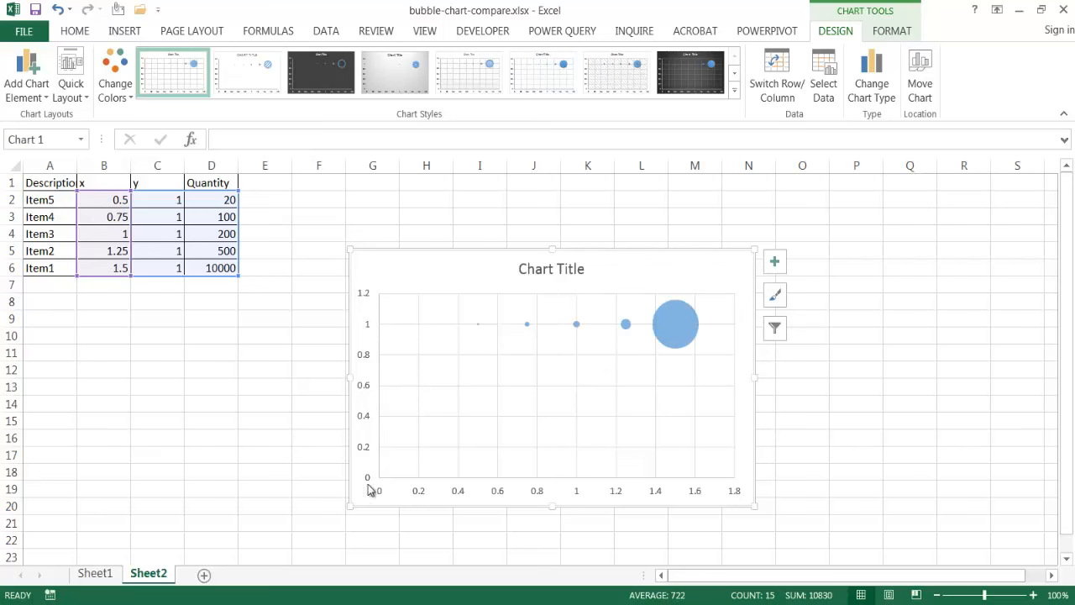
mouse_move(350, 378)
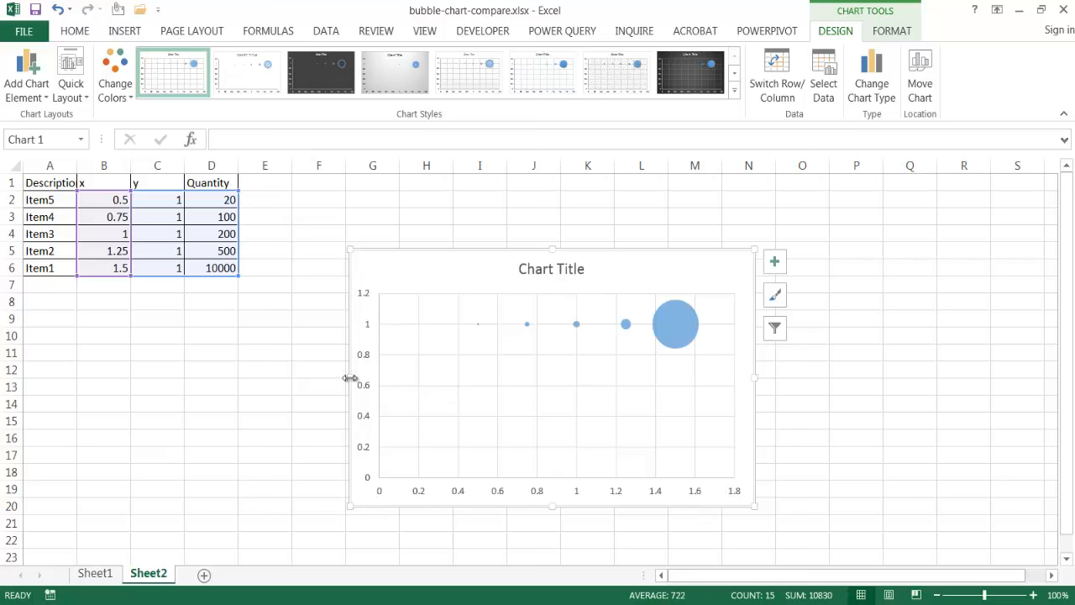
mouse_move(365, 361)
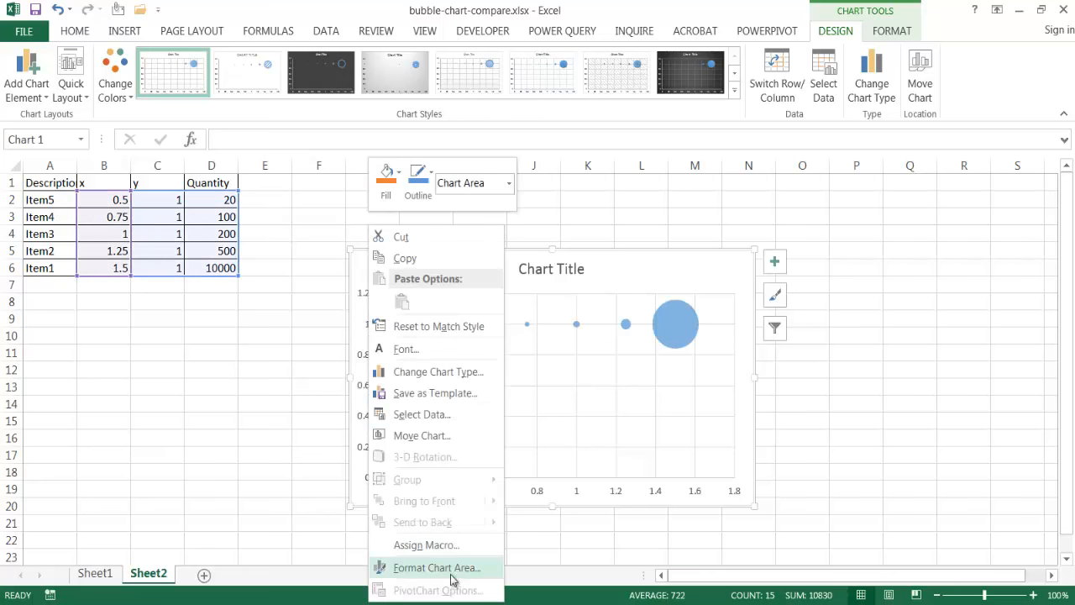
Bring up Format Chart Area for the new bubble chart.
click(435, 567)
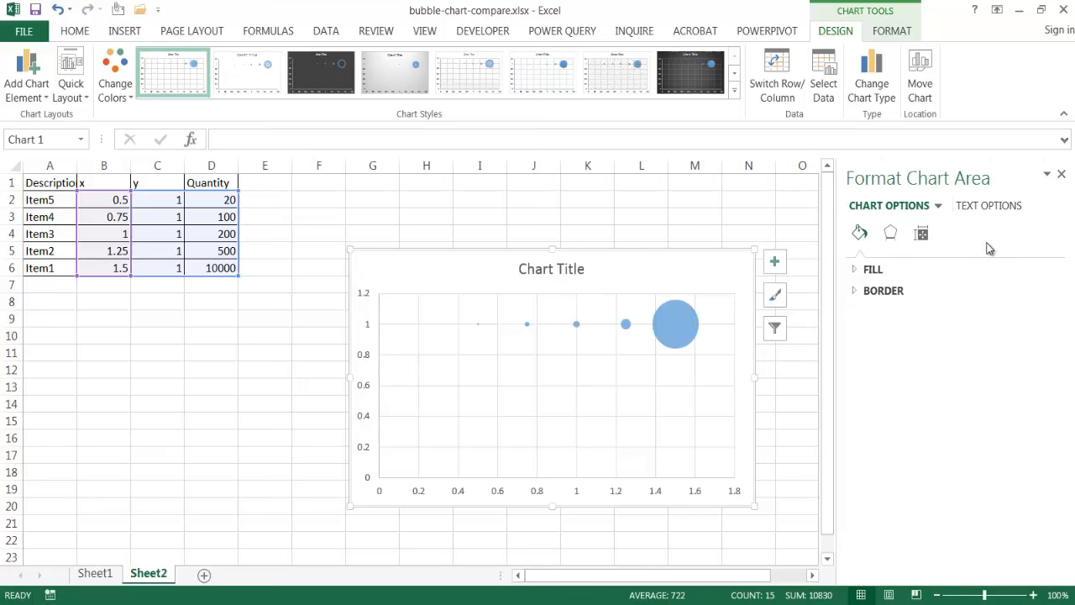
mouse_move(332, 282)
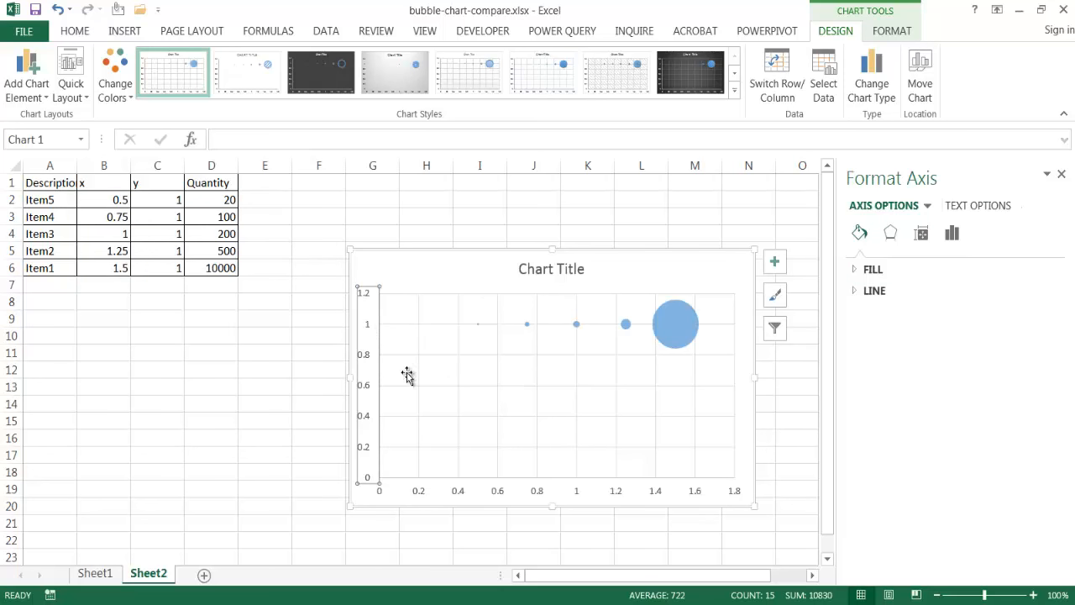
mouse_move(601, 334)
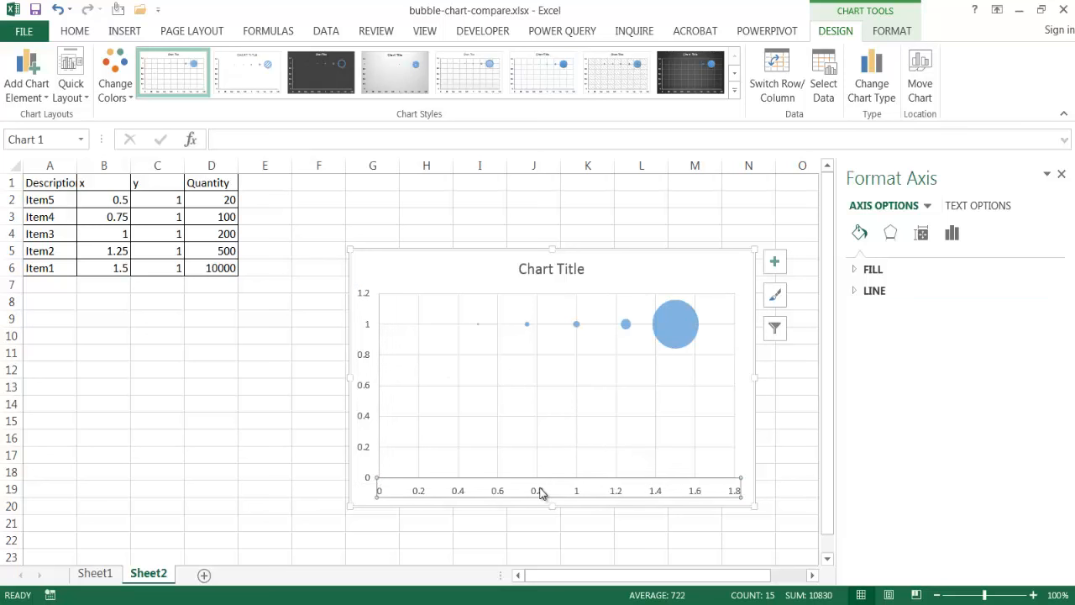
Select the vertical axis and show its Axis Options bounds settings.
click(538, 386)
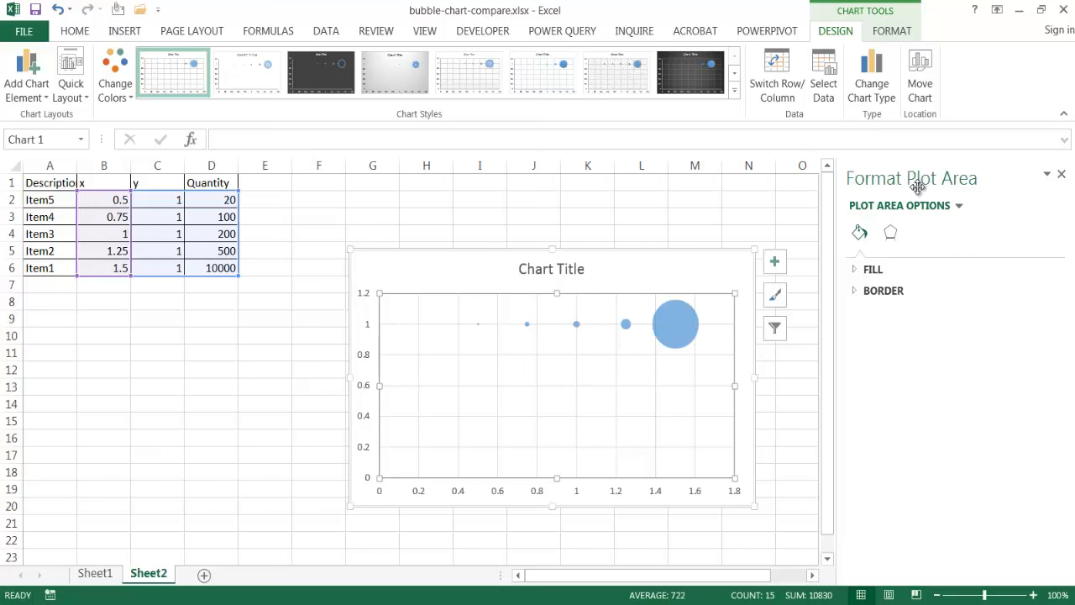
mouse_move(901, 174)
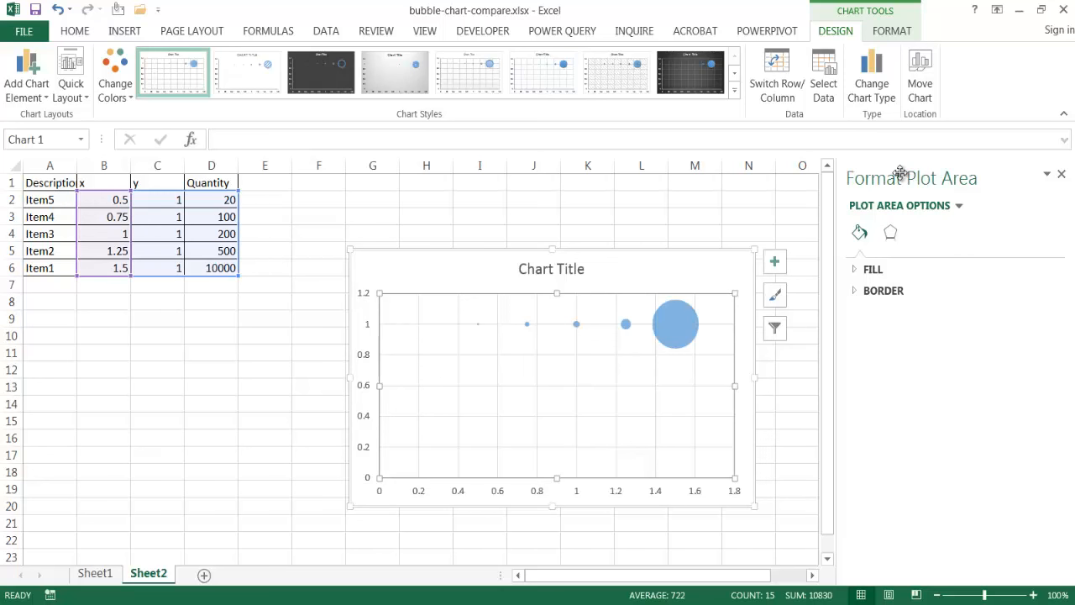
mouse_move(368, 362)
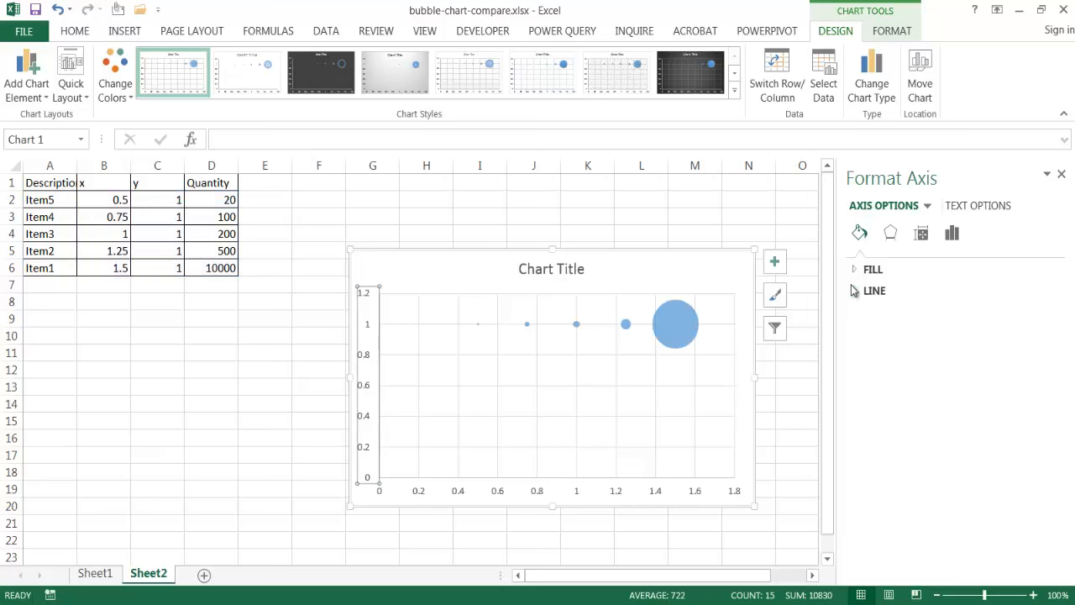
mouse_move(921, 234)
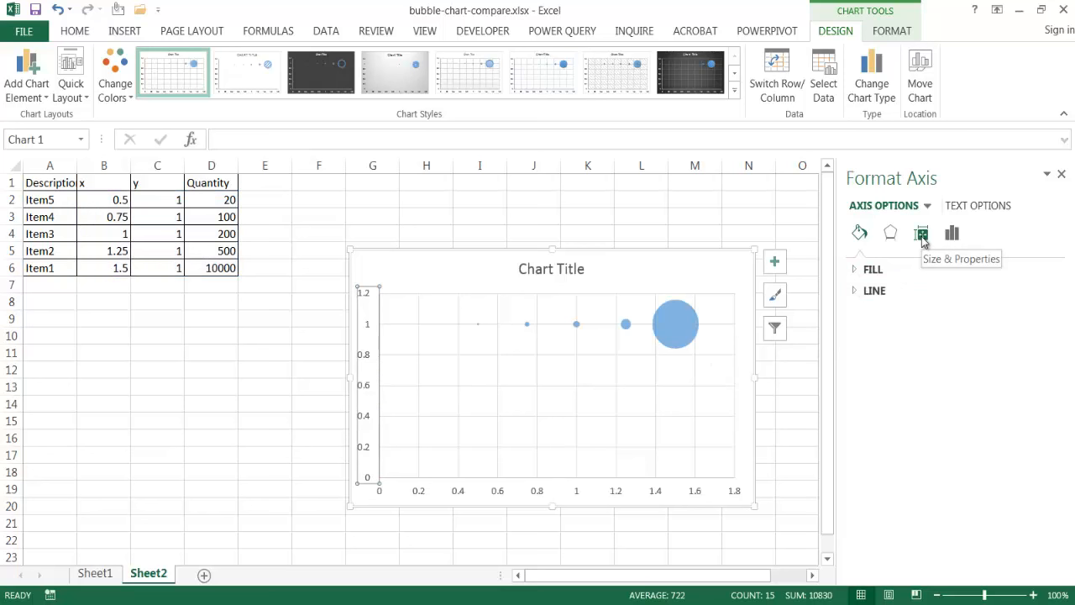
click(922, 233)
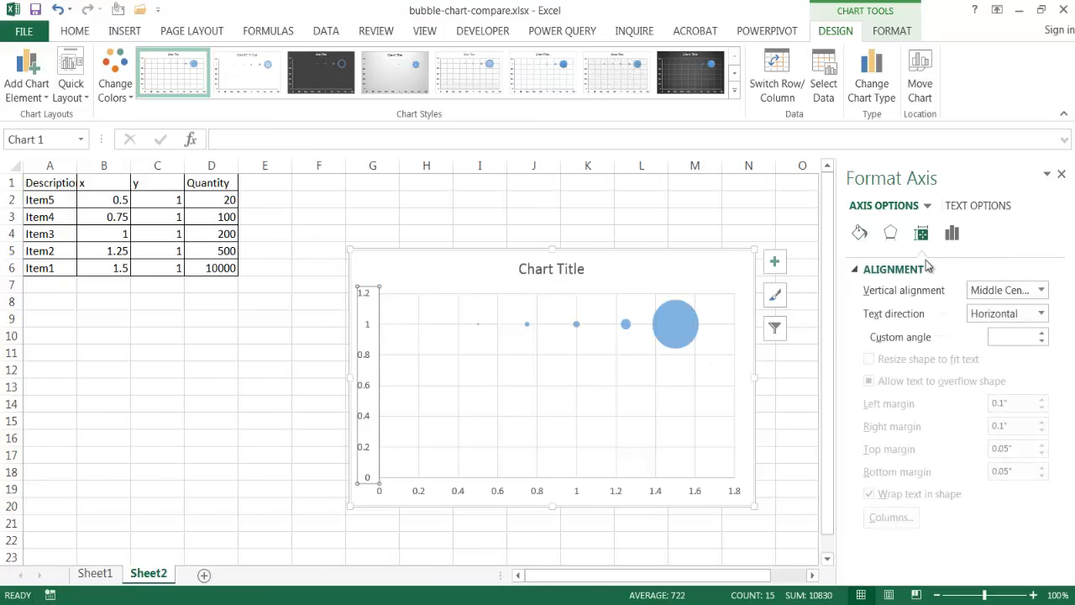
click(952, 233)
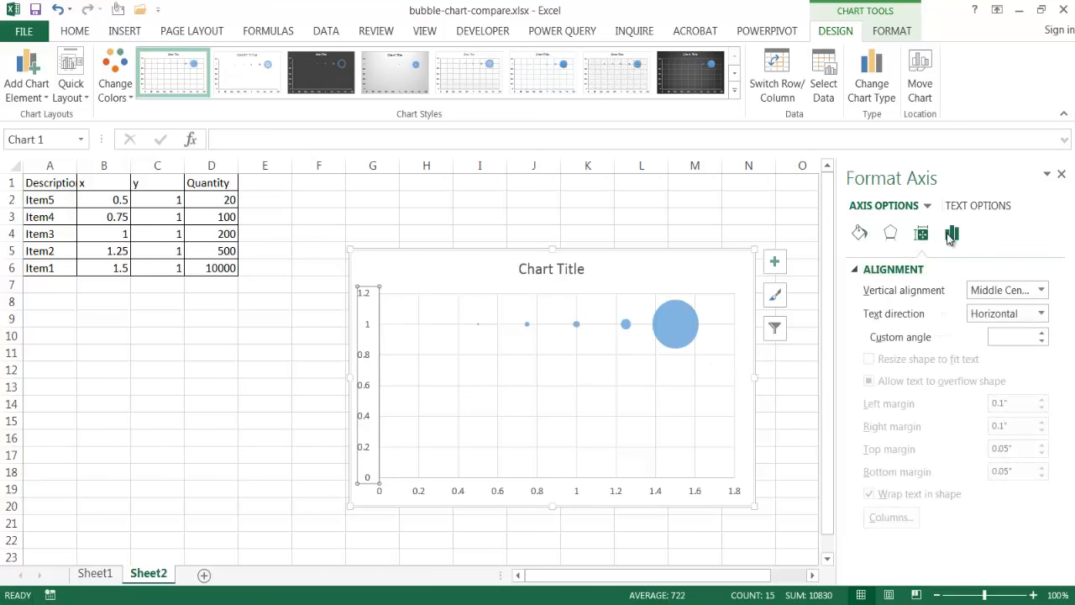
click(952, 233)
text(2)
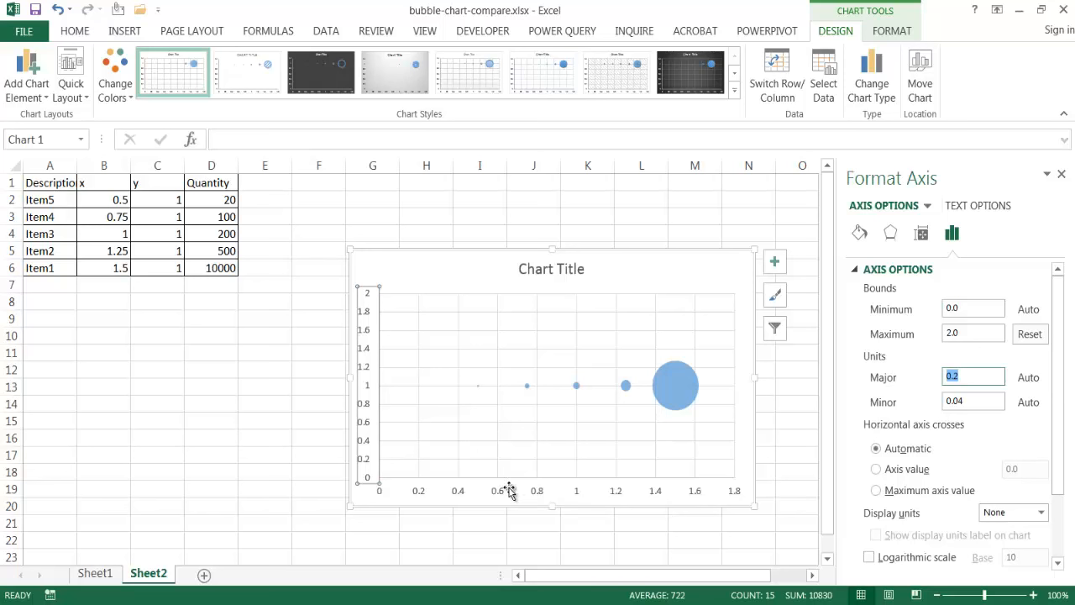
mouse_move(588, 494)
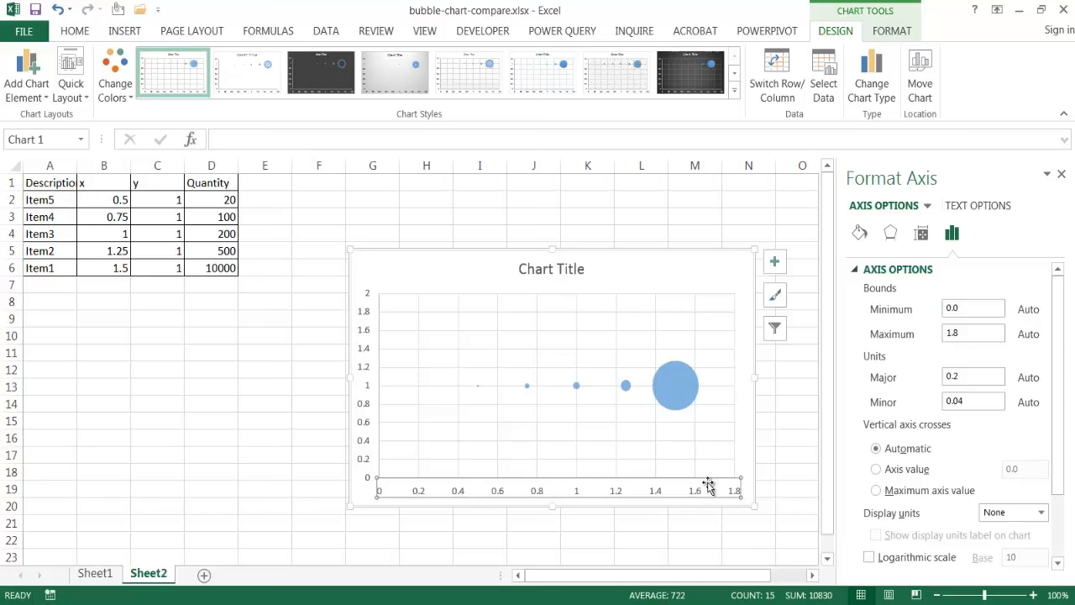
Set the horizontal axis Maximum to 2.0 so both axes run 0 to 2.
click(974, 334)
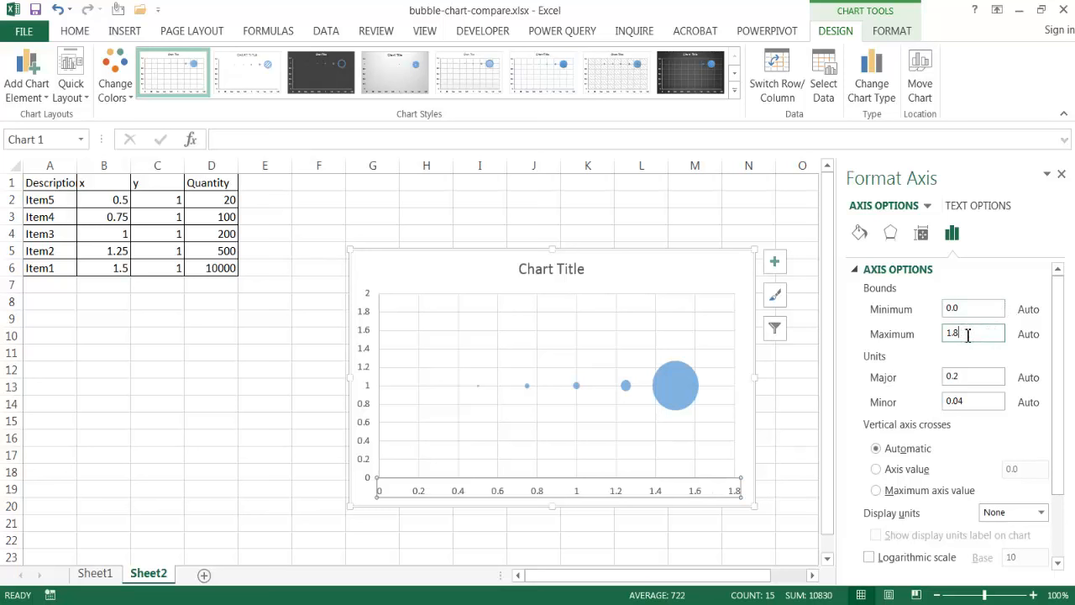
text(2.0)
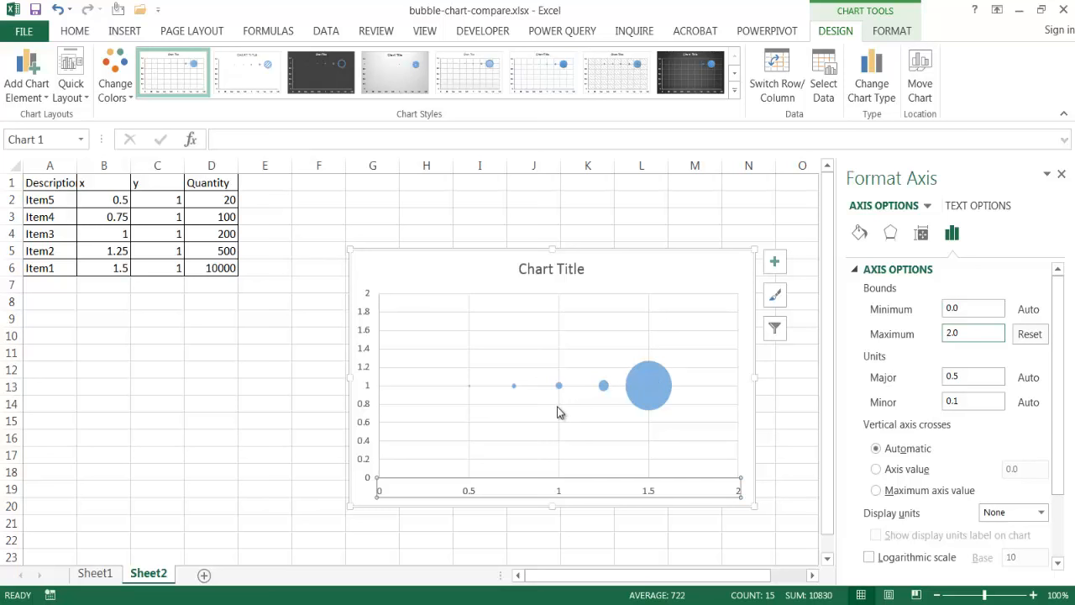
mouse_move(593, 390)
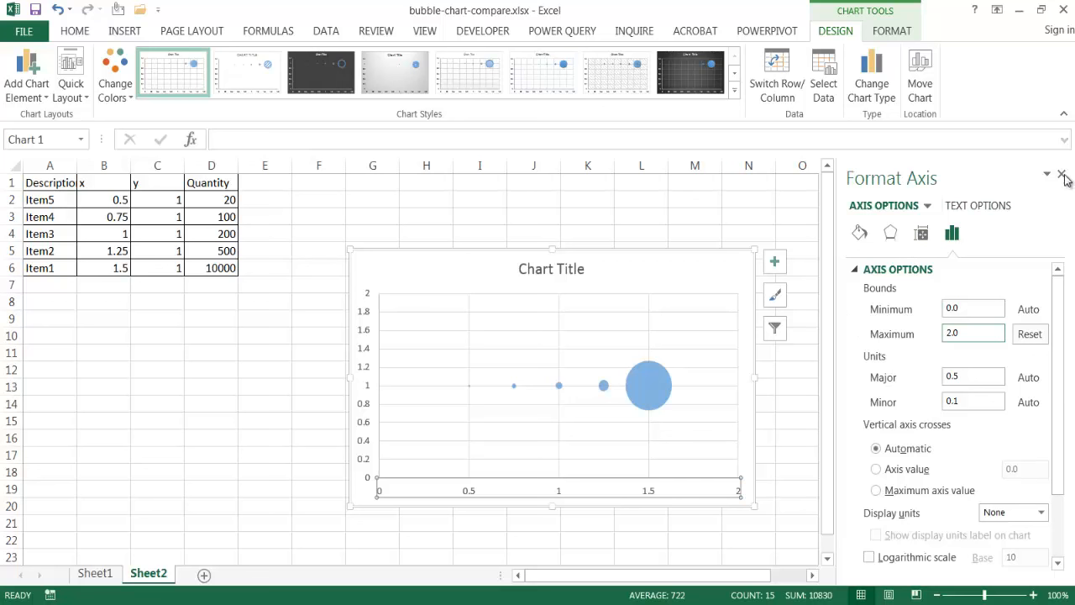
Close the axis pane and select the bubble data series in the chart.
click(1063, 173)
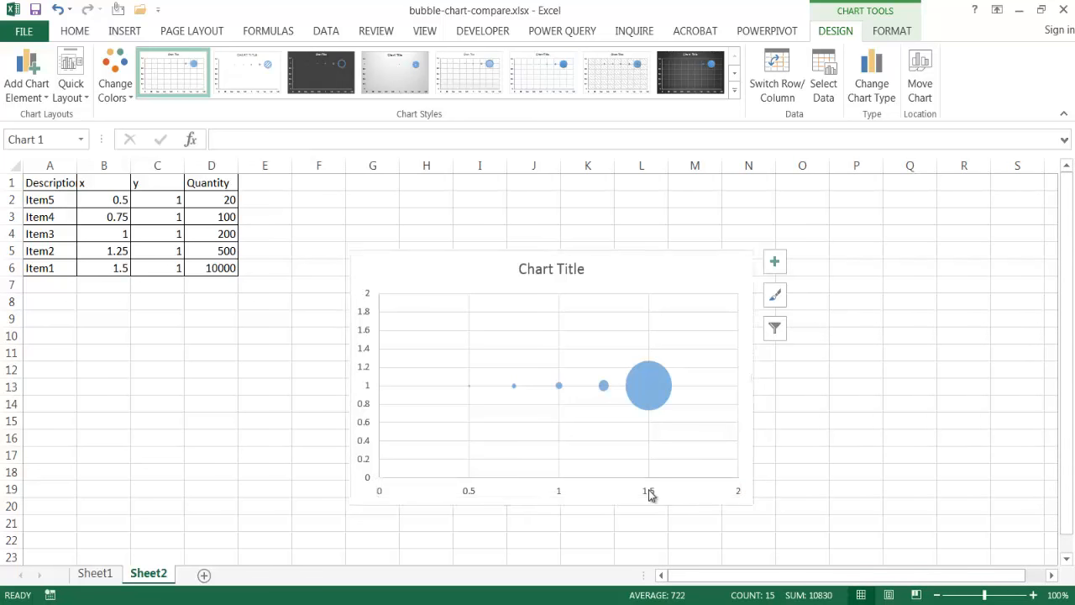
click(552, 379)
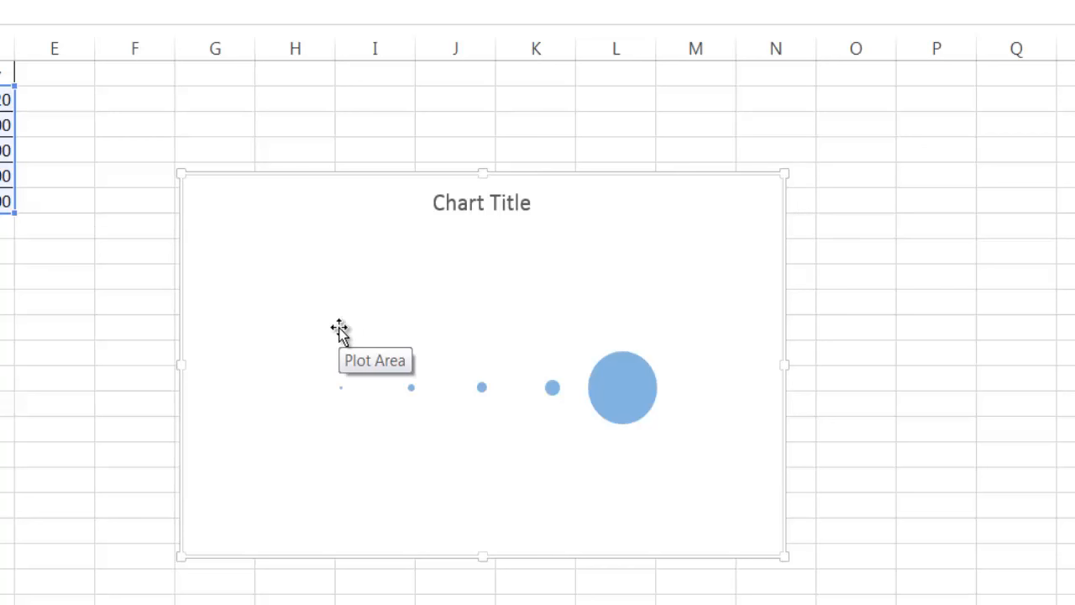
mouse_move(623, 395)
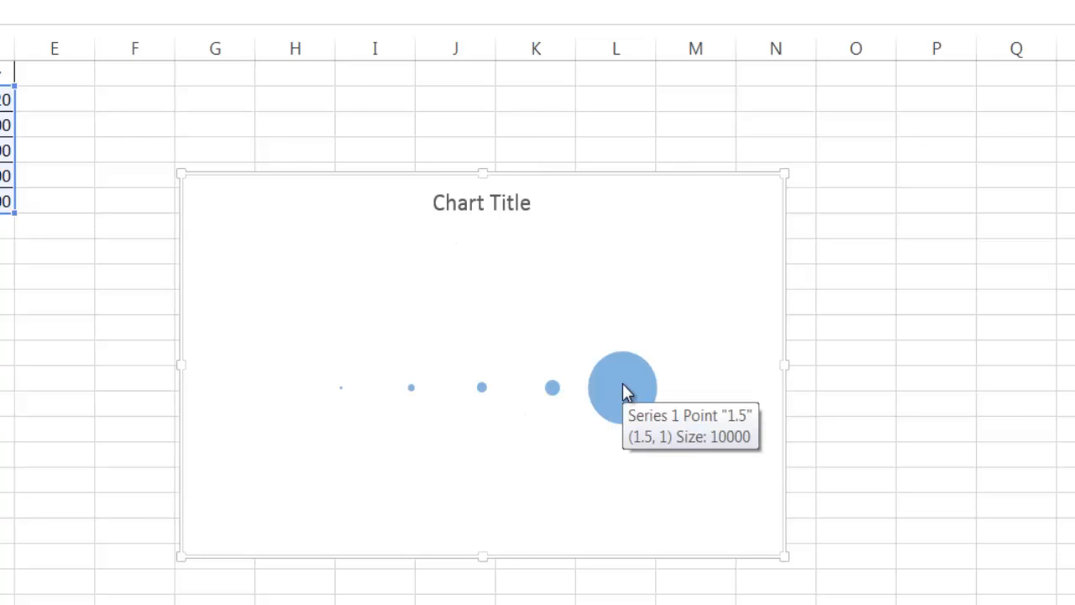
mouse_move(412, 395)
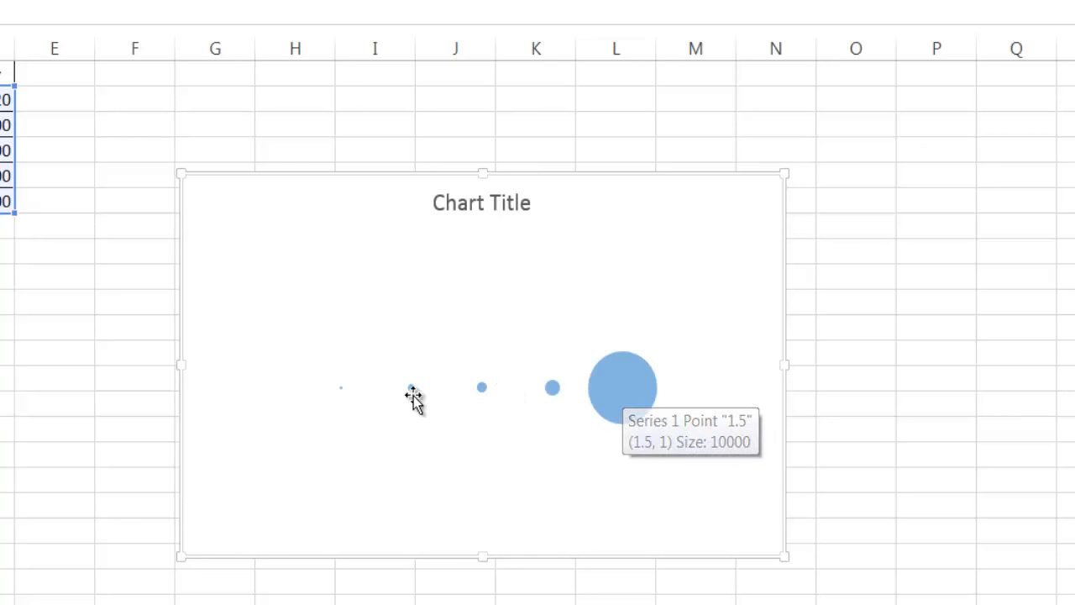
mouse_move(556, 372)
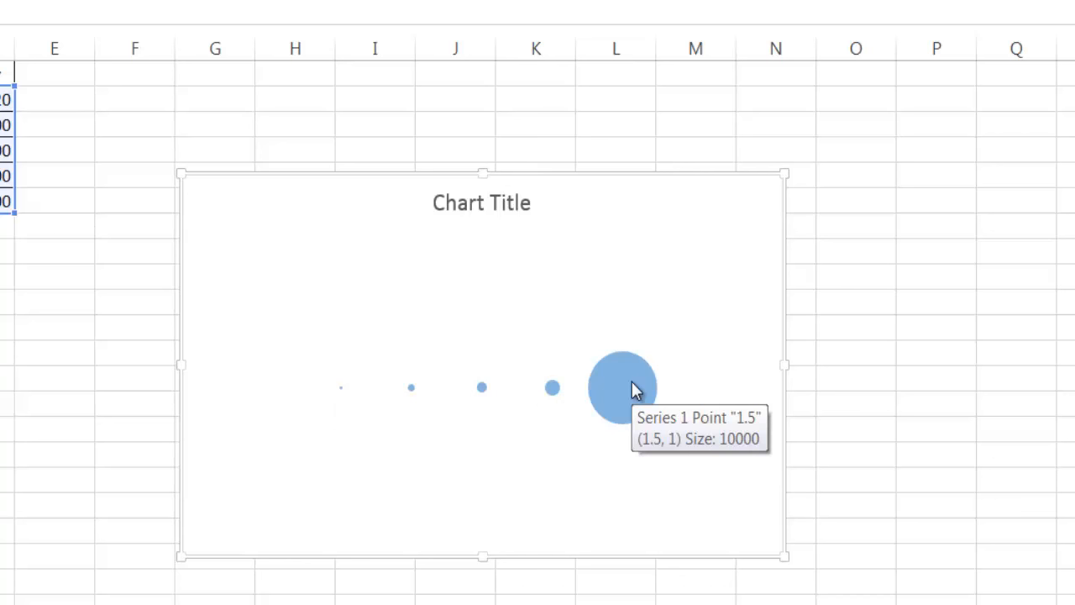
mouse_move(620, 382)
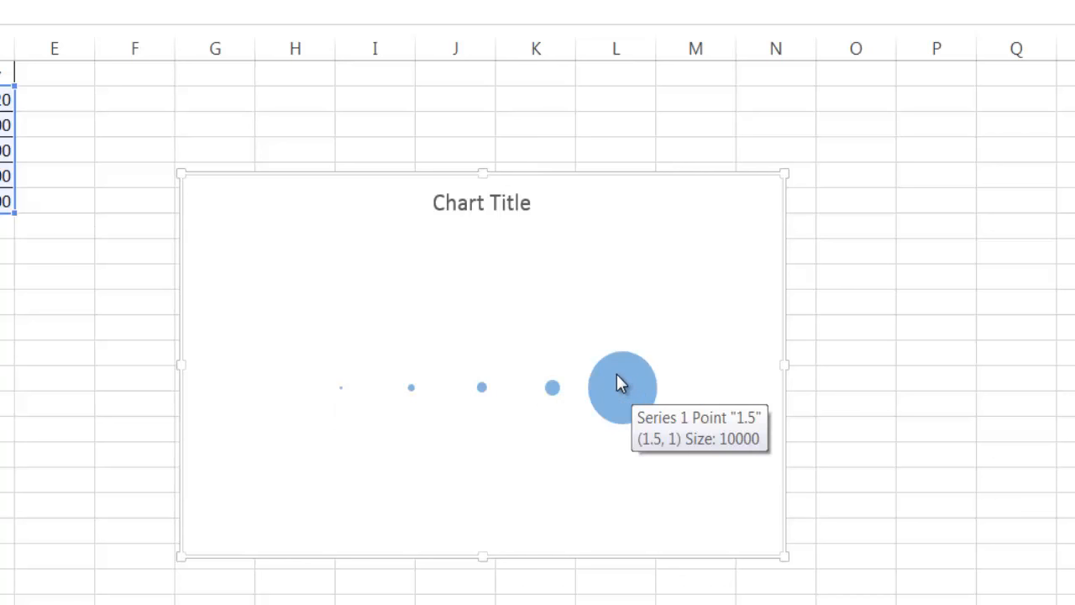
click(621, 386)
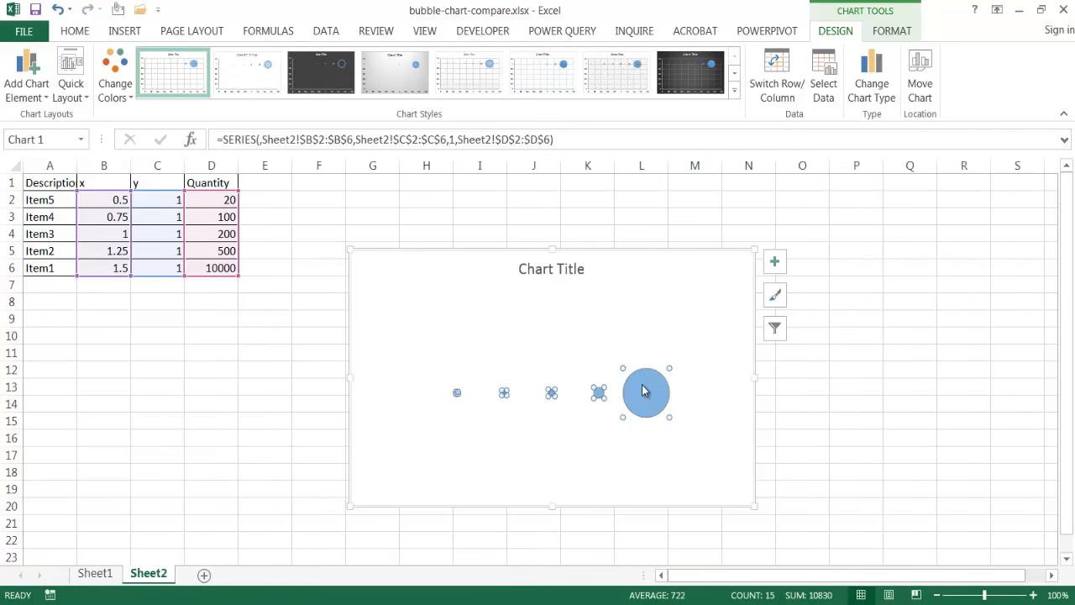
Turn on Vary colors by point for the series so each bubble gets its own colour.
right_click(646, 392)
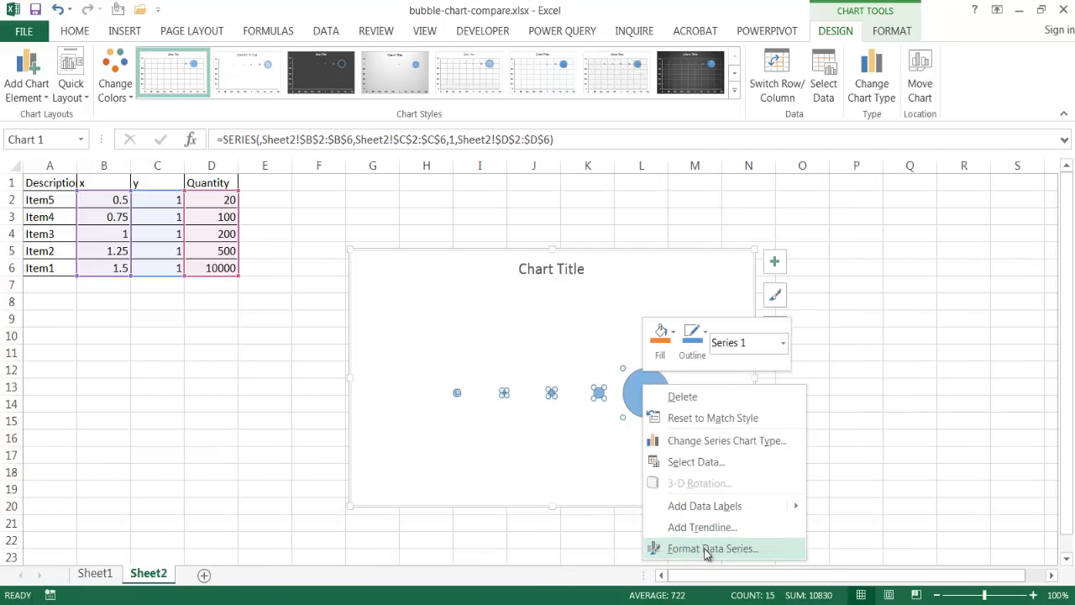
click(713, 548)
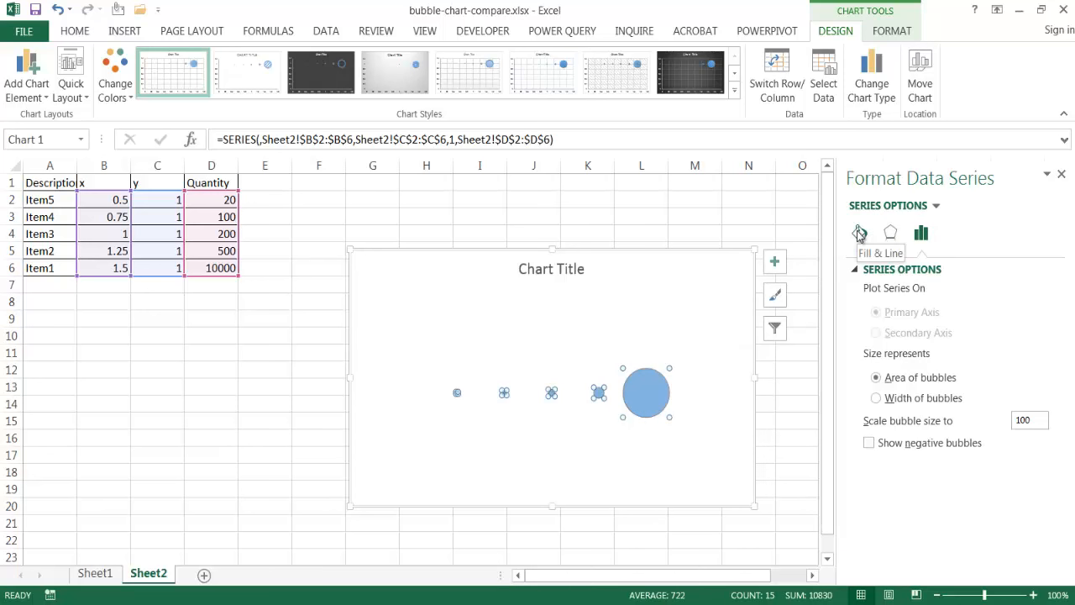
click(860, 232)
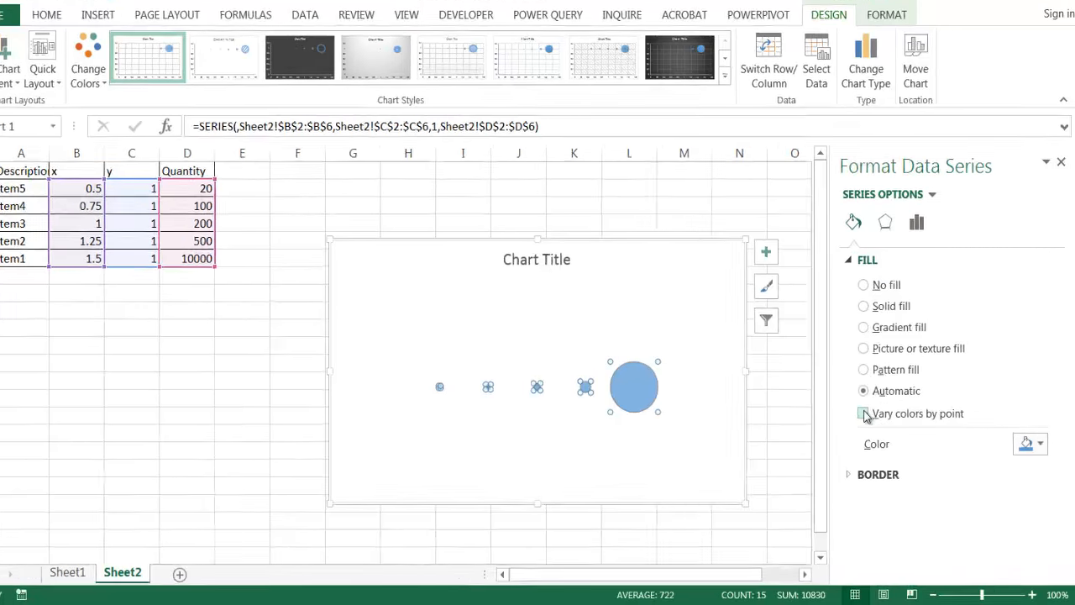
click(863, 413)
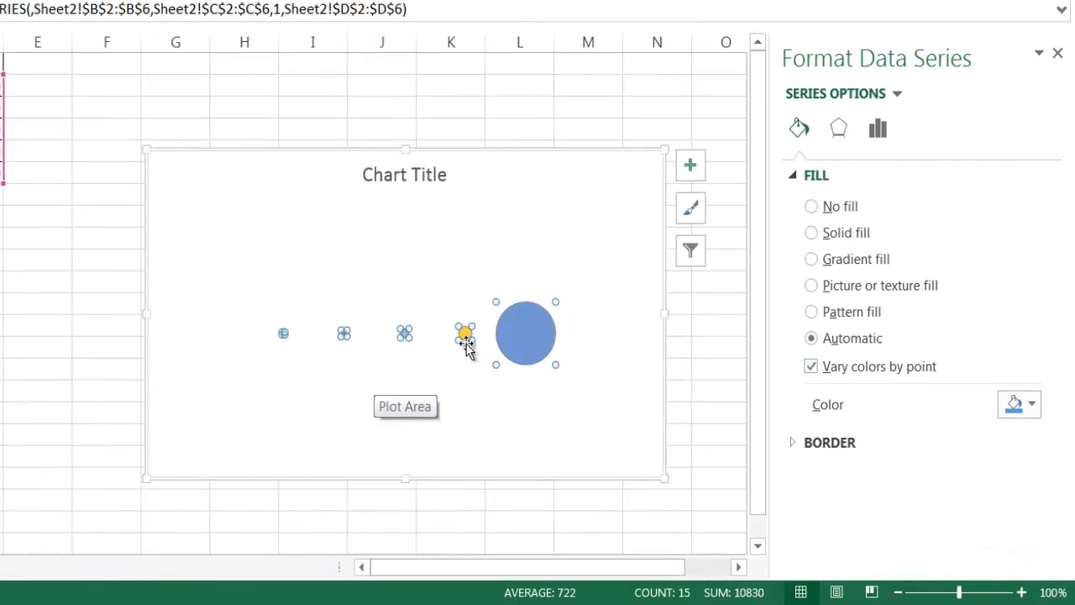
mouse_move(483, 341)
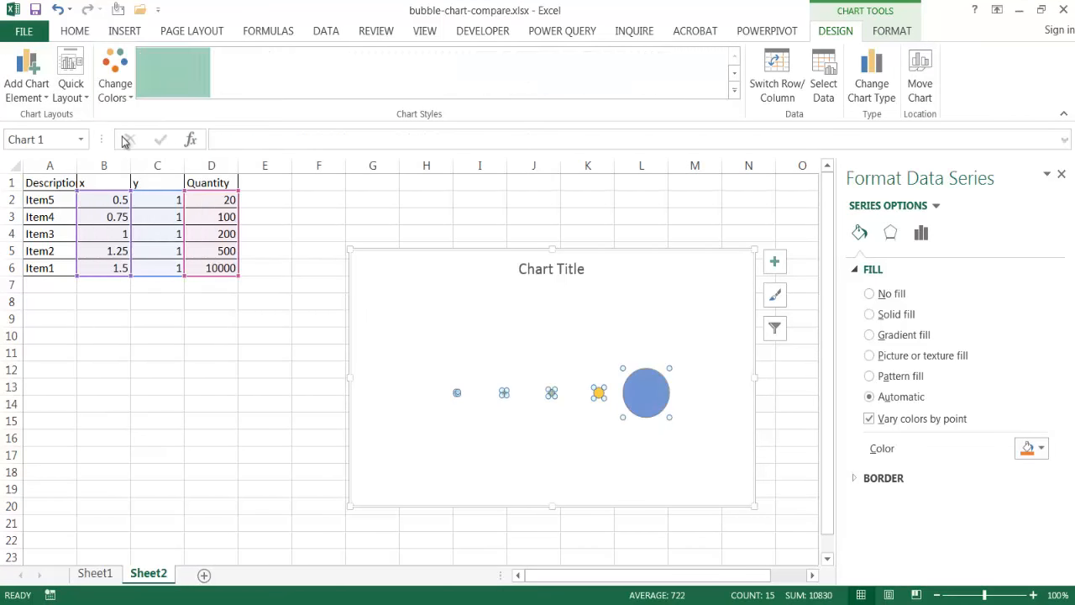
click(921, 233)
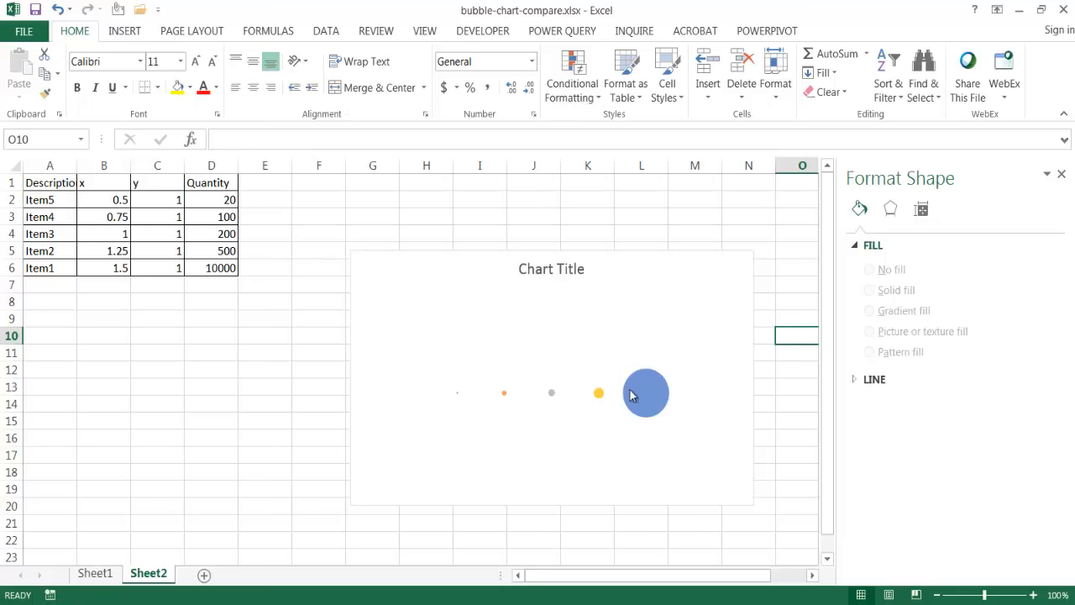
Add data labels to every bubble in the series, each currently reading 1.
right_click(646, 392)
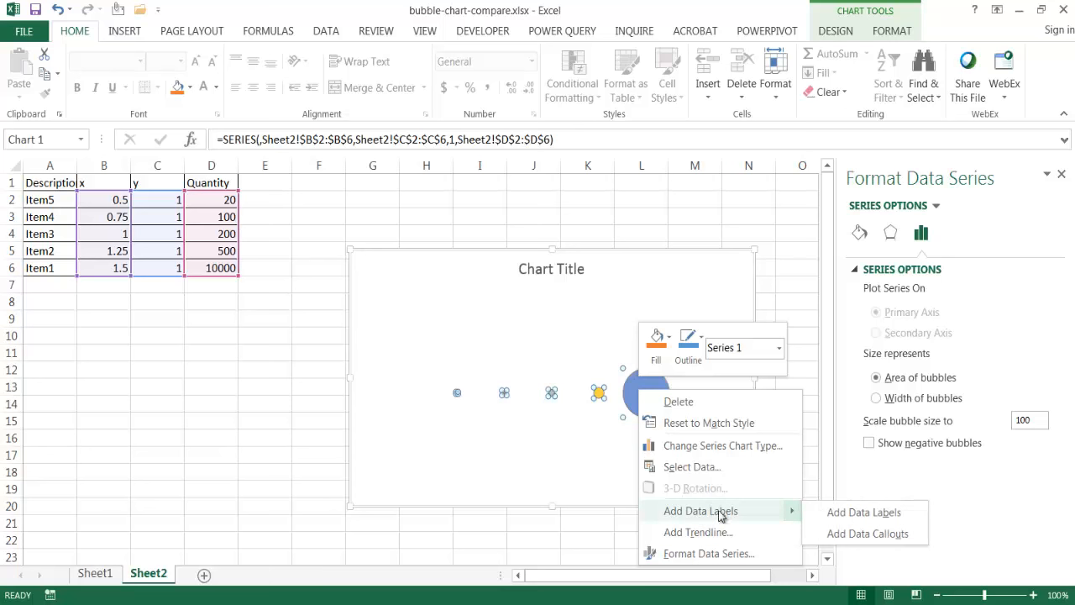
click(864, 512)
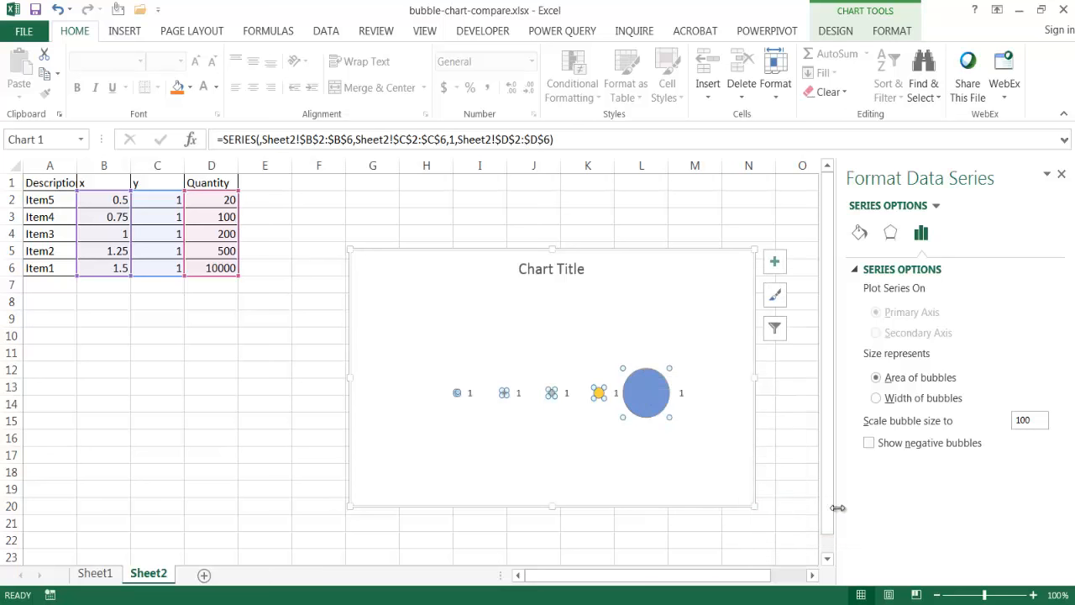
mouse_move(567, 405)
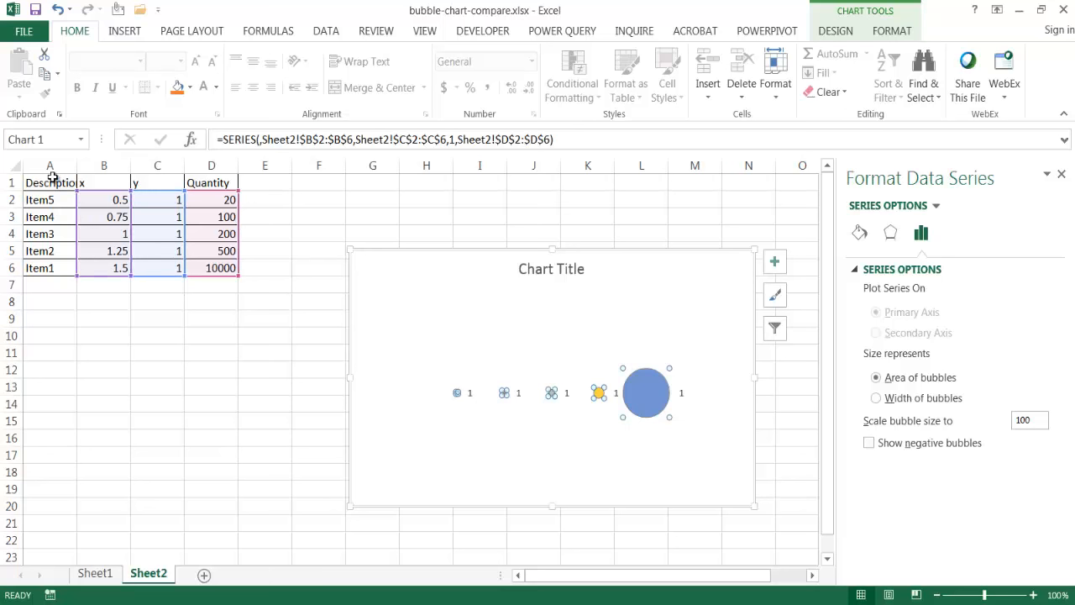
mouse_move(676, 399)
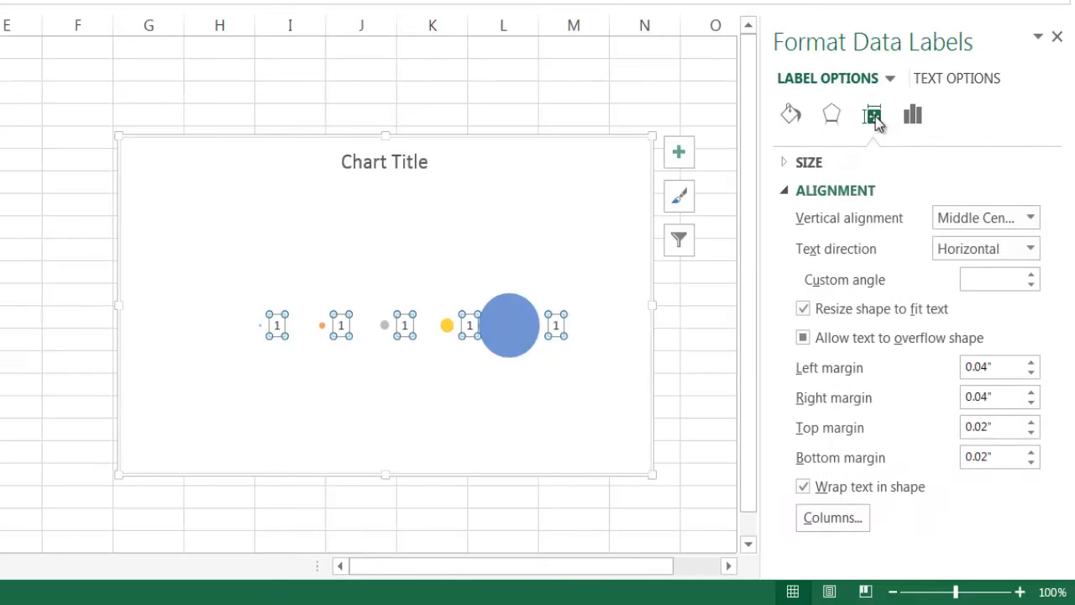
Set the labels to take their text from cells A2:A6, the item names.
click(913, 115)
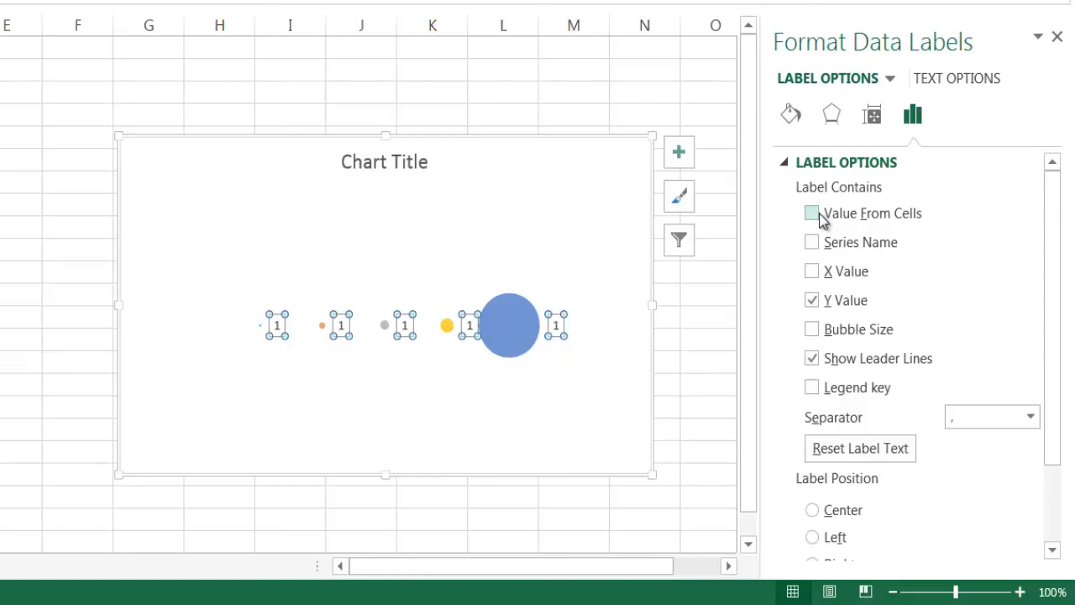
click(812, 213)
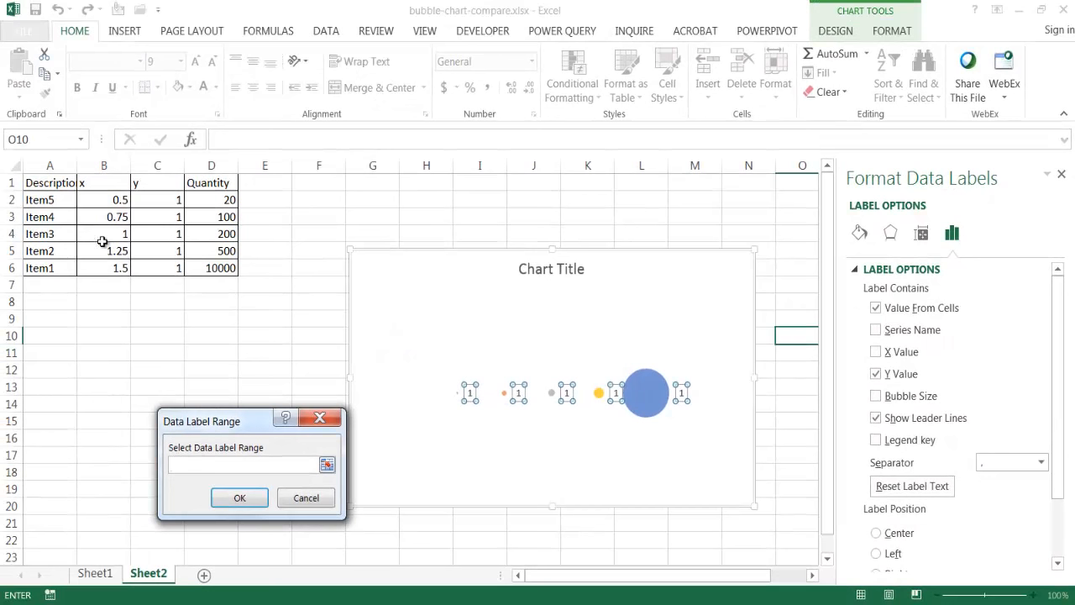
drag(49, 199, 49, 268)
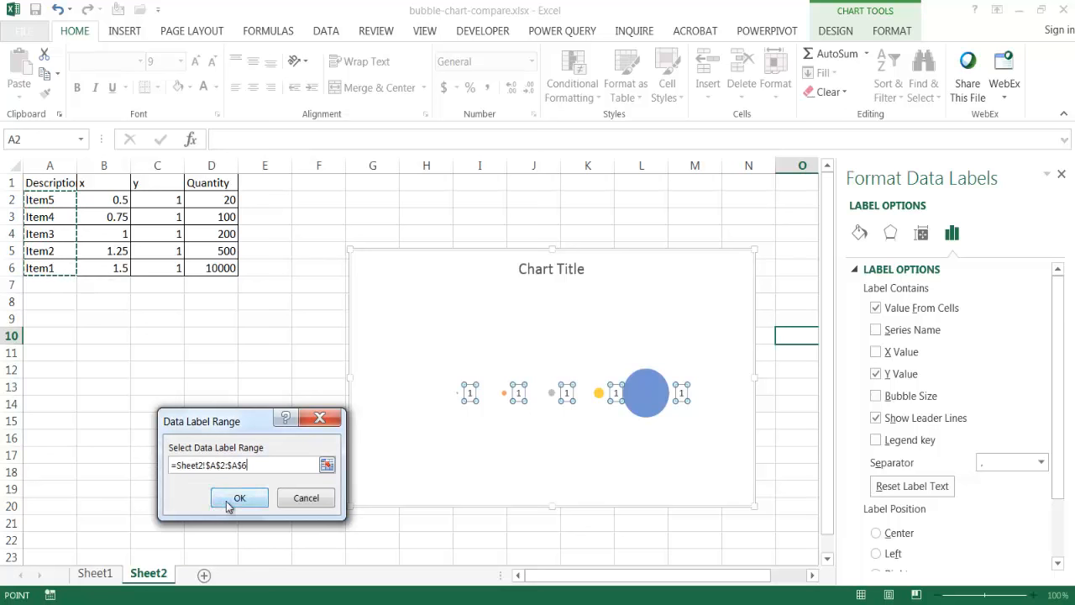
click(240, 498)
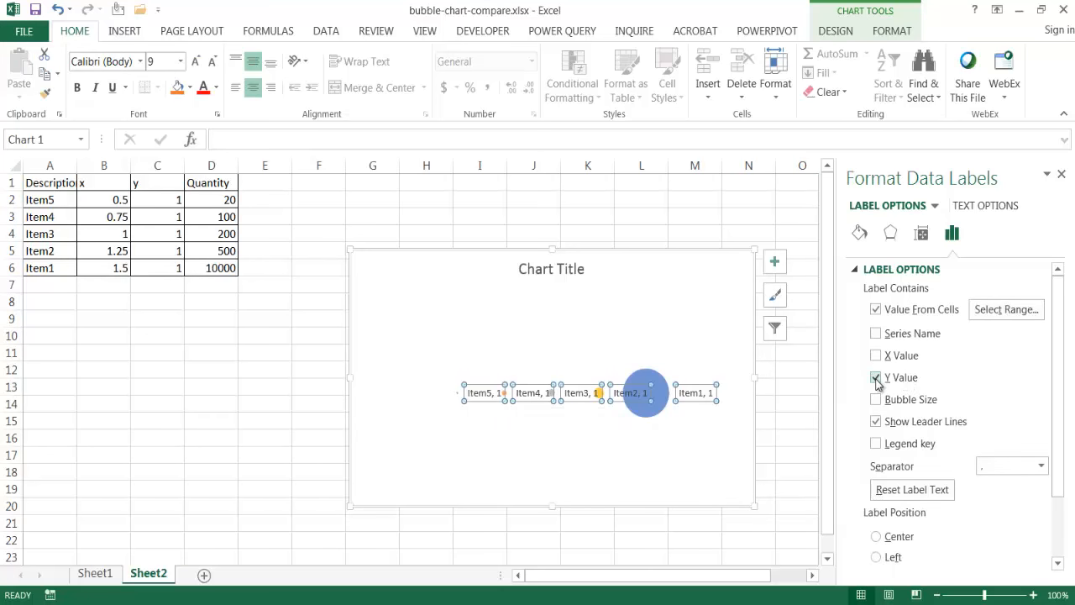
Drop the Y value and leader lines so labels read Item1 to Item5 only, then close the pane.
click(876, 377)
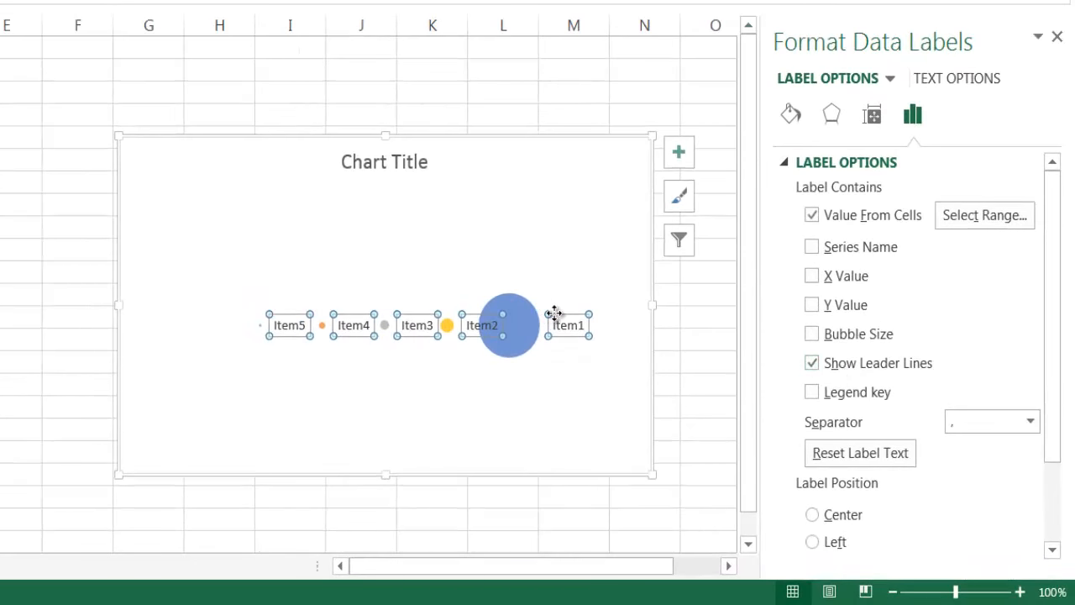
mouse_move(520, 318)
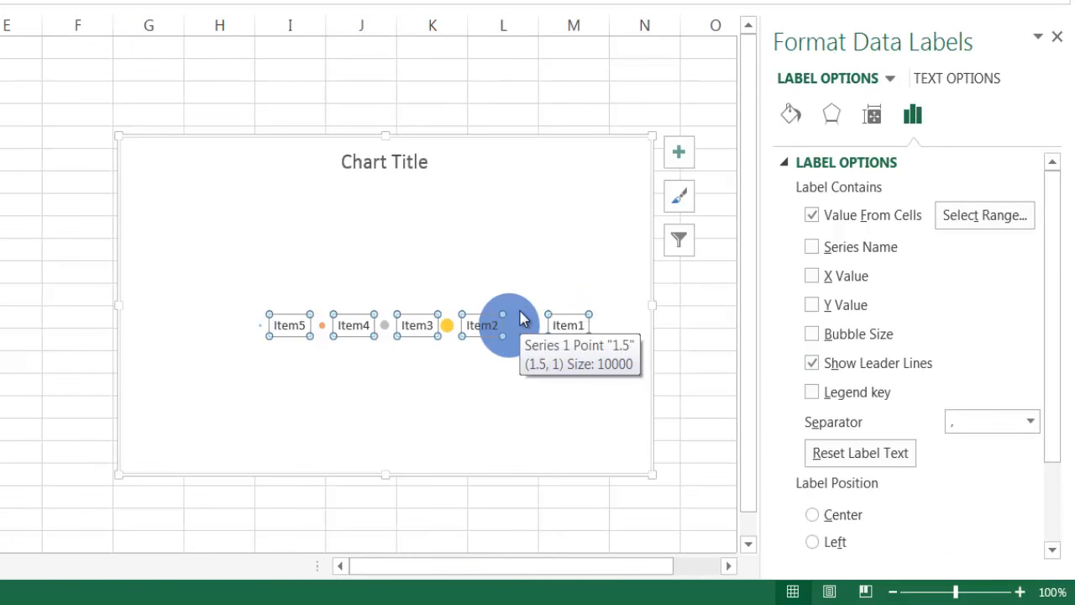
mouse_move(592, 228)
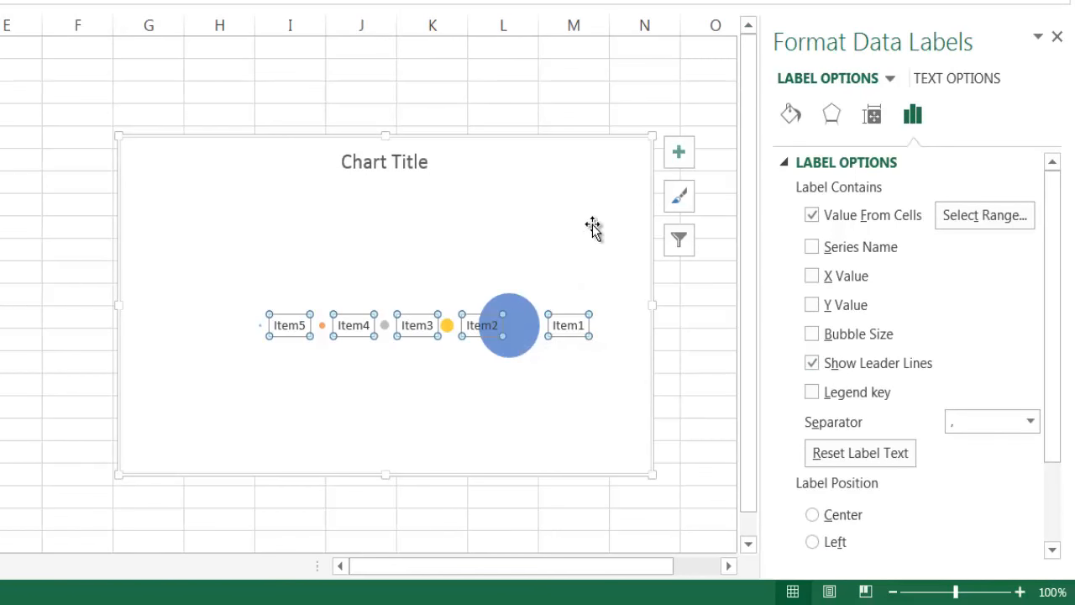
mouse_move(1069, 44)
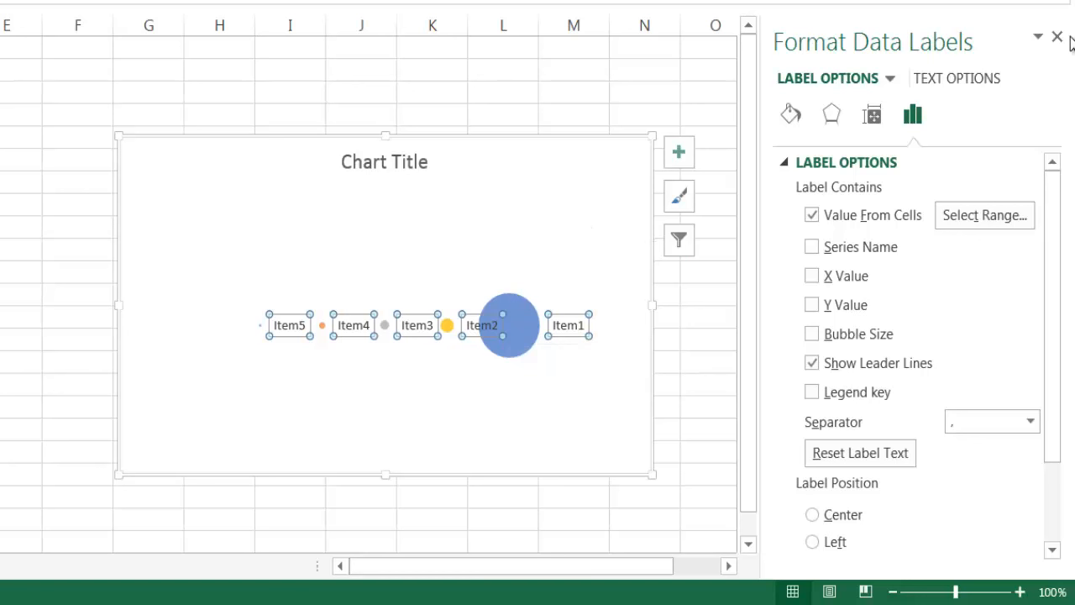
click(811, 362)
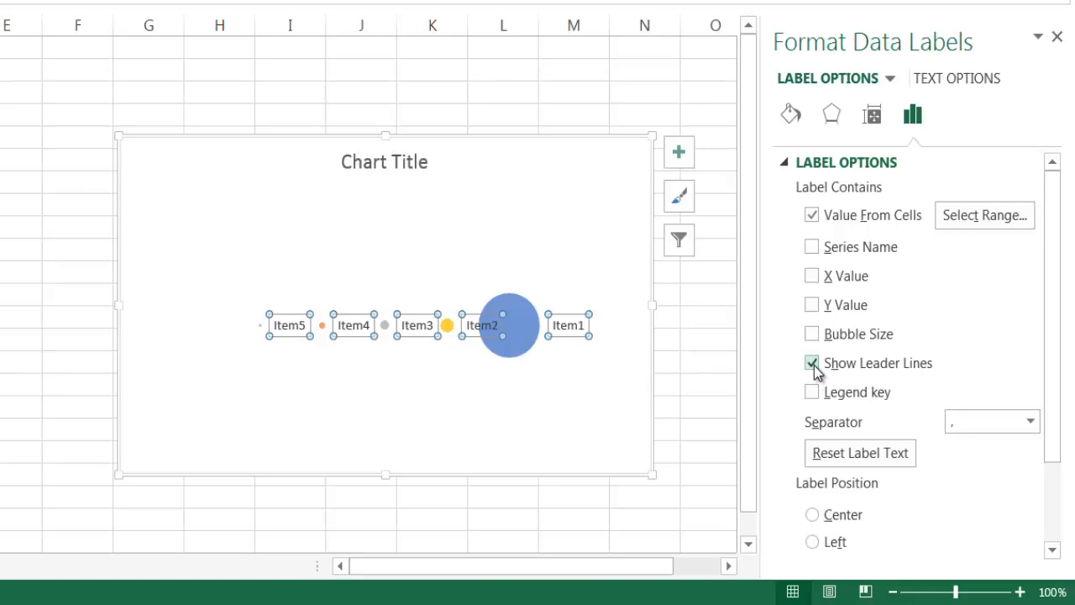
click(811, 363)
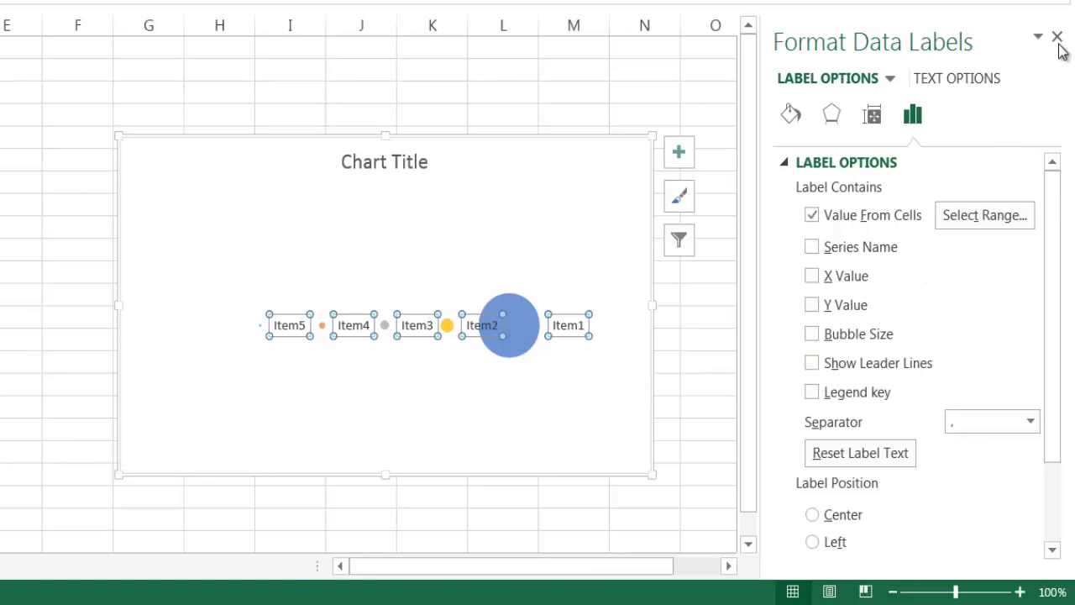
mouse_move(1058, 39)
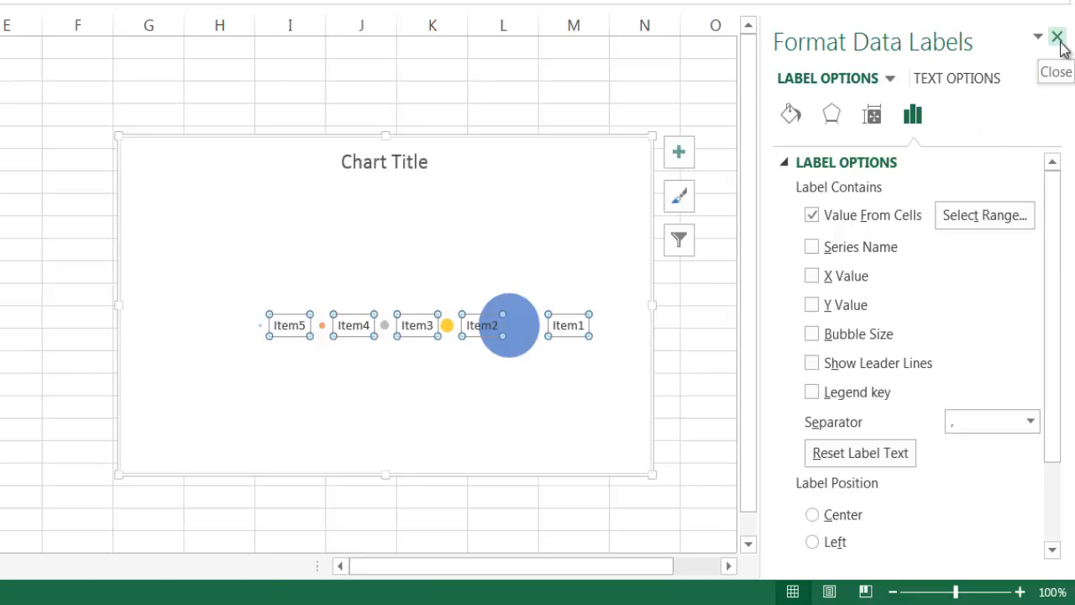
click(1057, 37)
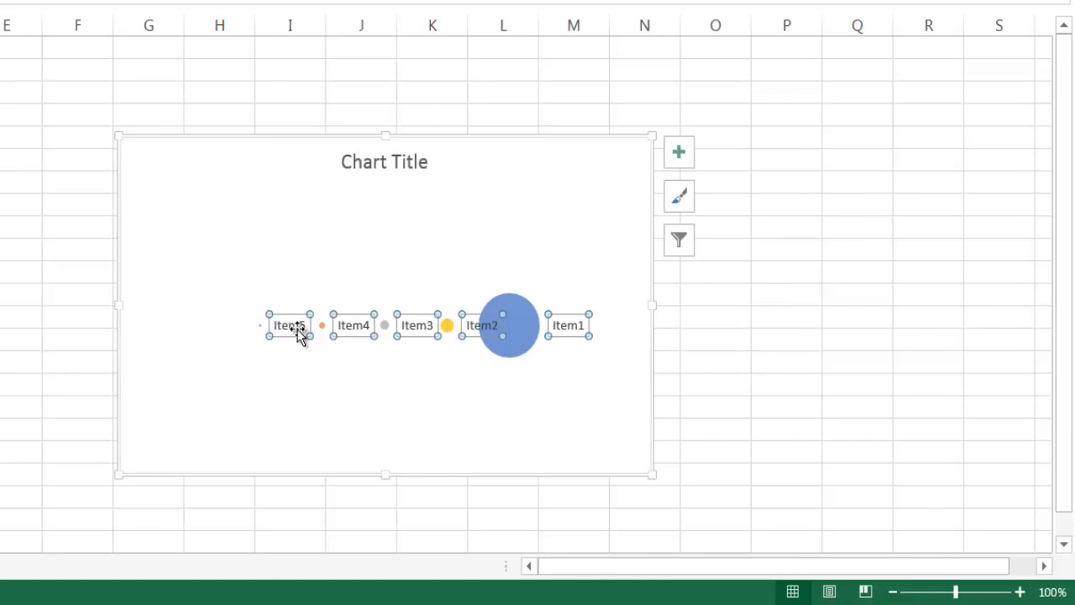
mouse_move(292, 333)
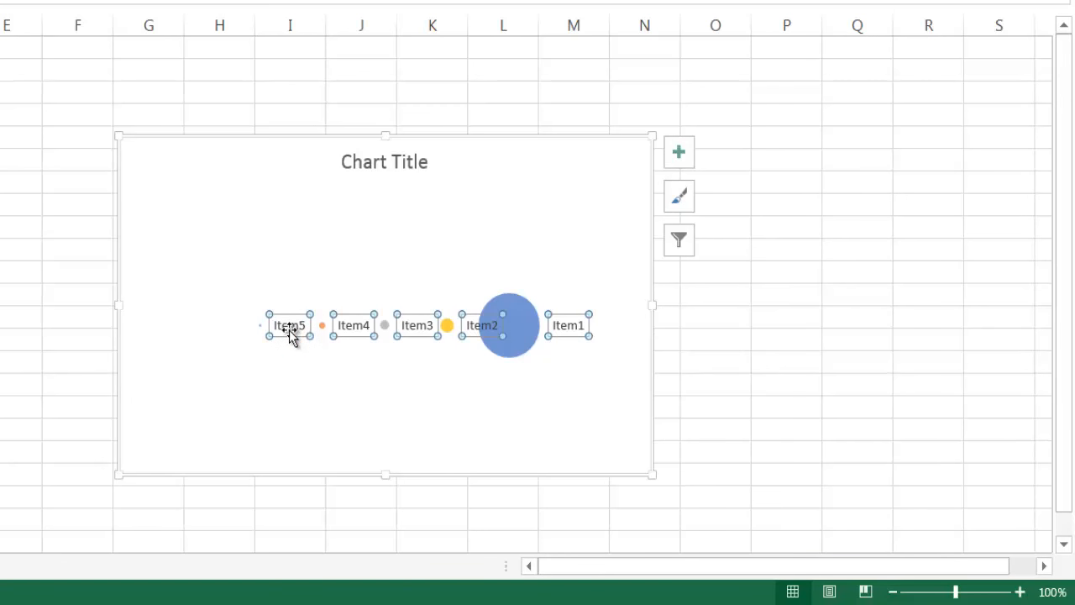
Position the item-name labels above each bubble and close the formatting pane.
right_click(289, 325)
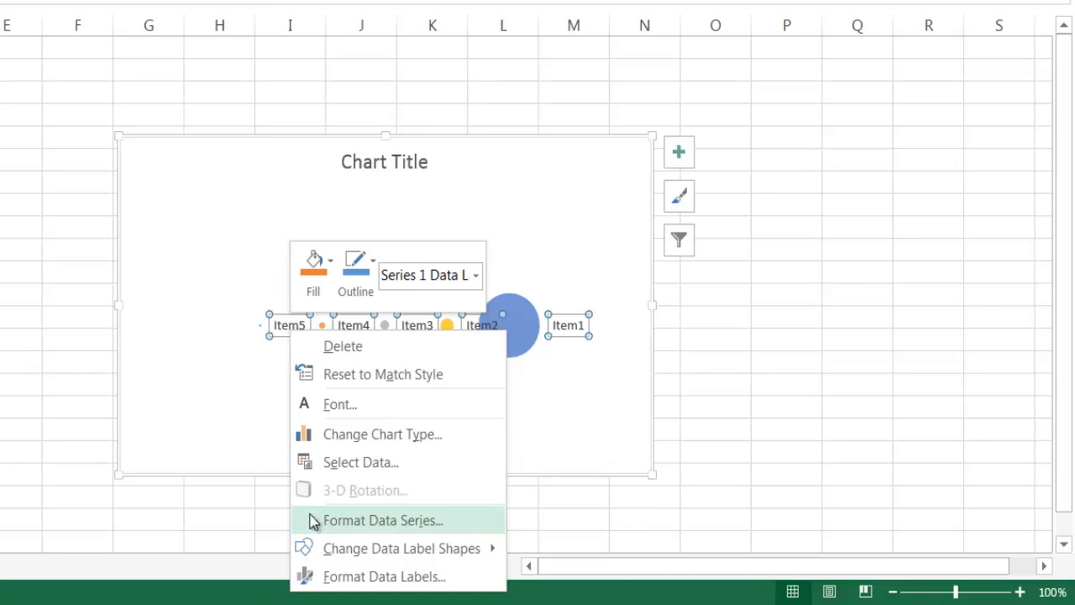
click(384, 576)
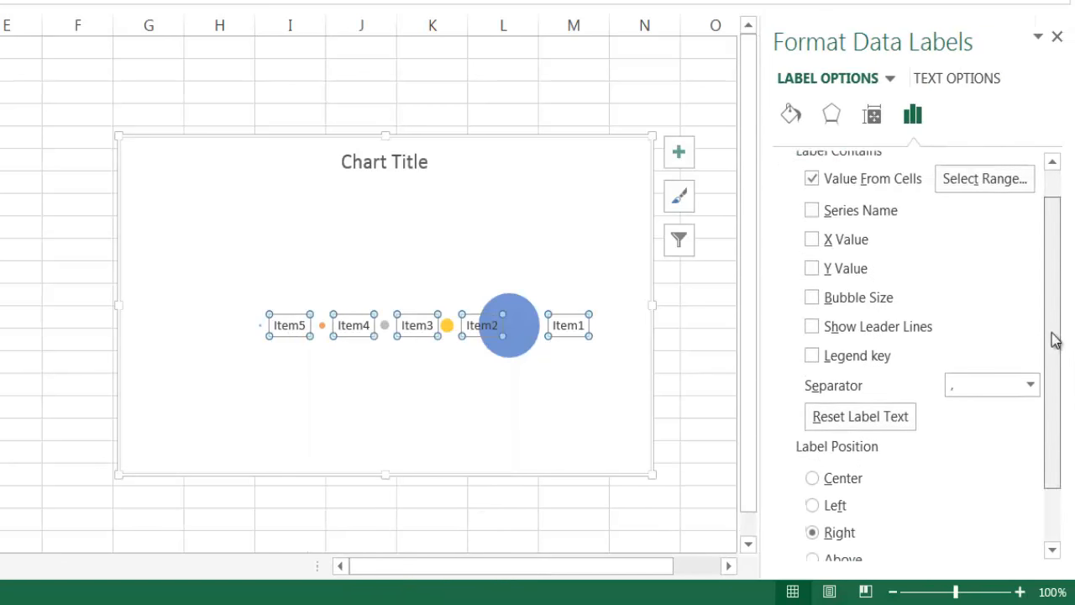
click(813, 487)
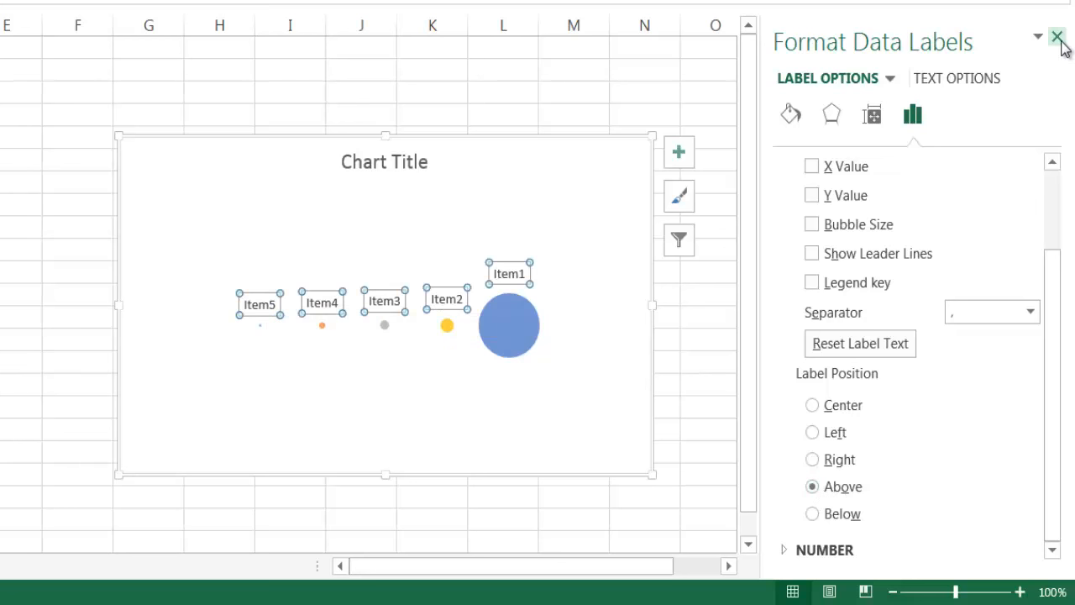
click(1058, 38)
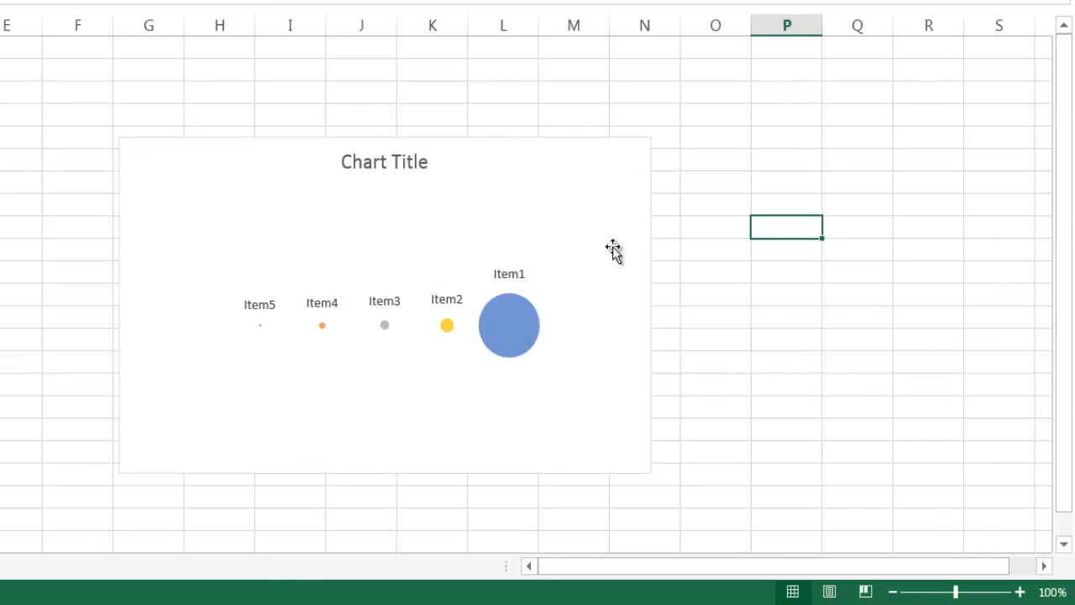
mouse_move(265, 313)
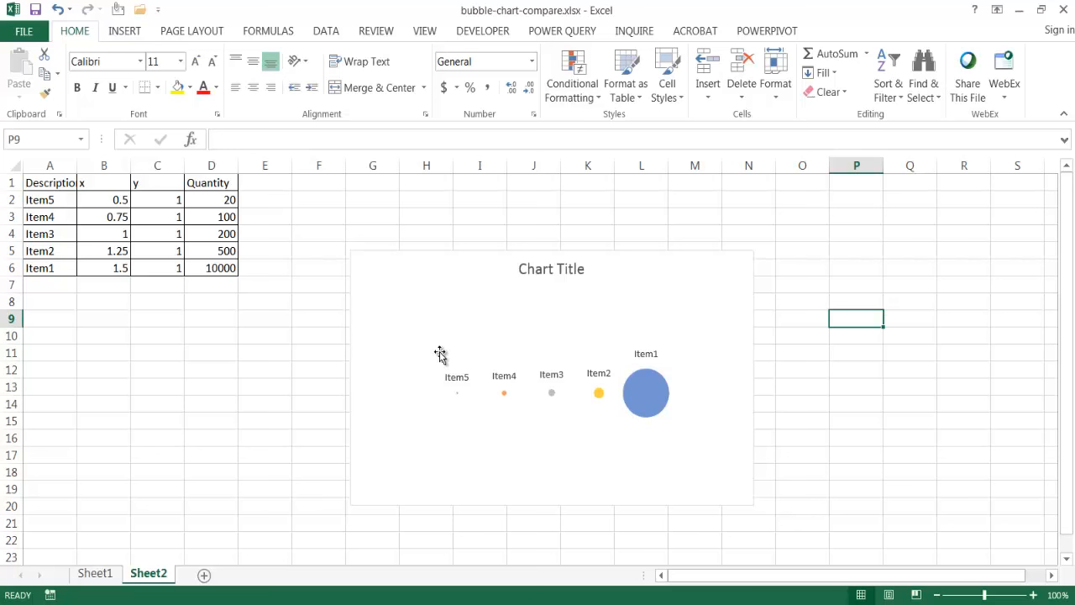
mouse_move(414, 347)
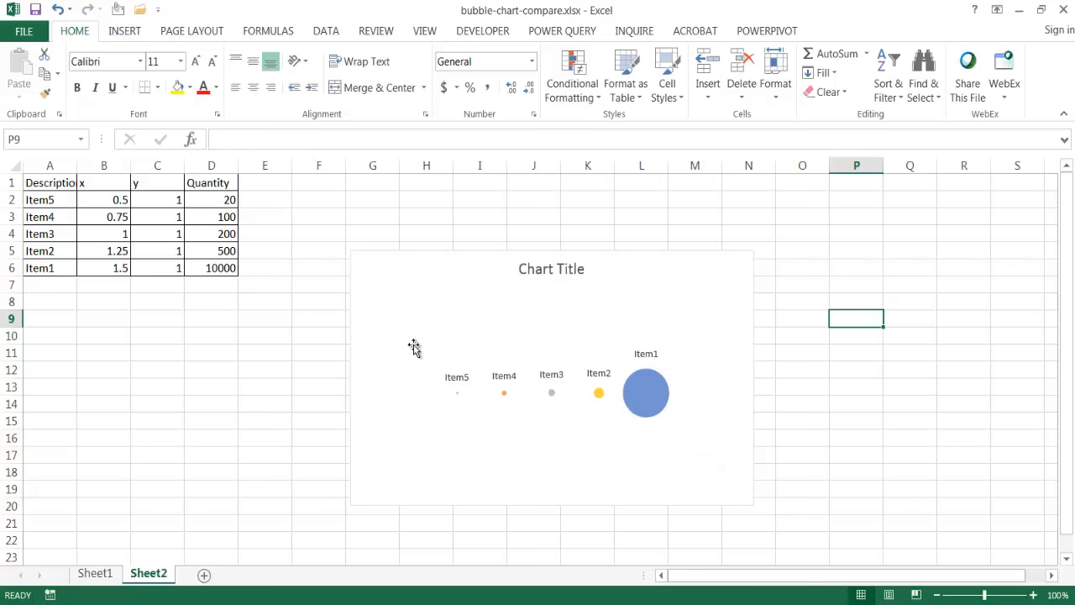
mouse_move(412, 344)
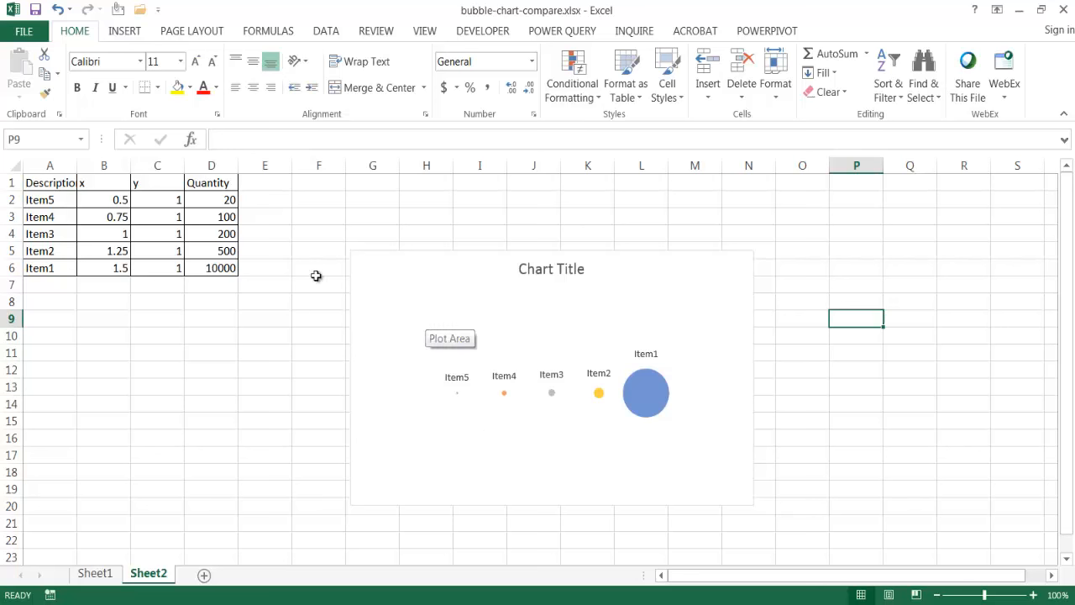
mouse_move(425, 353)
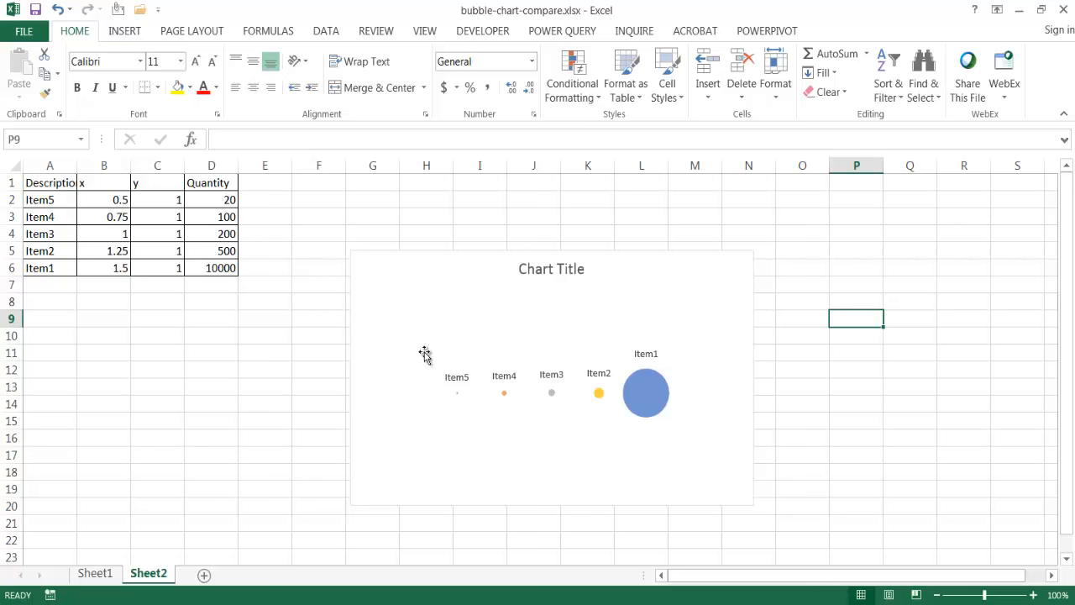
mouse_move(494, 445)
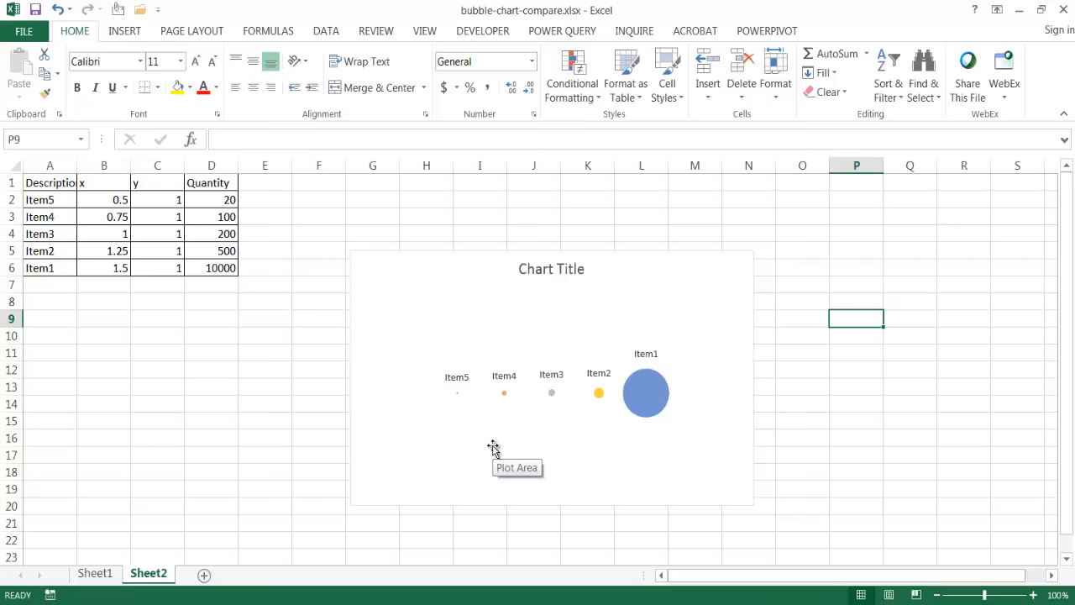
mouse_move(530, 445)
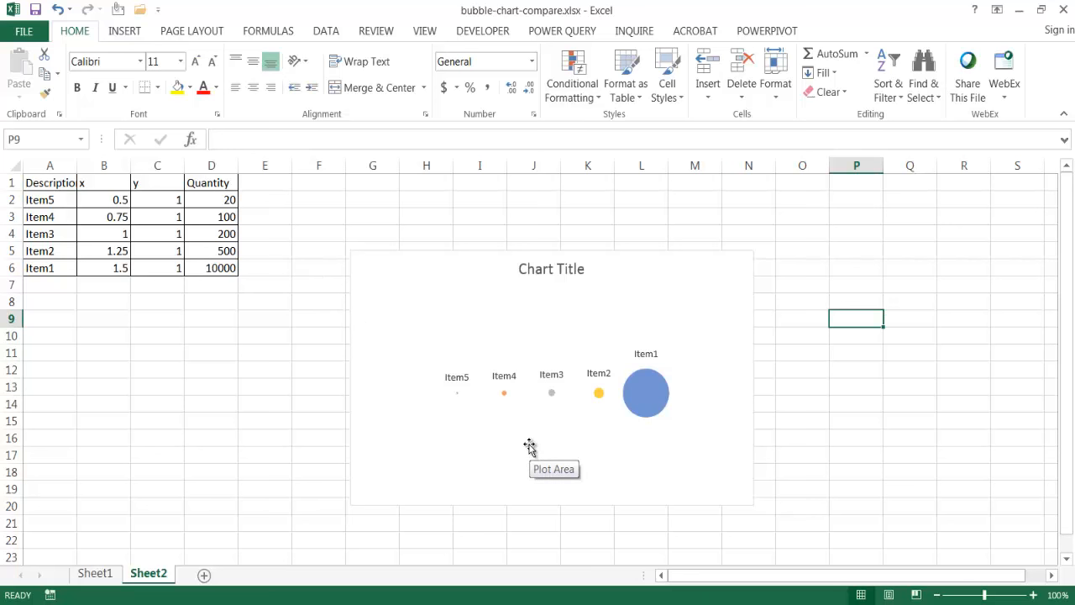
mouse_move(362, 325)
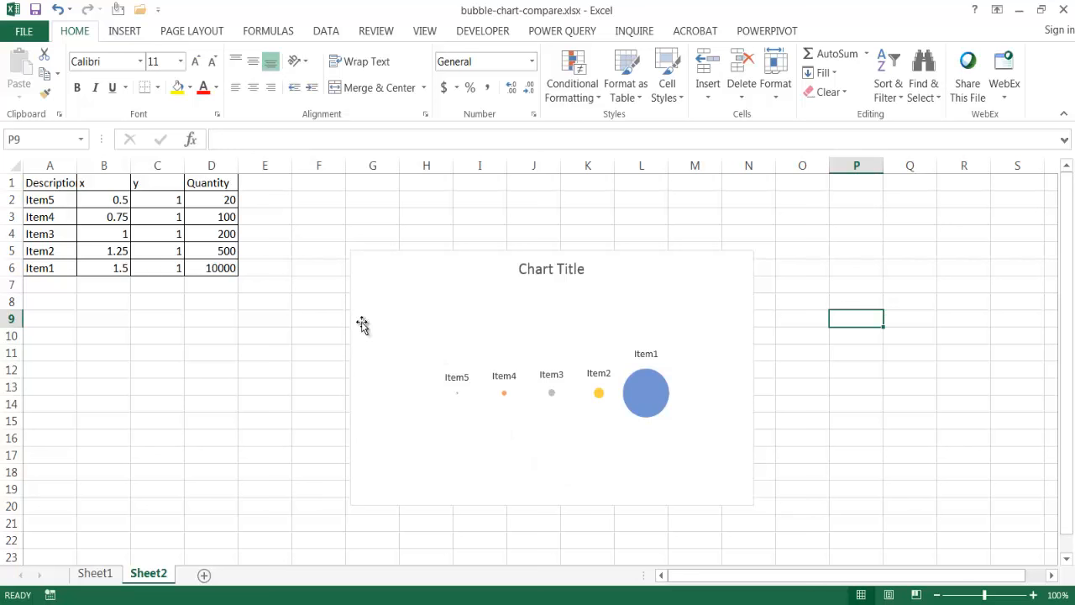
mouse_move(84, 216)
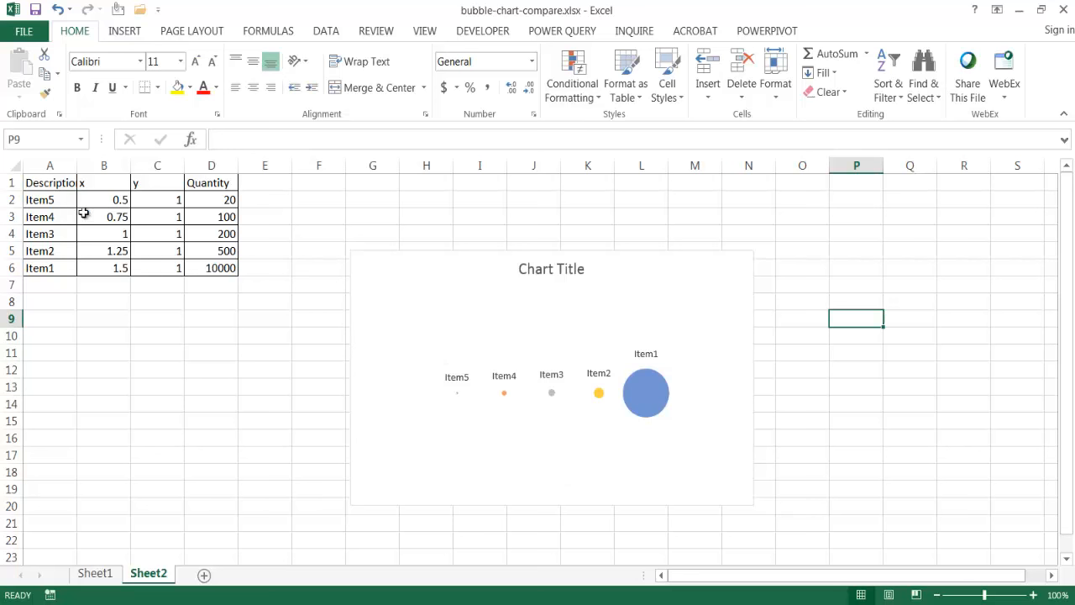
Hide columns B and C holding the x and y values.
click(104, 165)
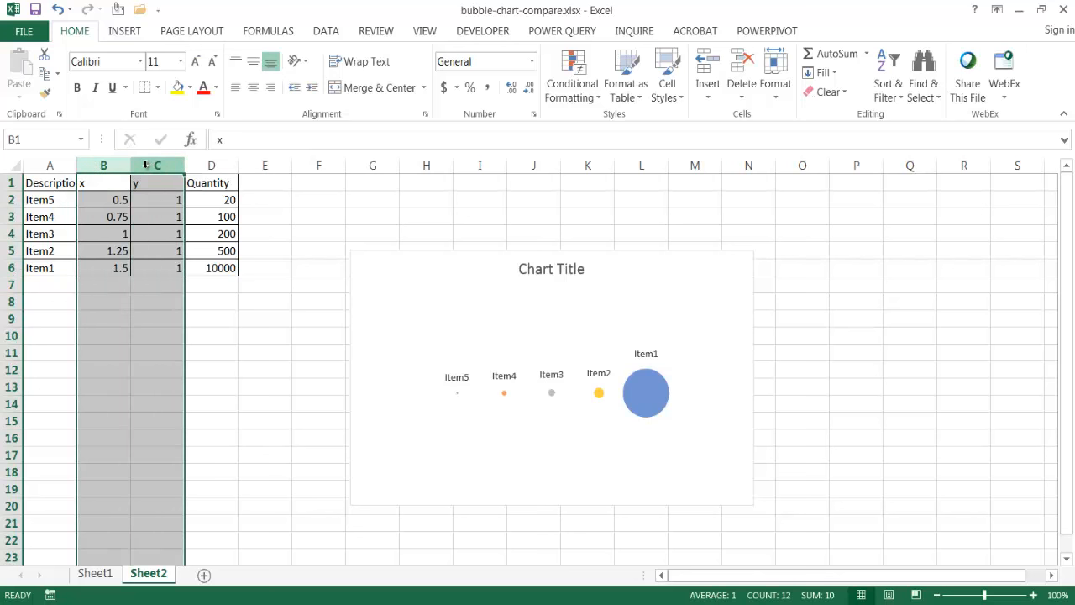
right_click(157, 165)
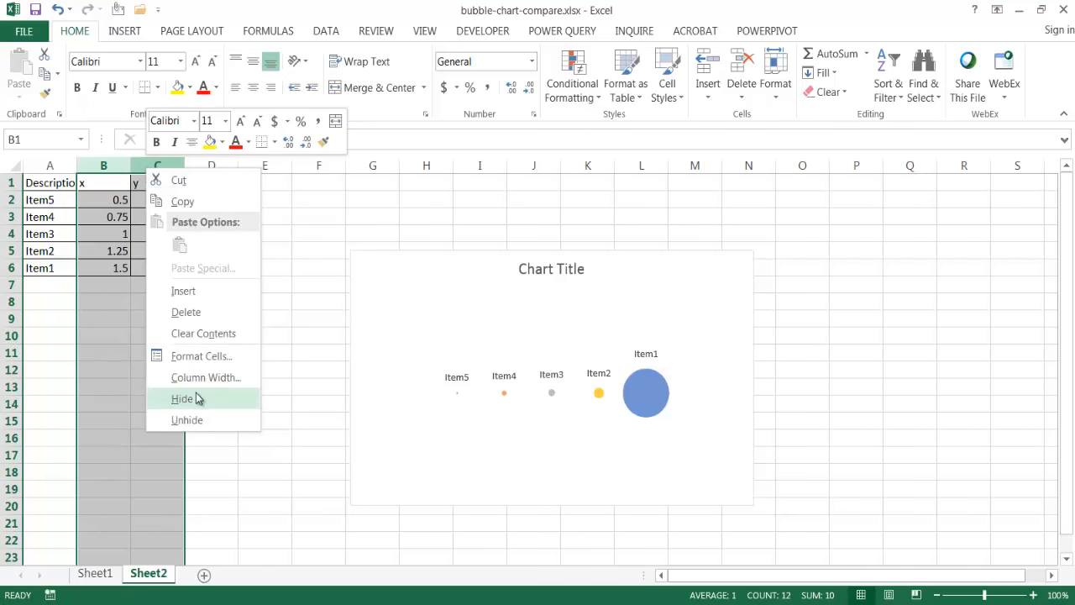
click(182, 398)
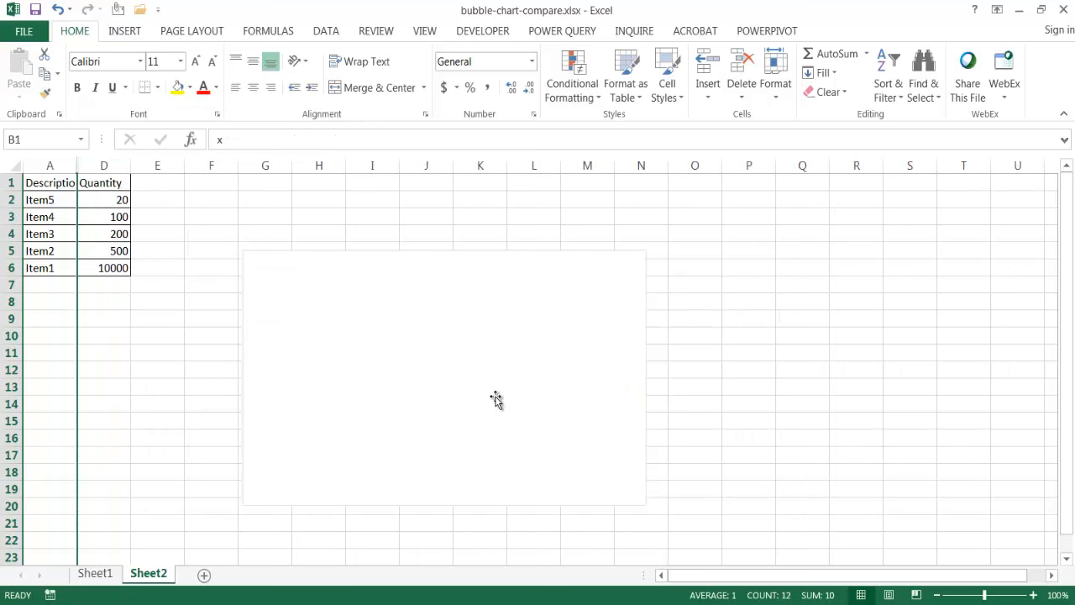
mouse_move(600, 254)
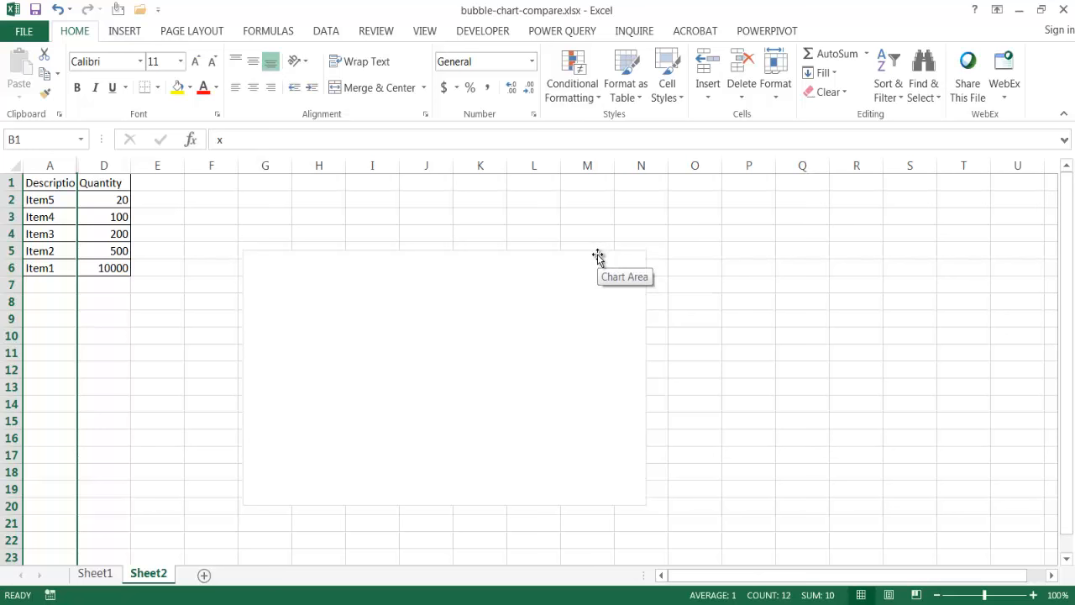
mouse_move(153, 234)
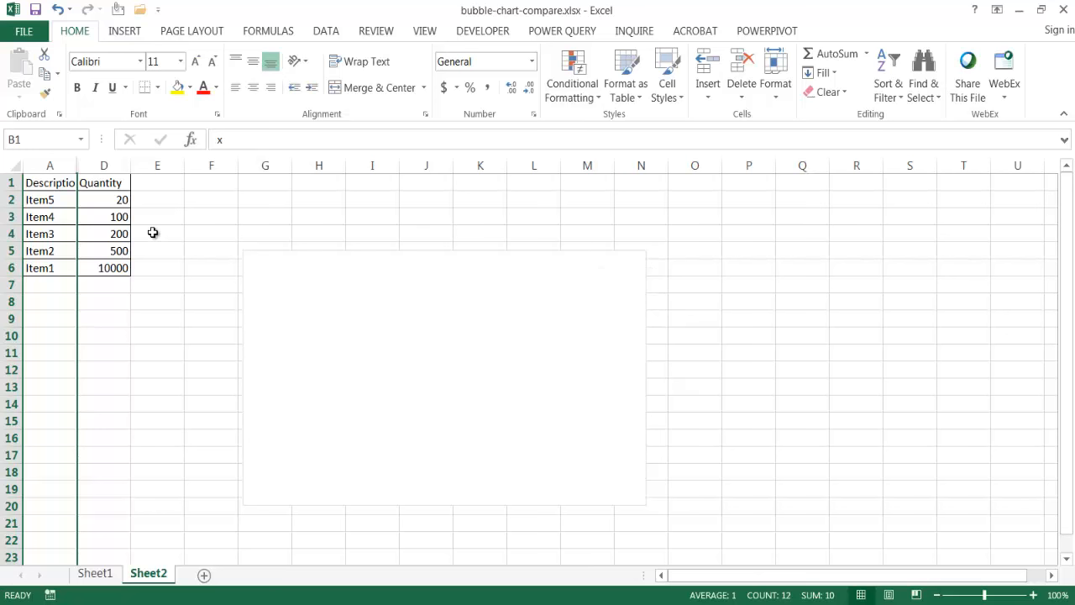
mouse_move(429, 256)
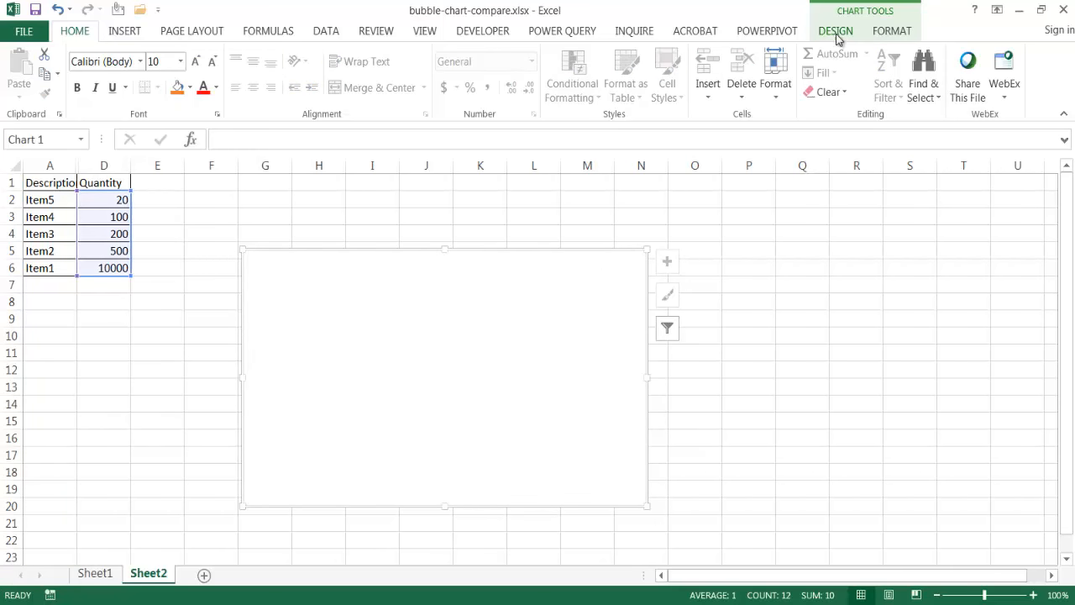
Enable 'Show data in hidden rows and columns' in Select Data so the five bubbles reappear.
click(835, 31)
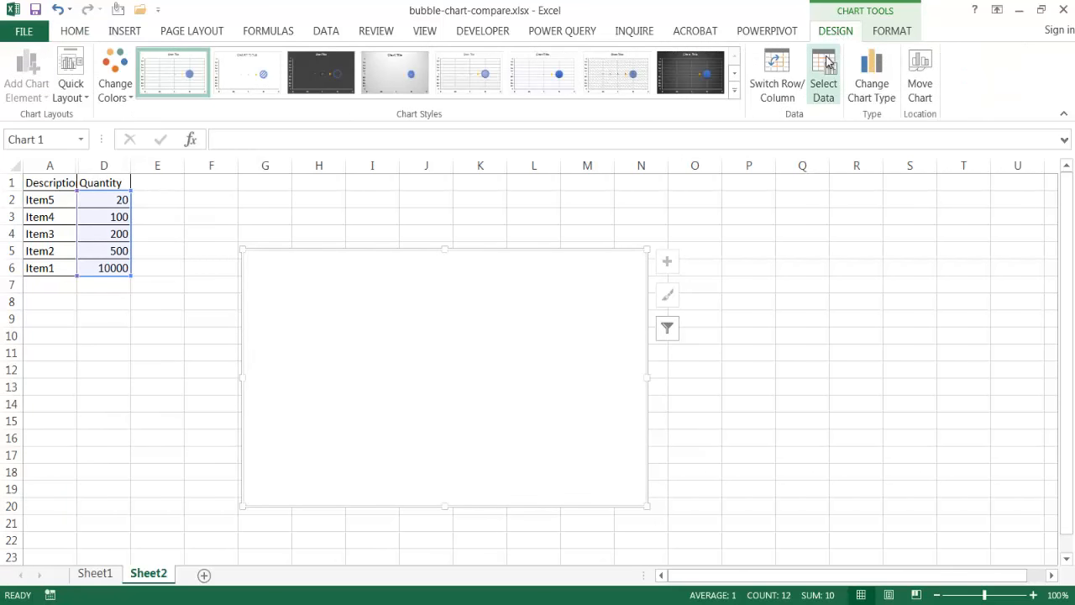
click(824, 72)
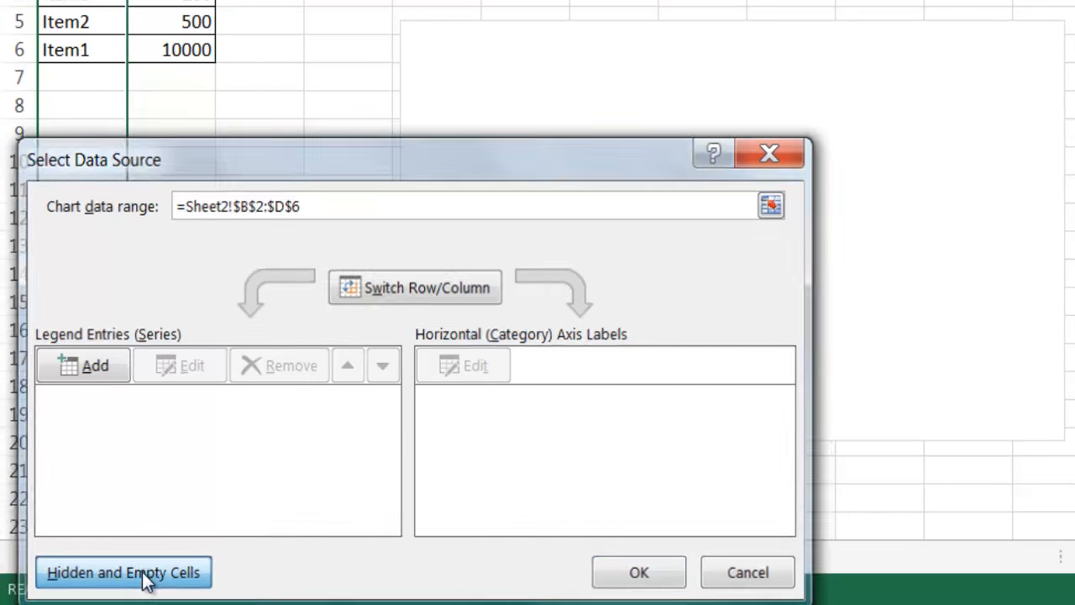
click(122, 573)
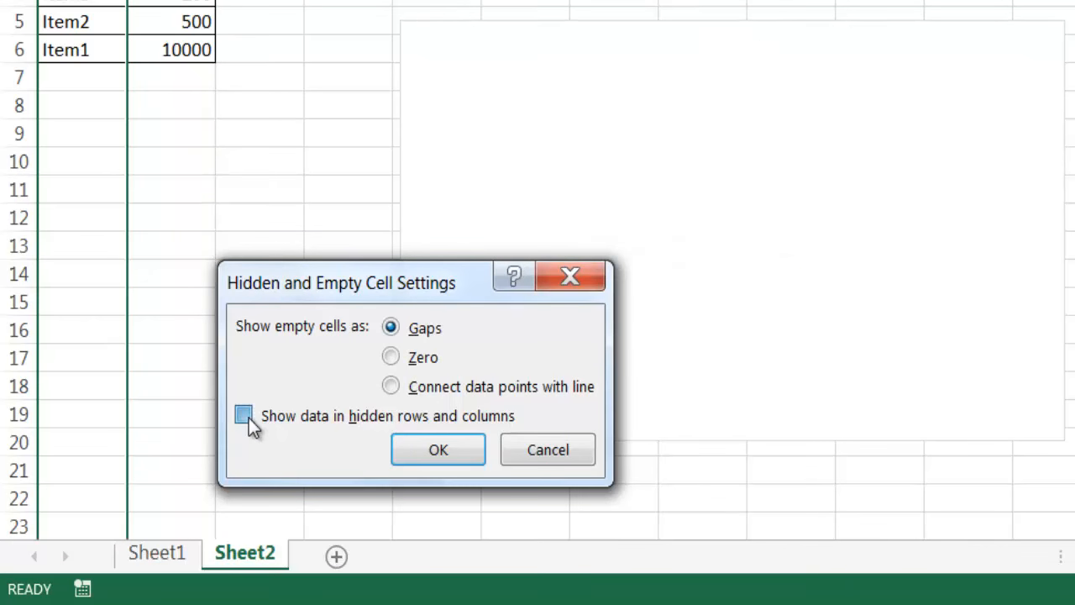
click(437, 449)
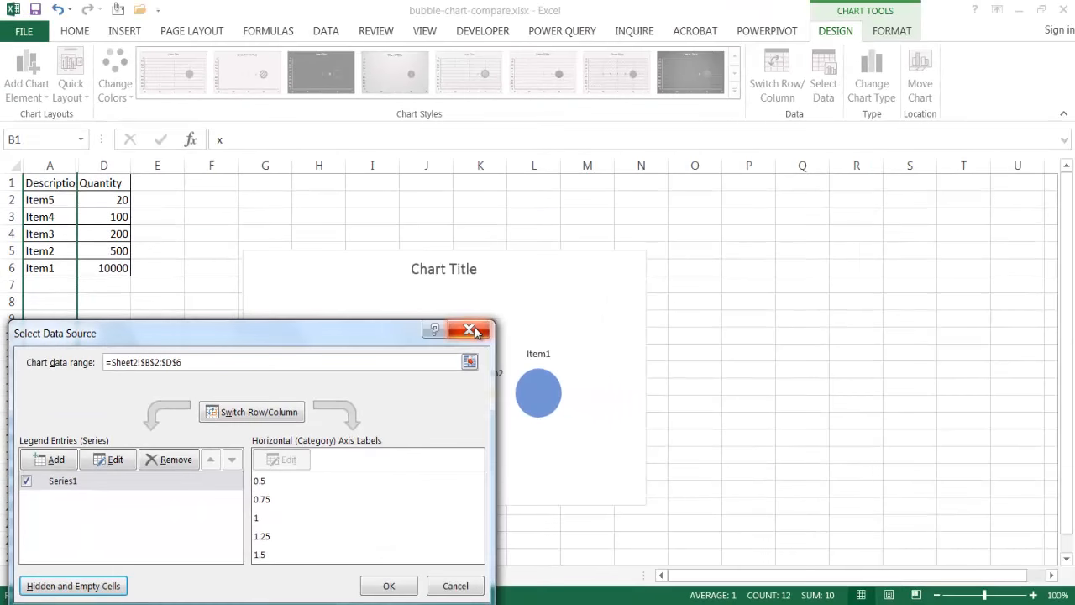
click(470, 329)
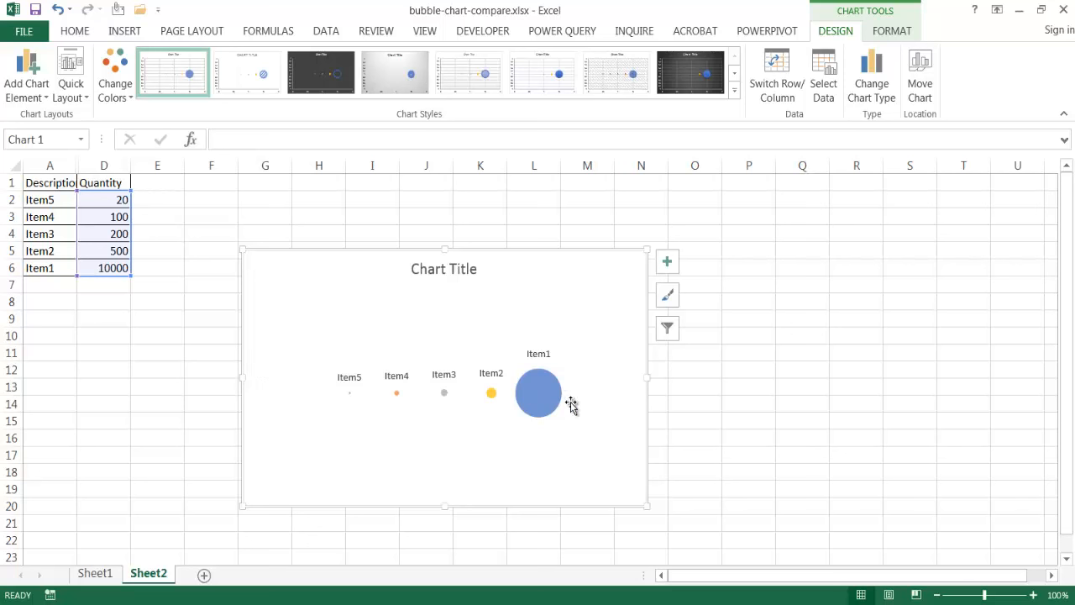
mouse_move(523, 386)
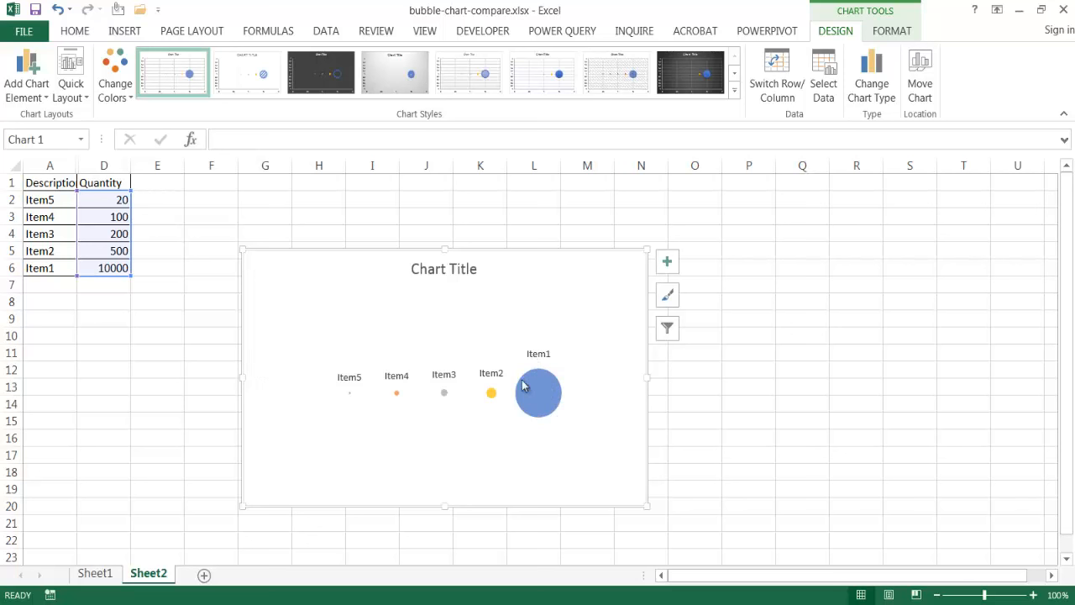
click(537, 392)
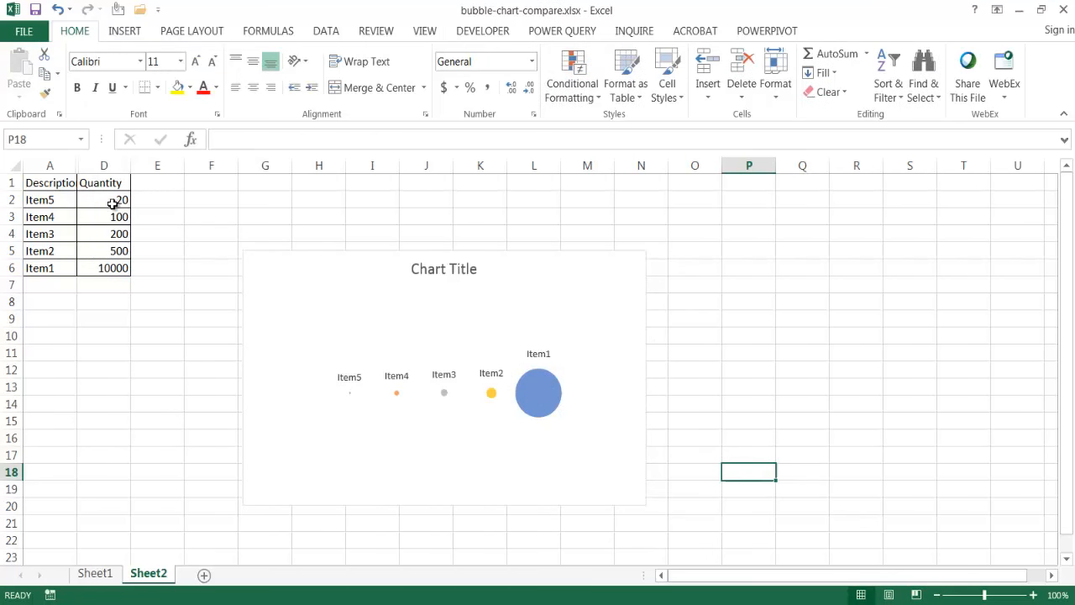
mouse_move(447, 345)
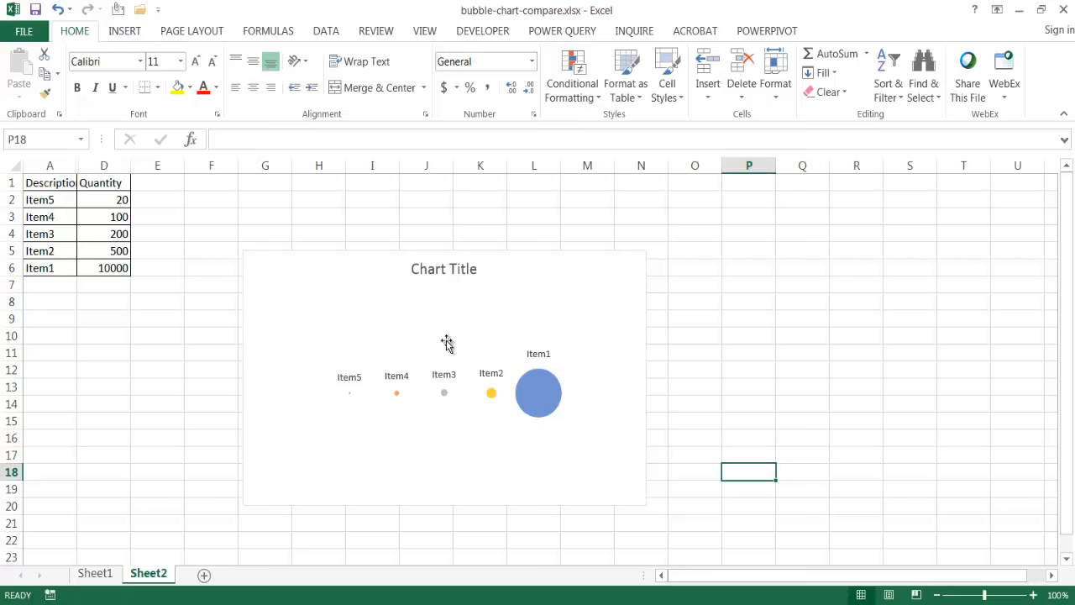
mouse_move(135, 347)
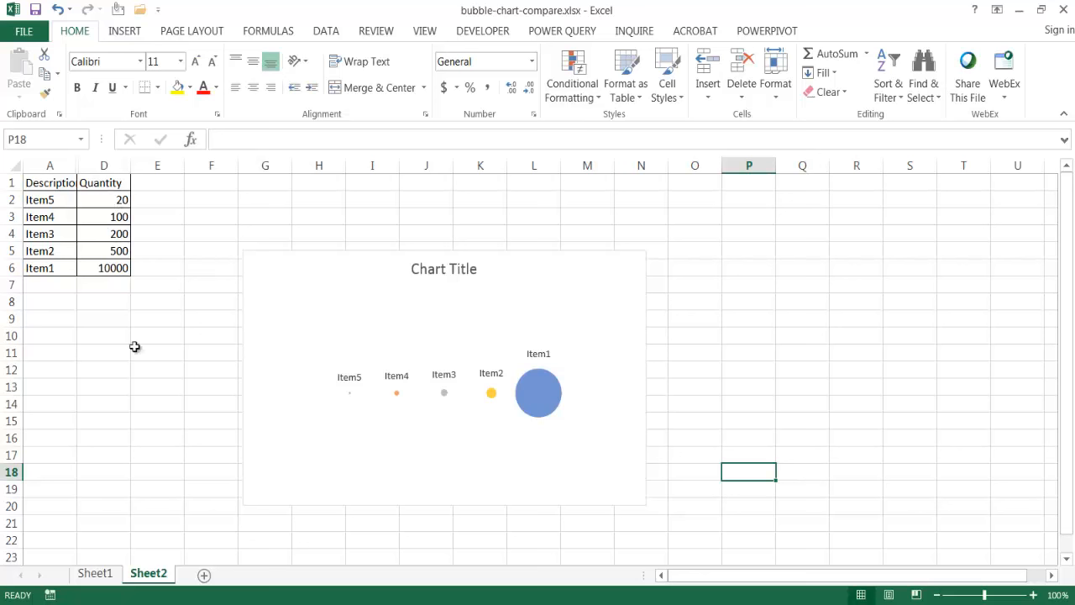
mouse_move(510, 409)
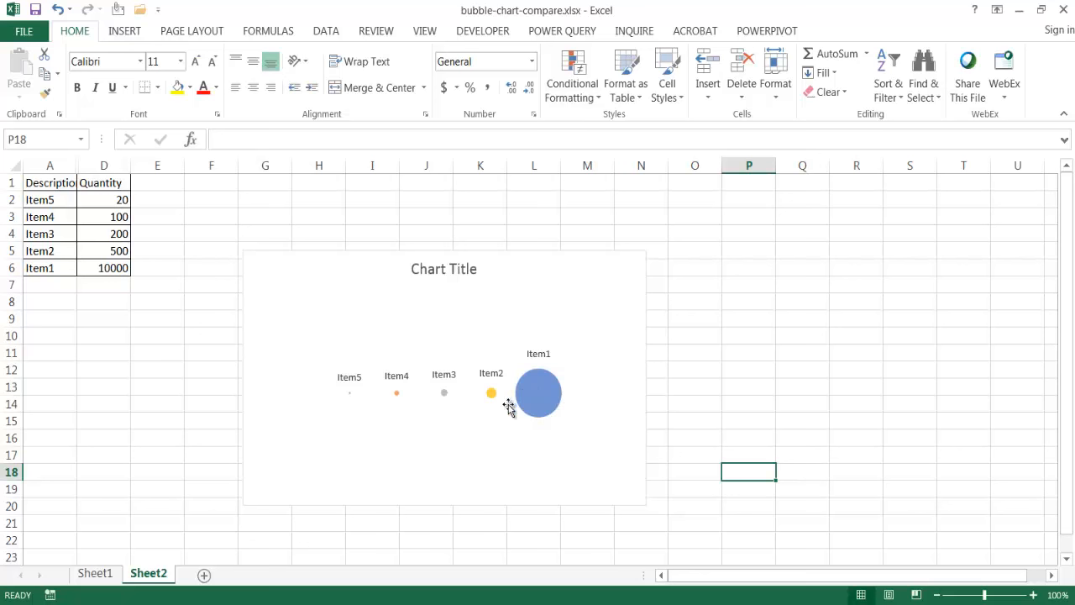
mouse_move(443, 413)
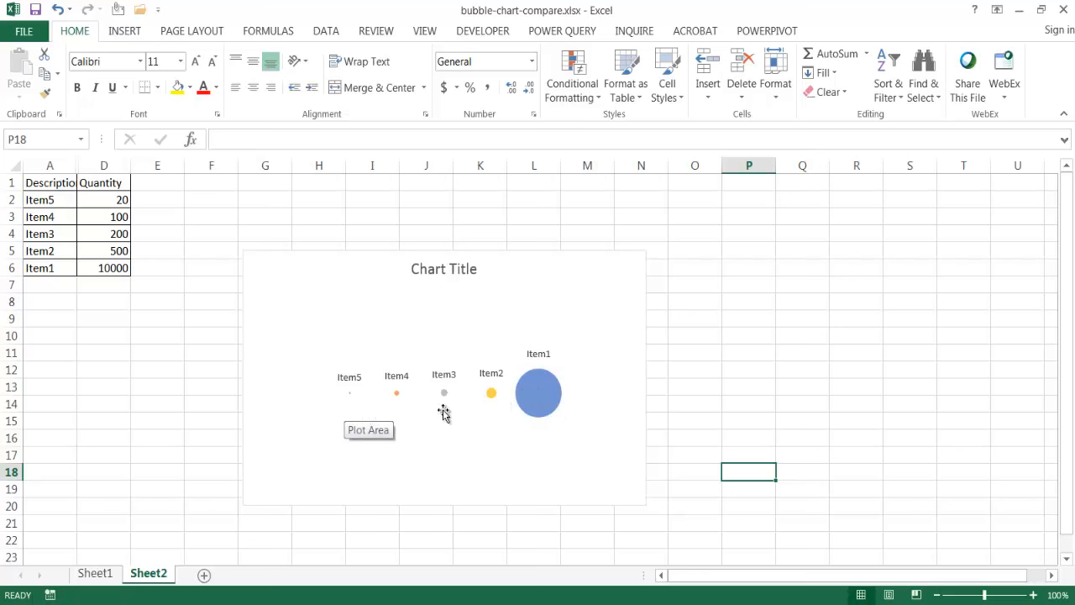
mouse_move(381, 454)
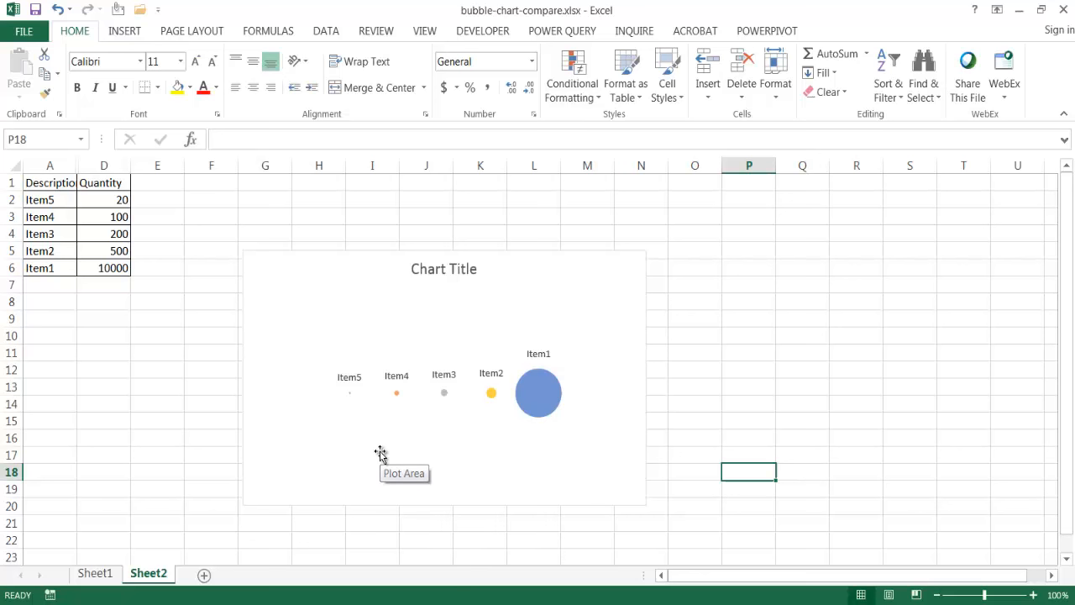